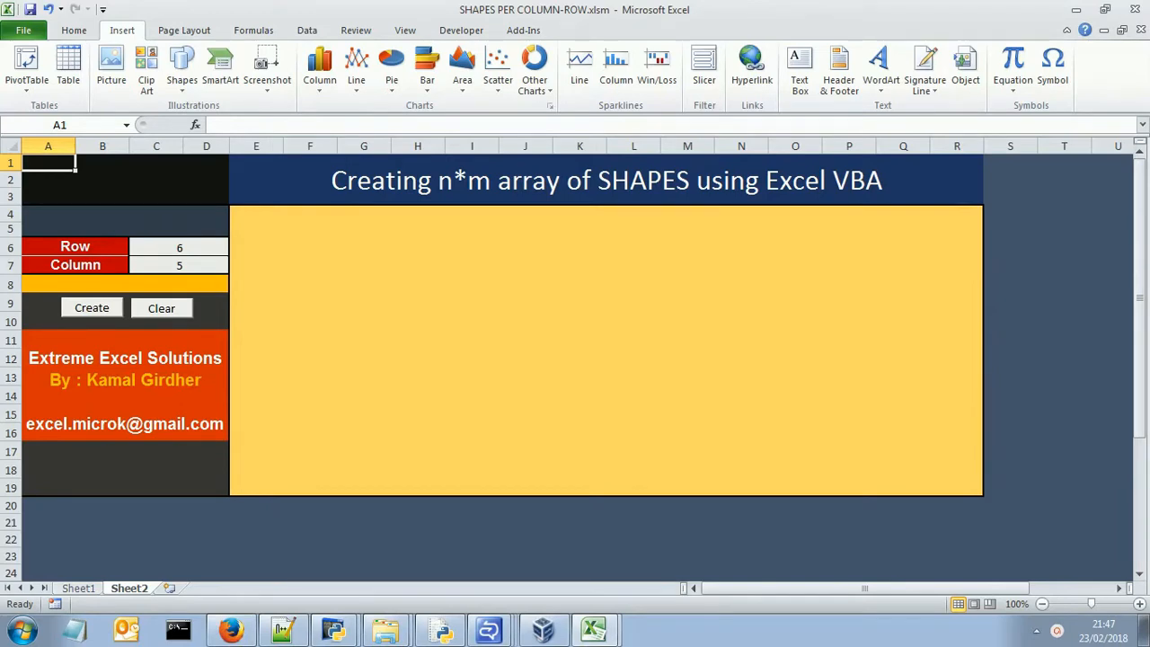
{"action": "mouse_move", "coordinate": [208, 266]}
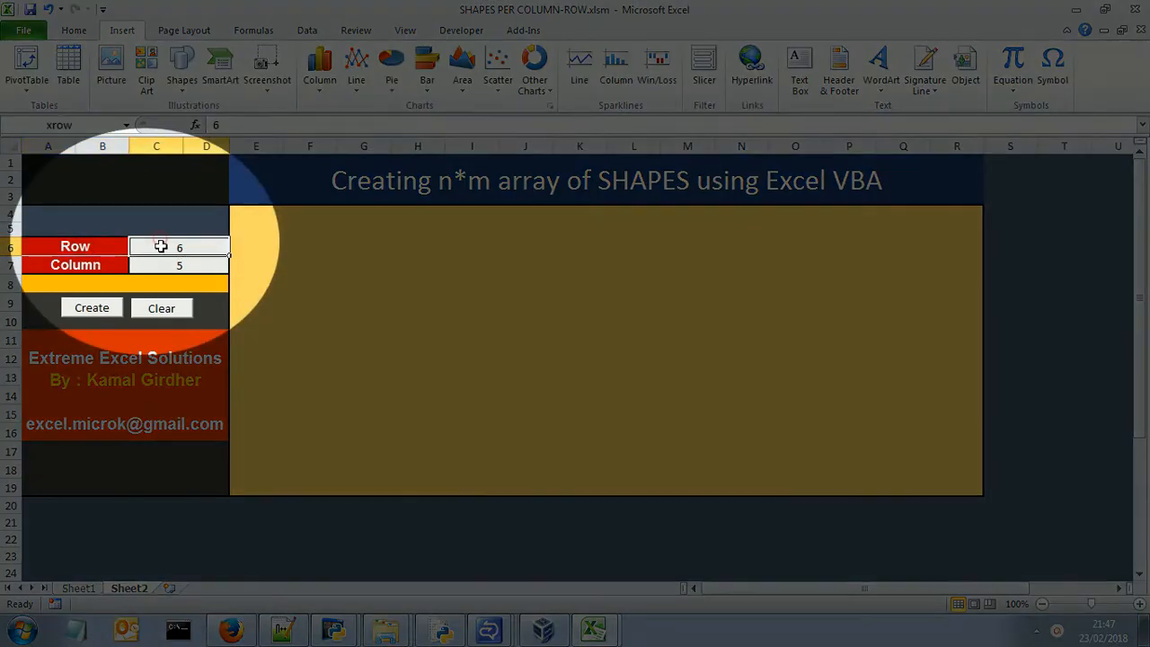
Set Column to 7, draw the 6×7 grid of blue dots, then clear them all
{"action": "left_click", "coordinate": [180, 265]}
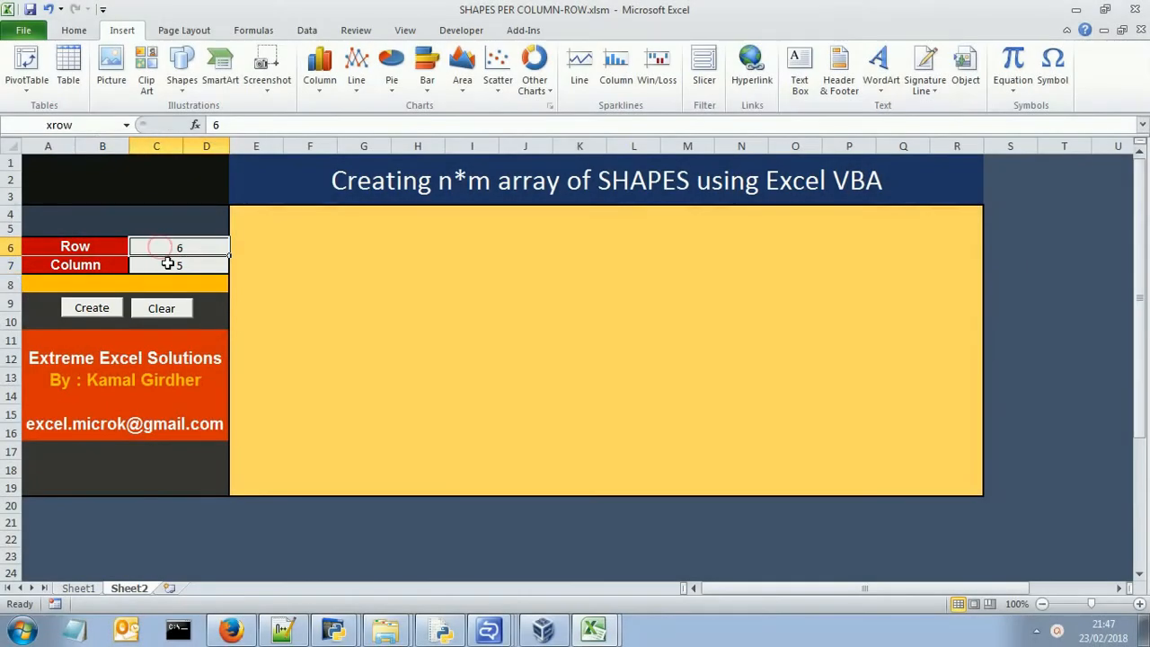
{"action": "left_click", "coordinate": [90, 308]}
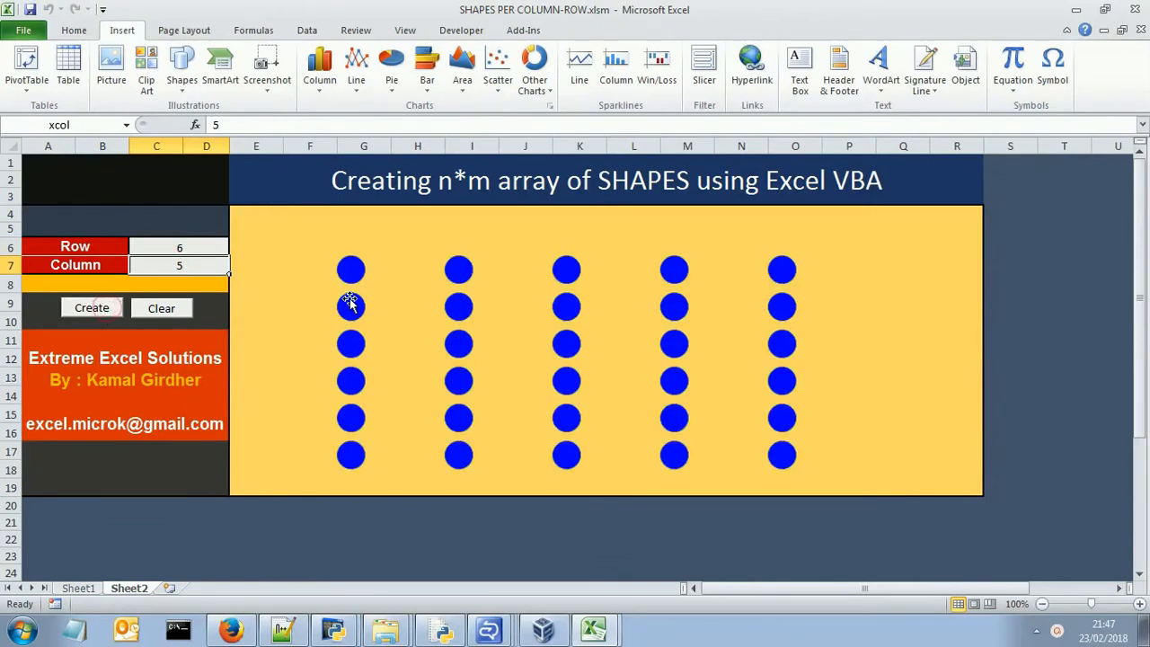
{"action": "mouse_move", "coordinate": [399, 284]}
{"action": "type", "text": "8"}
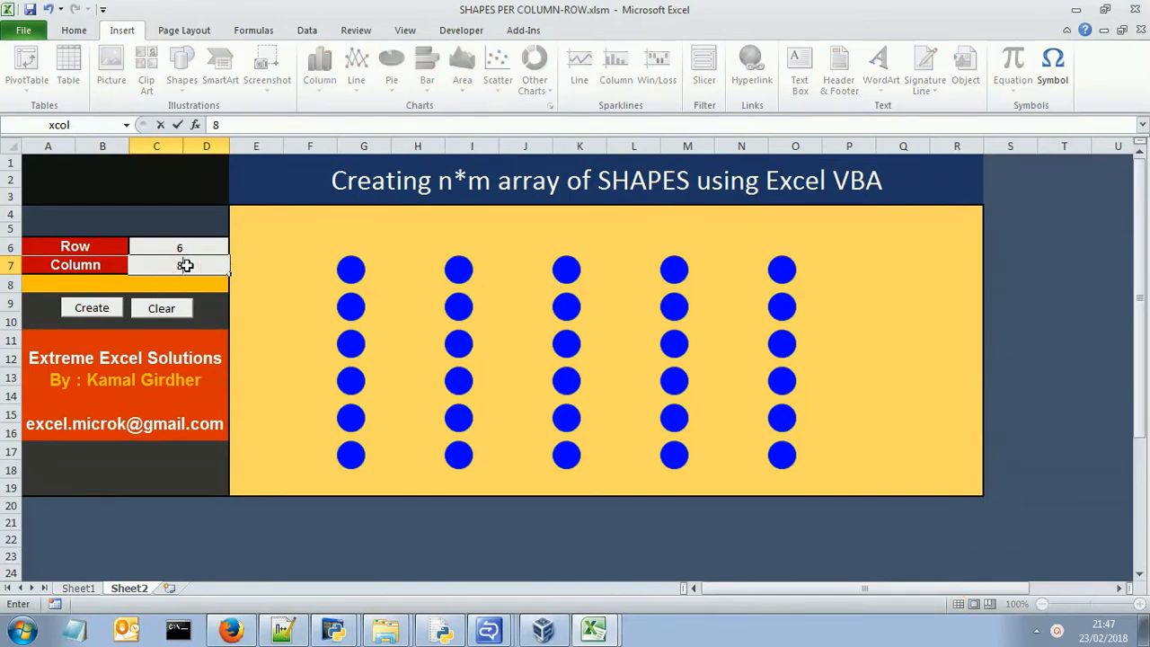
{"action": "left_click", "coordinate": [309, 320]}
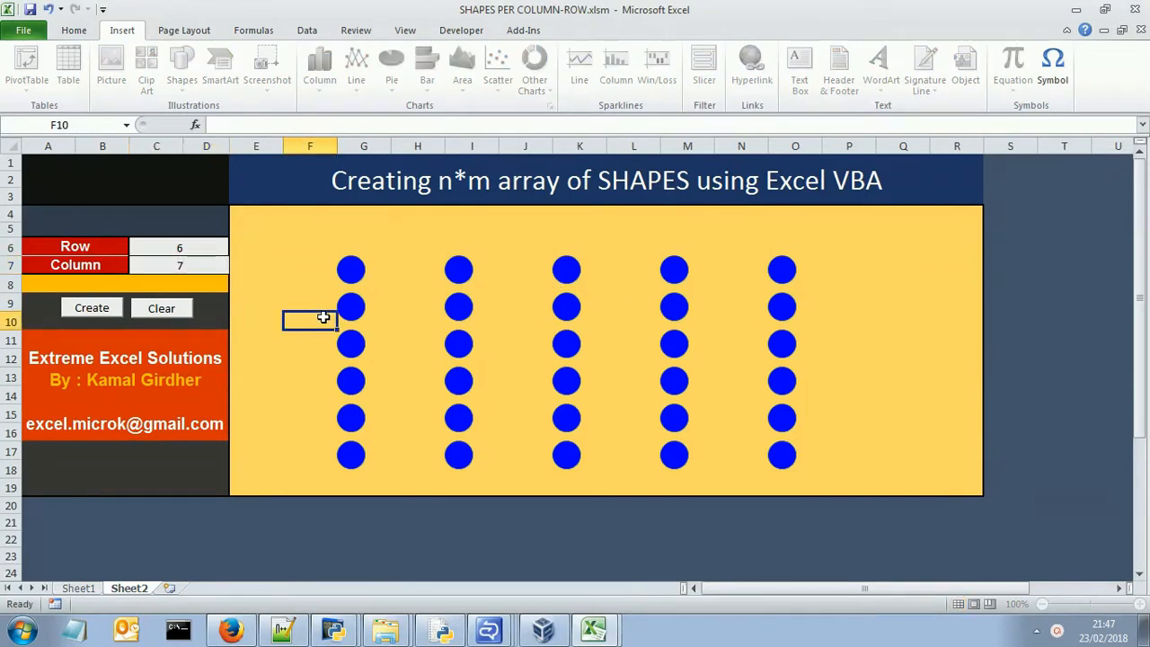
{"action": "left_click", "coordinate": [90, 307]}
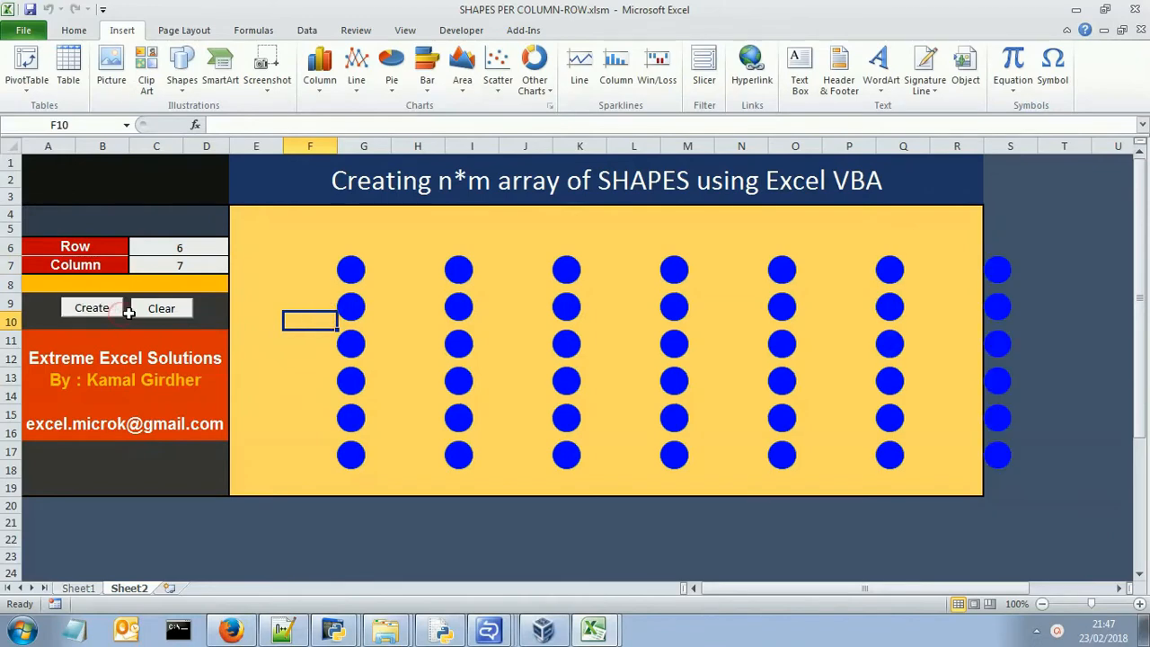
{"action": "left_click", "coordinate": [161, 308]}
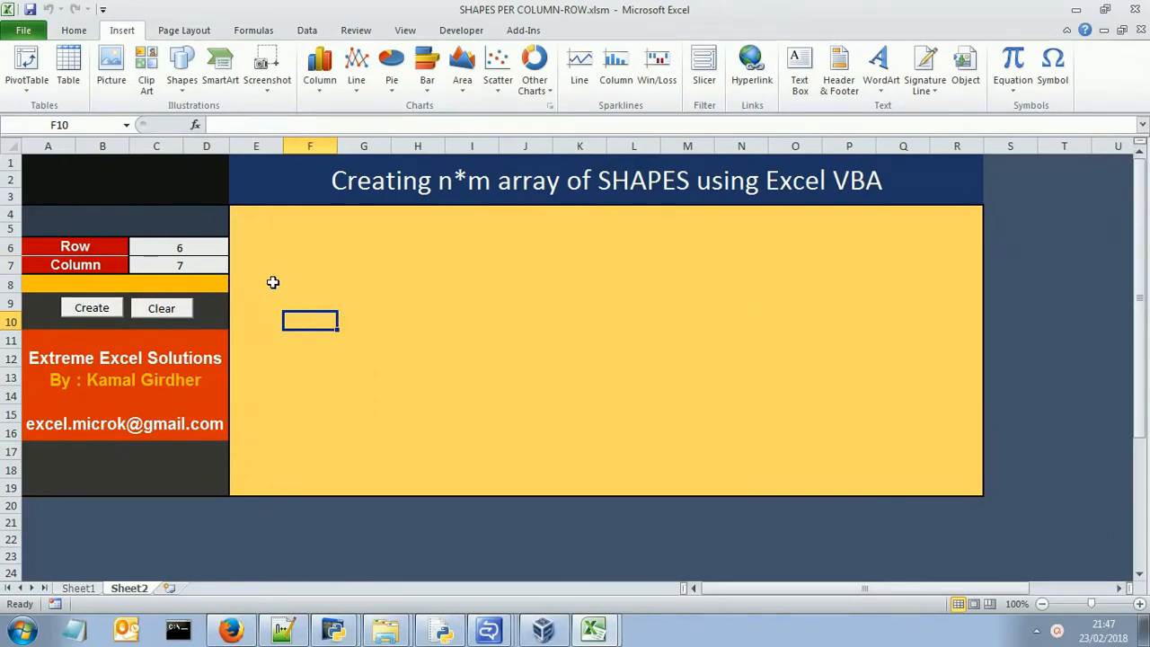
{"action": "mouse_move", "coordinate": [162, 309]}
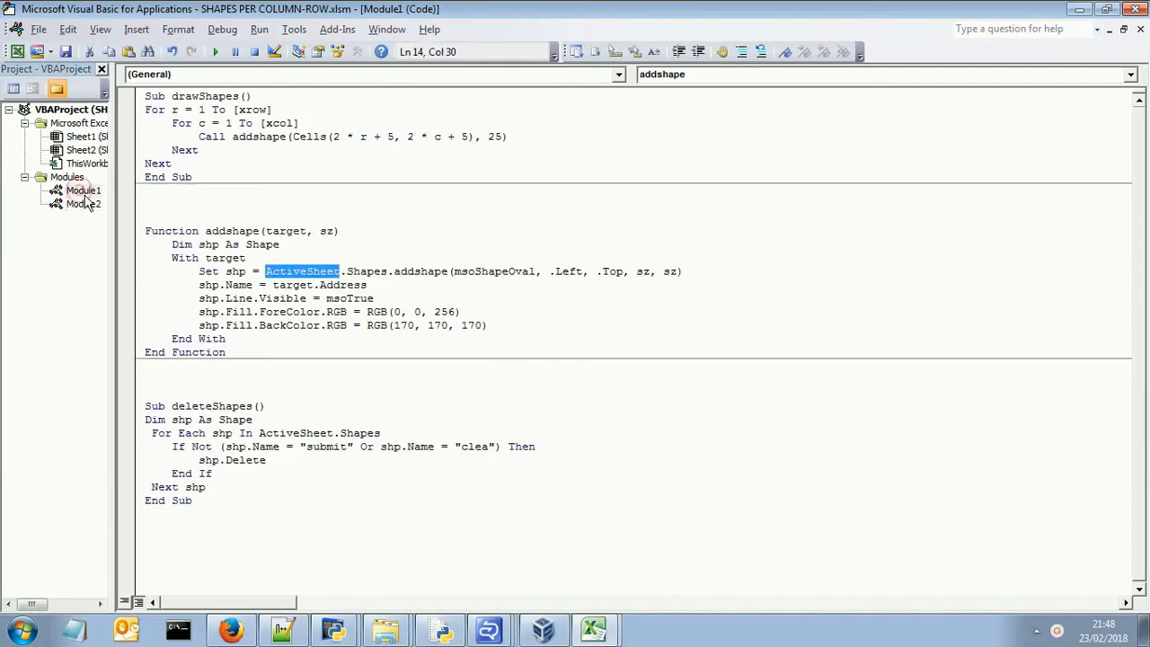
{"action": "mouse_move", "coordinate": [123, 200]}
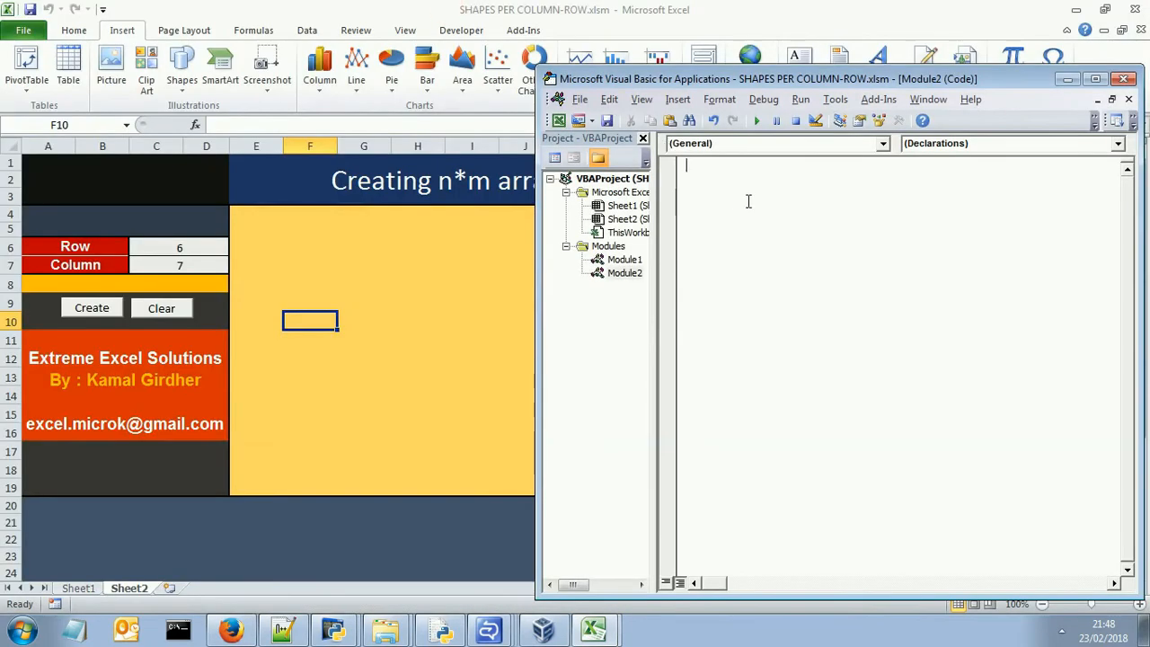
Start a new Sub test in Module2 declaring Dim shp As Shape
{"action": "type", "text": "sub te"}
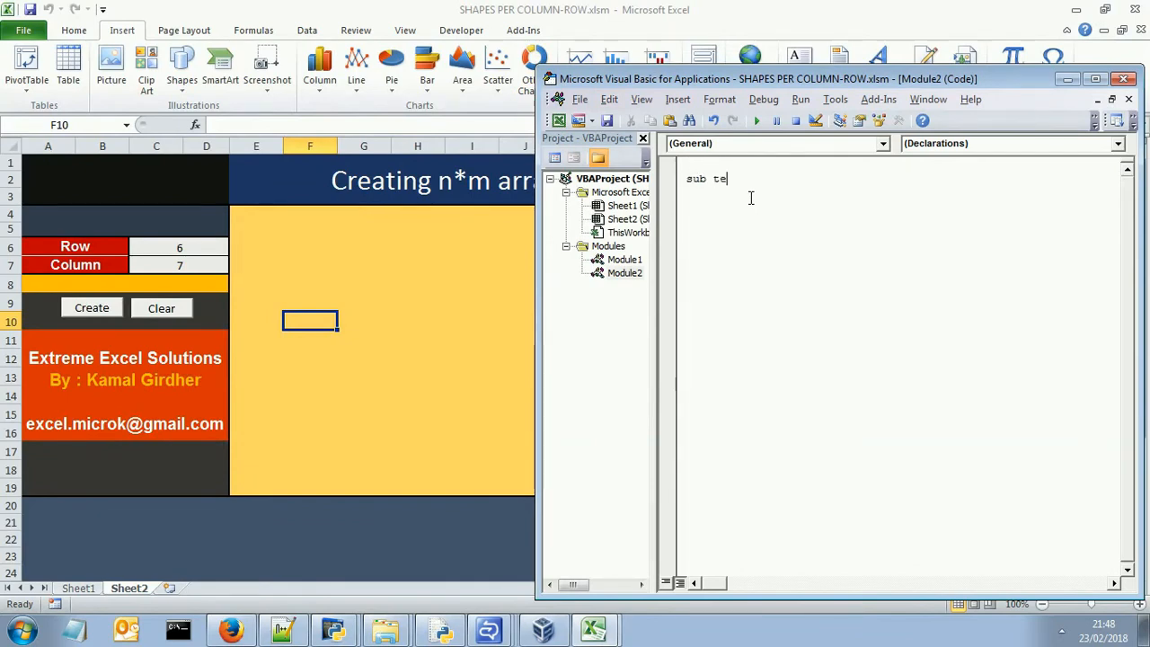
{"action": "type", "text": "st("}
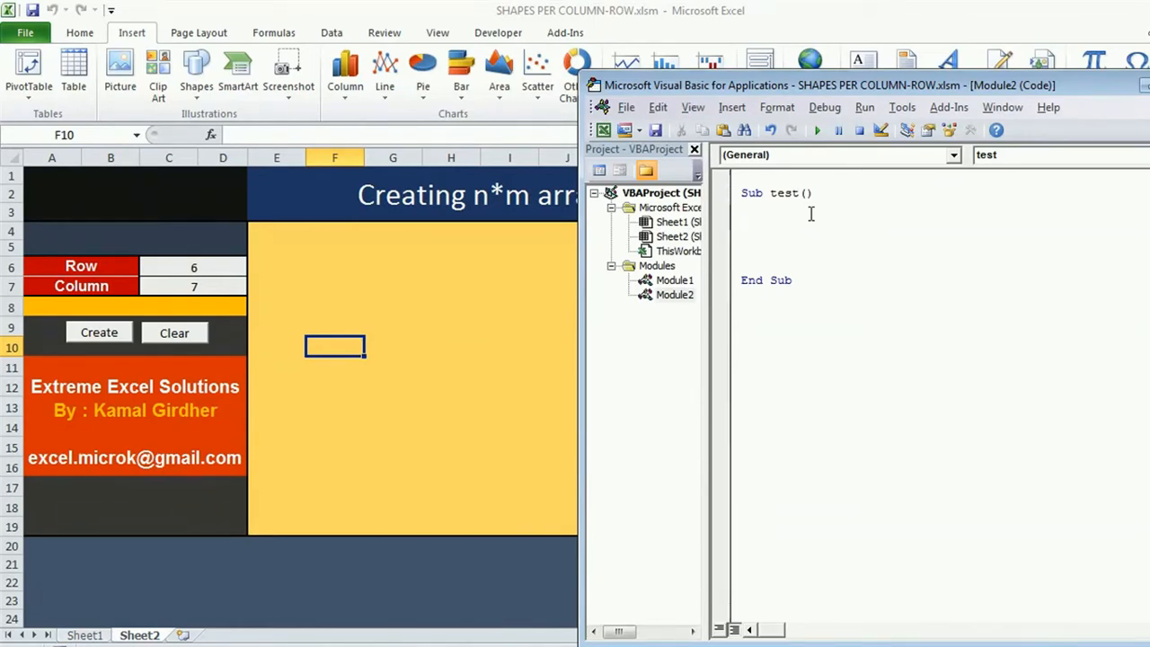
{"action": "left_click", "coordinate": [746, 223]}
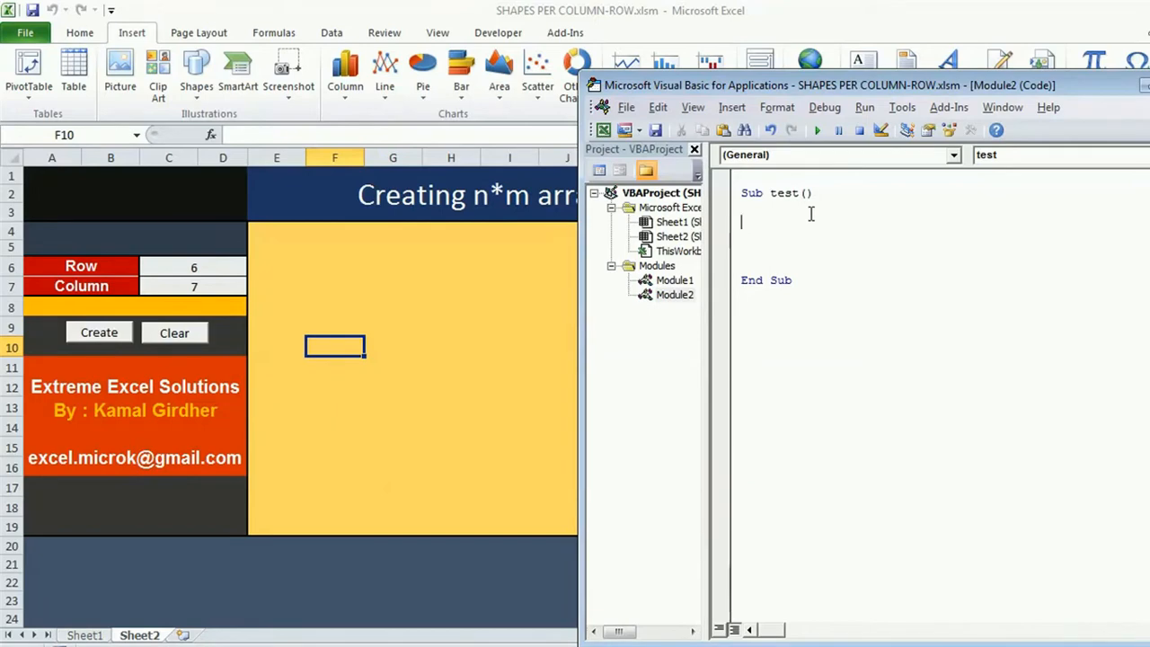
{"action": "type", "text": "Dim"}
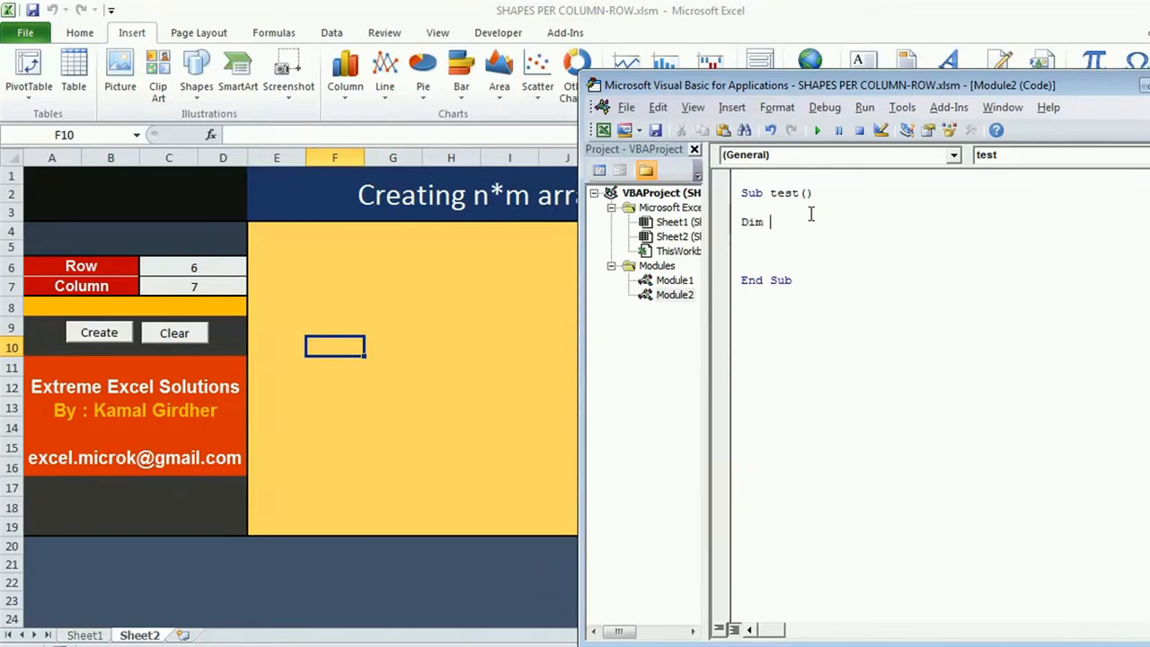
{"action": "type", "text": "shp"}
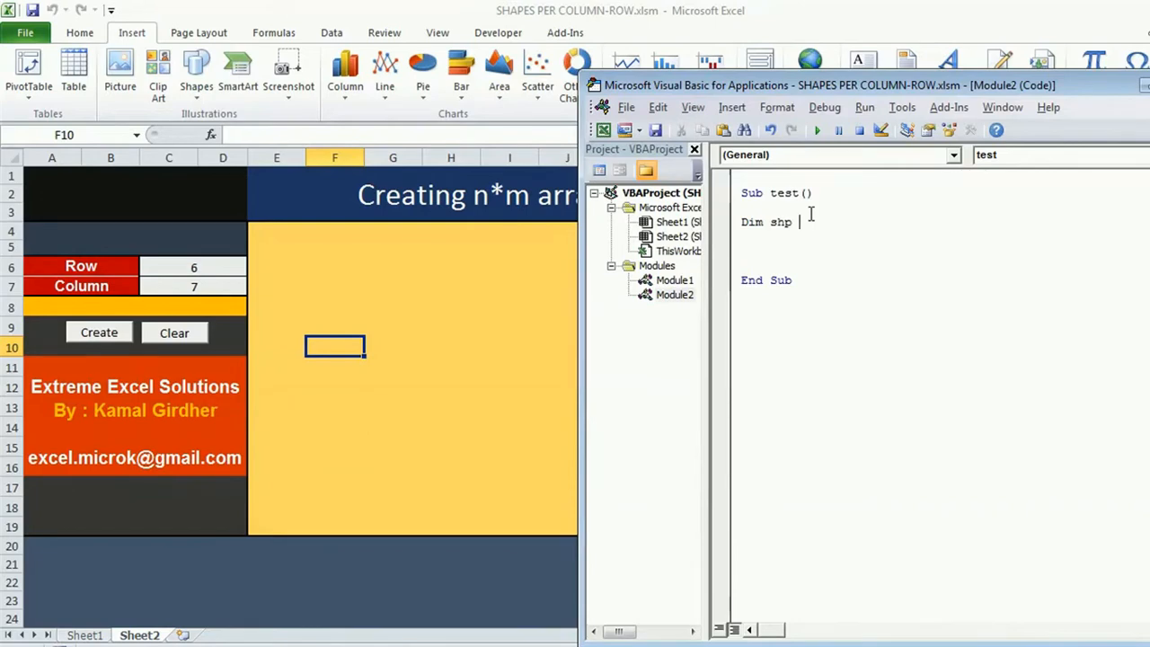
{"action": "type", "text": "as"}
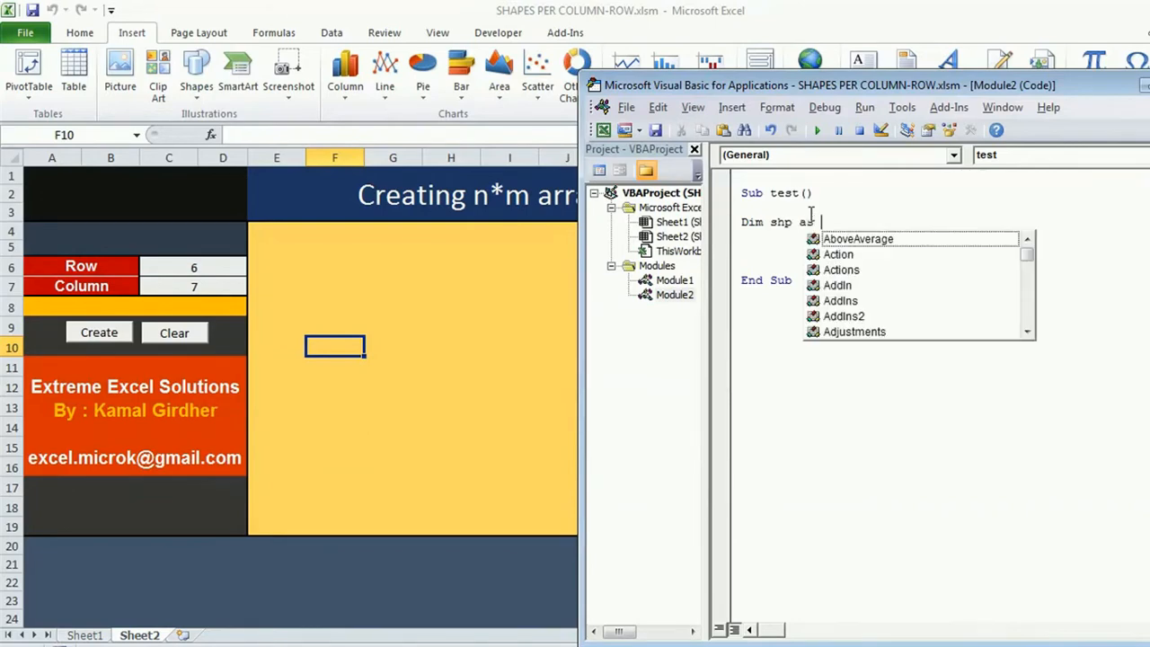
{"action": "type", "text": "Shape"}
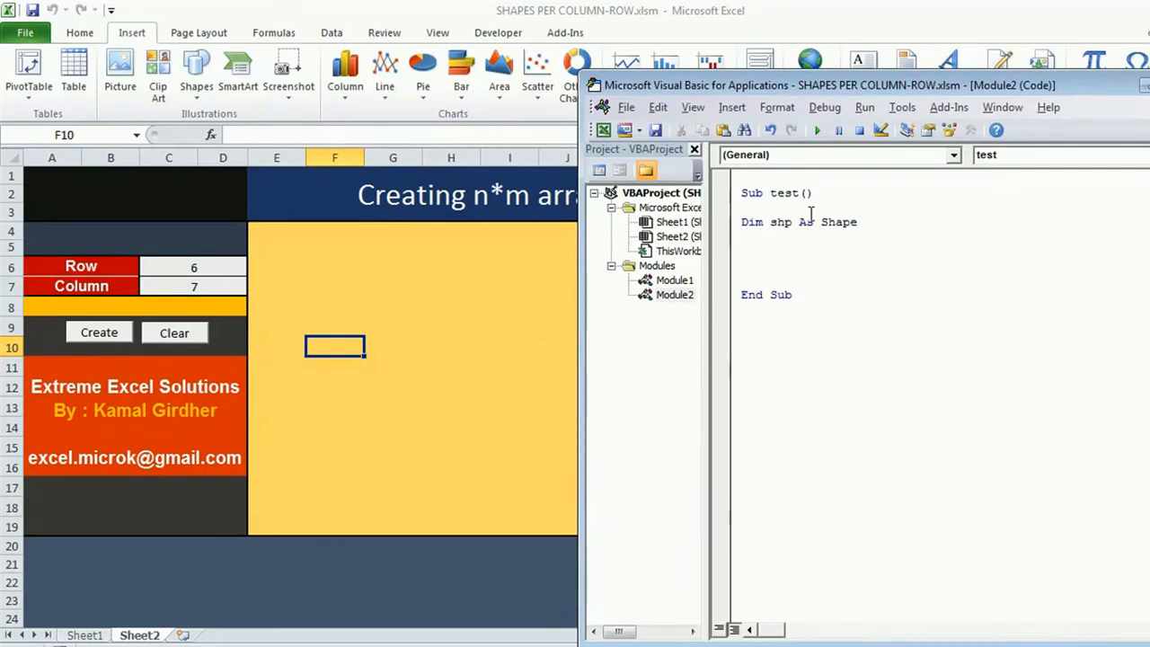
Begin the line Set shp = ActiveSheet.Shapes.AddShape()
{"action": "type", "text": "Set"}
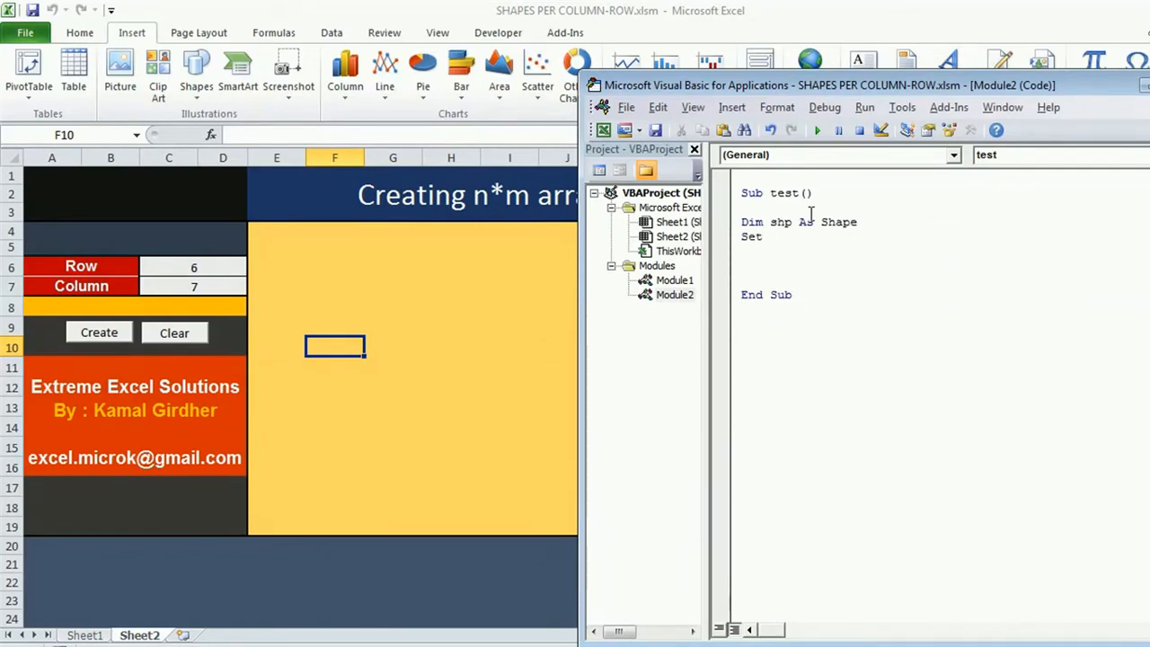
{"action": "type", "text": "shp ="}
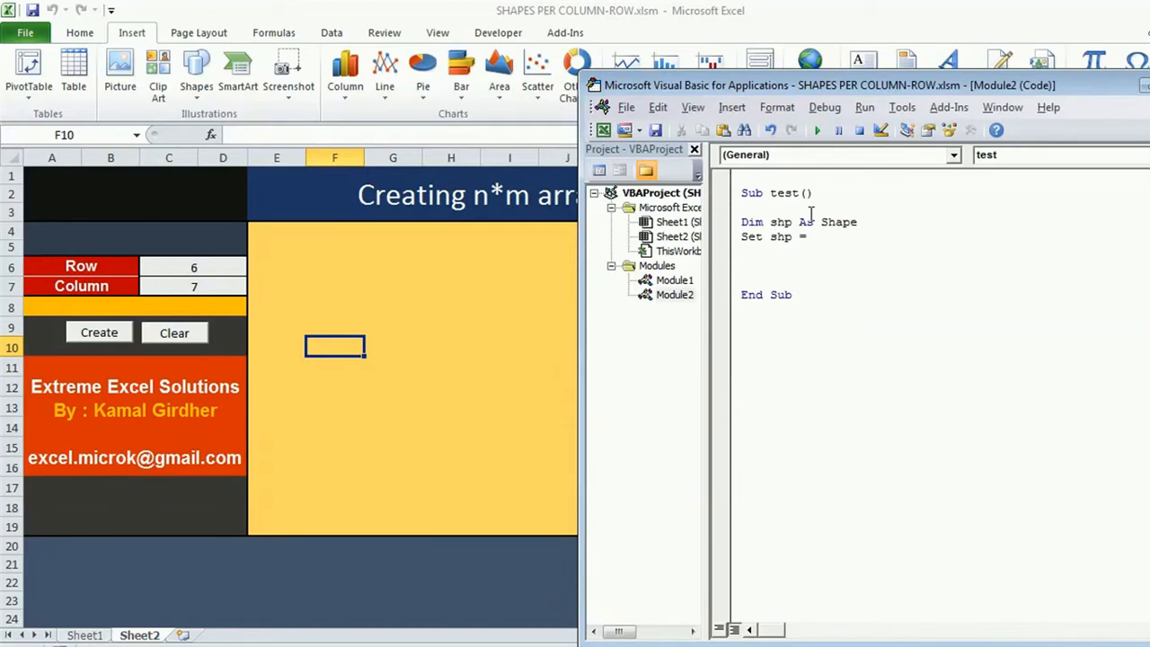
{"action": "type", "text": "Activesheet.shapes.a"}
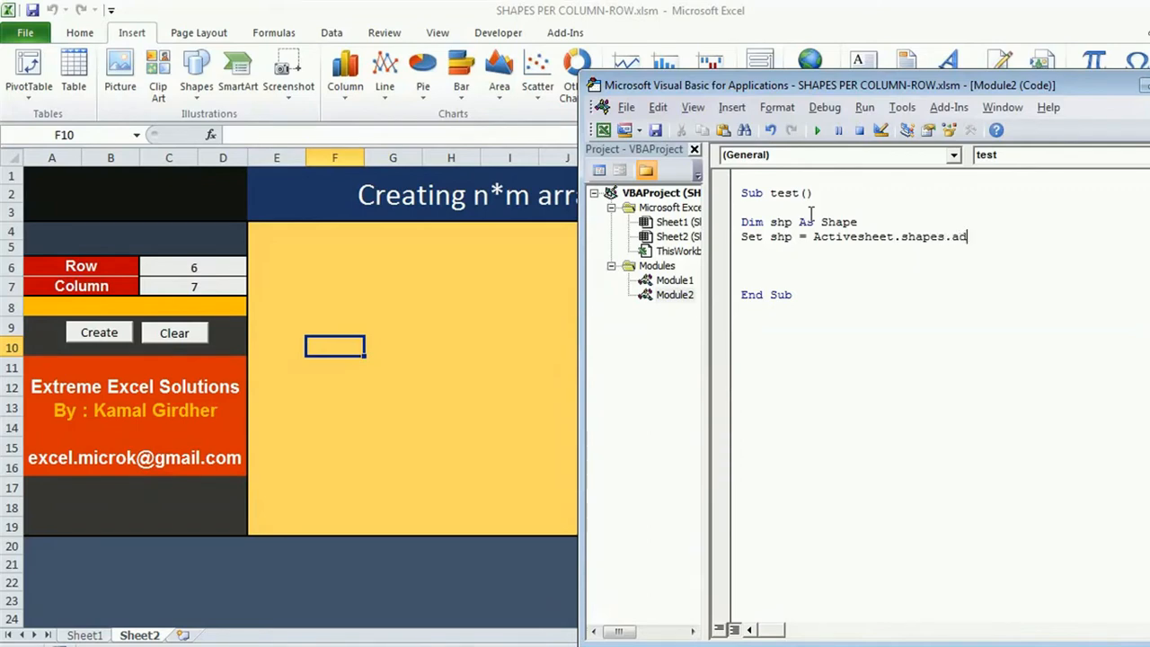
{"action": "type", "text": "dshape ()"}
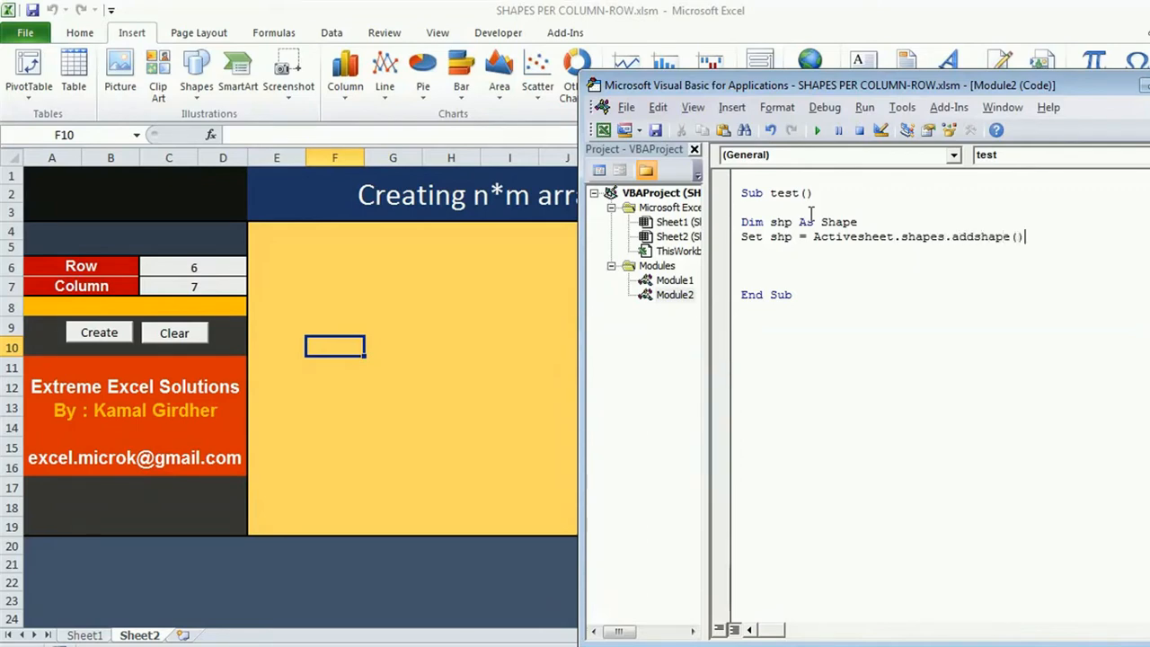
{"action": "mouse_move", "coordinate": [654, 365]}
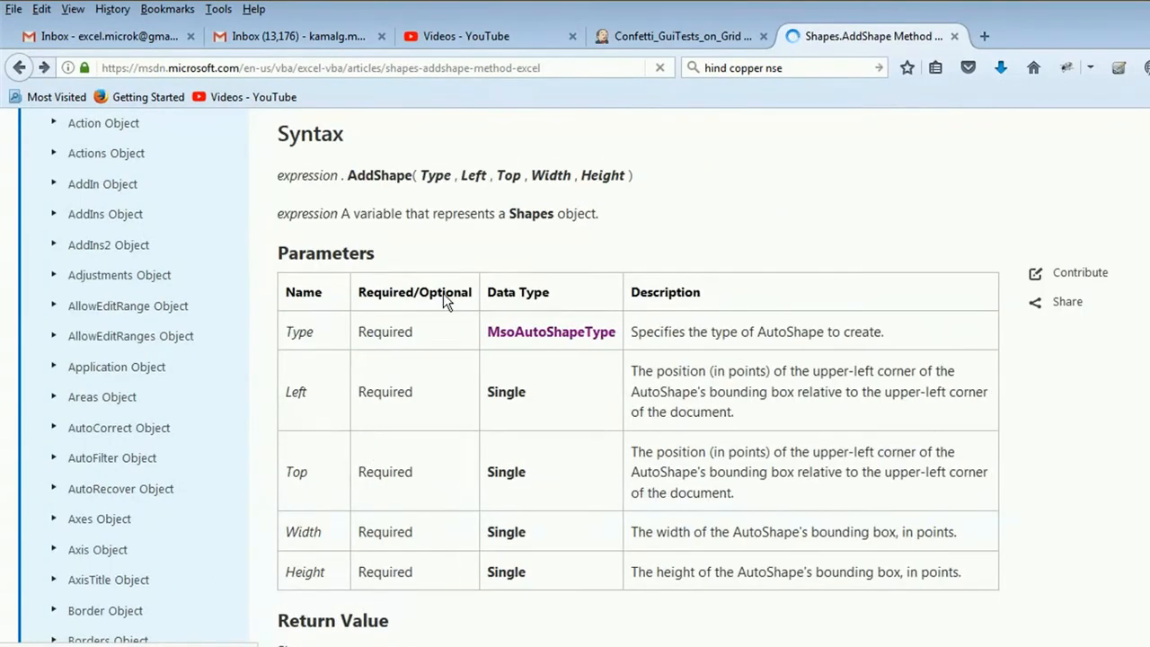
Review the AddShape syntax and Type parameter on MSDN, then follow the MsoAutoShapeType link
{"action": "double_click", "coordinate": [435, 176]}
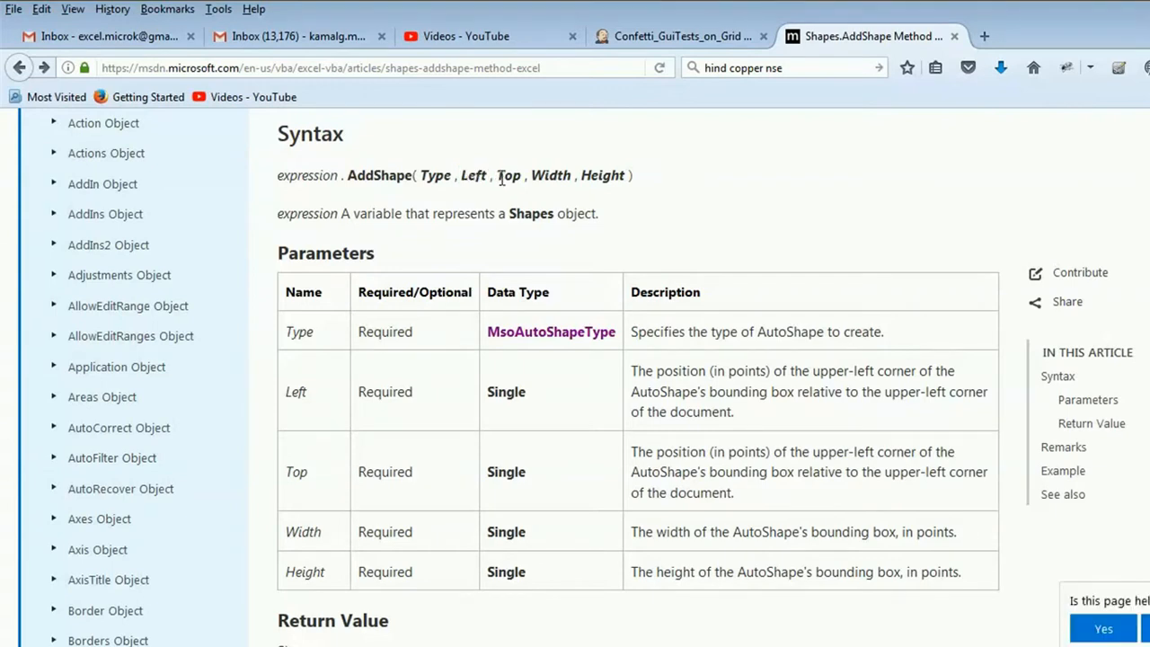
{"action": "double_click", "coordinate": [510, 177]}
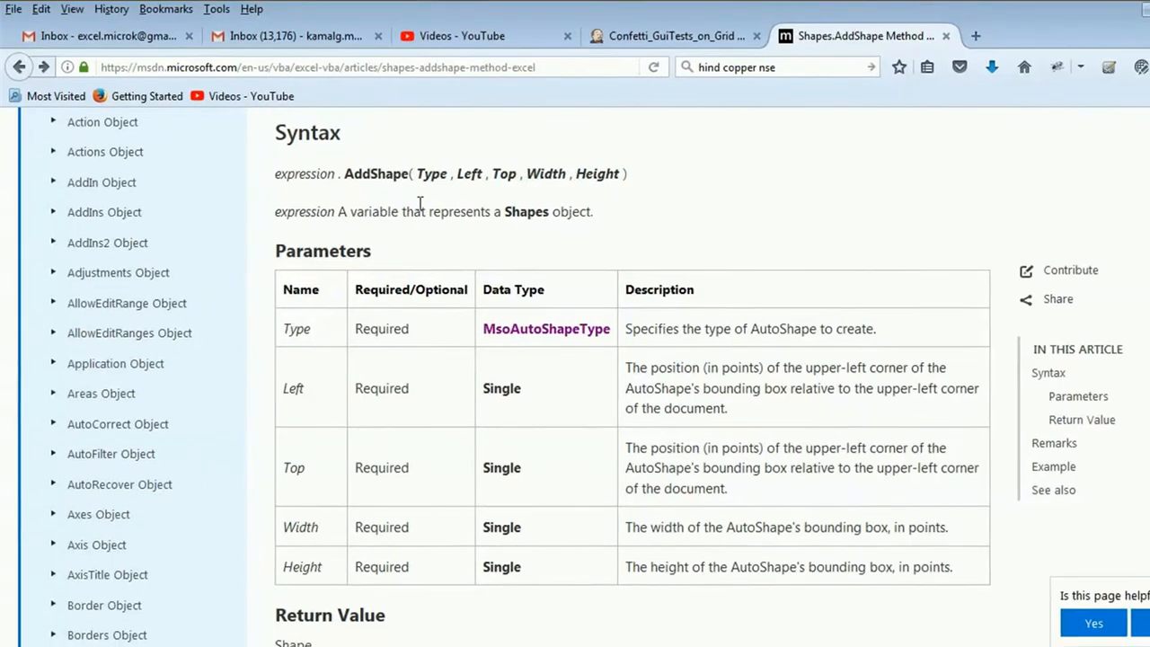
{"action": "double_click", "coordinate": [403, 162]}
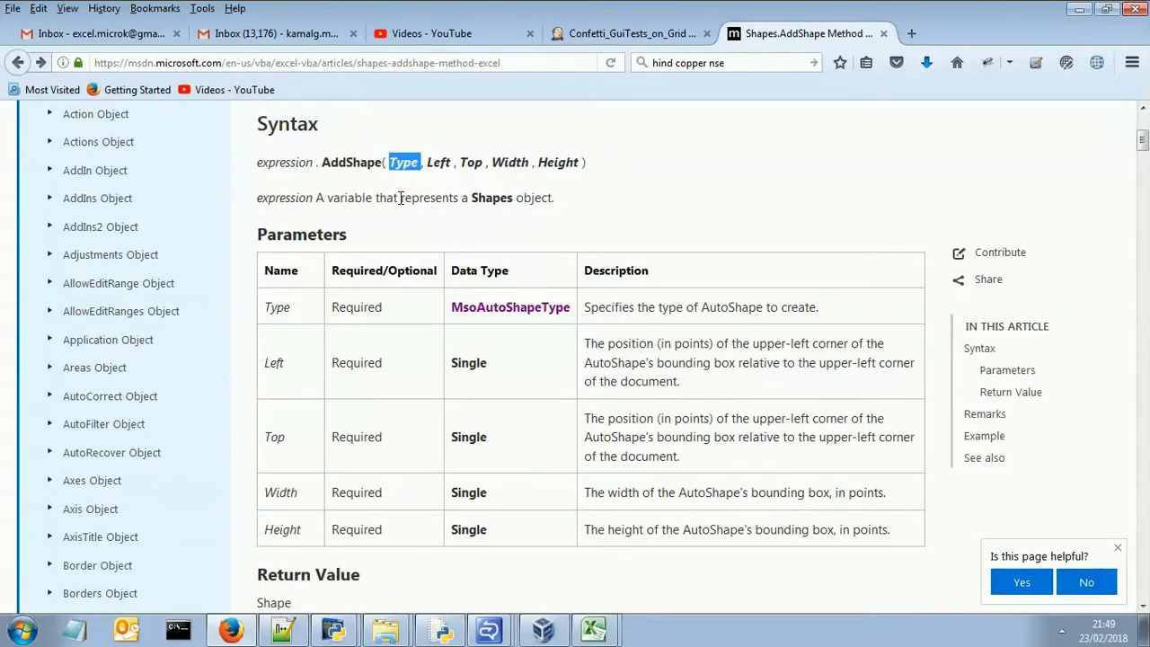
{"action": "mouse_move", "coordinate": [450, 284]}
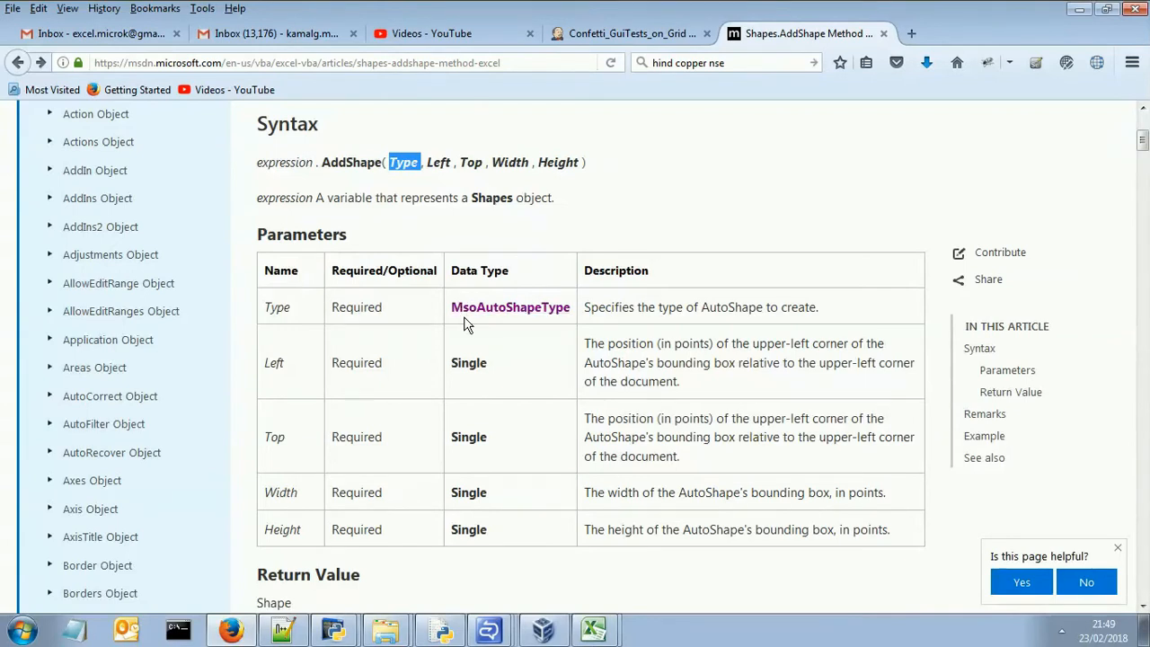
{"action": "left_click", "coordinate": [511, 306]}
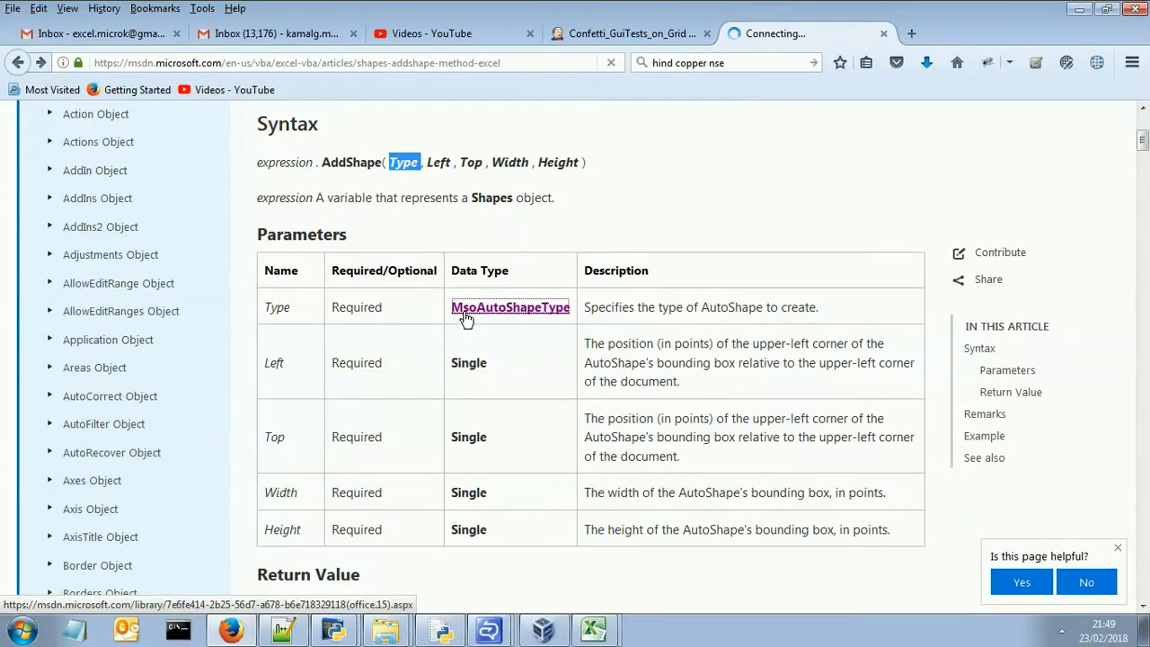
Scroll through the MsoAutoShapeType enumeration list of shape names and values
{"action": "left_click", "coordinate": [510, 305]}
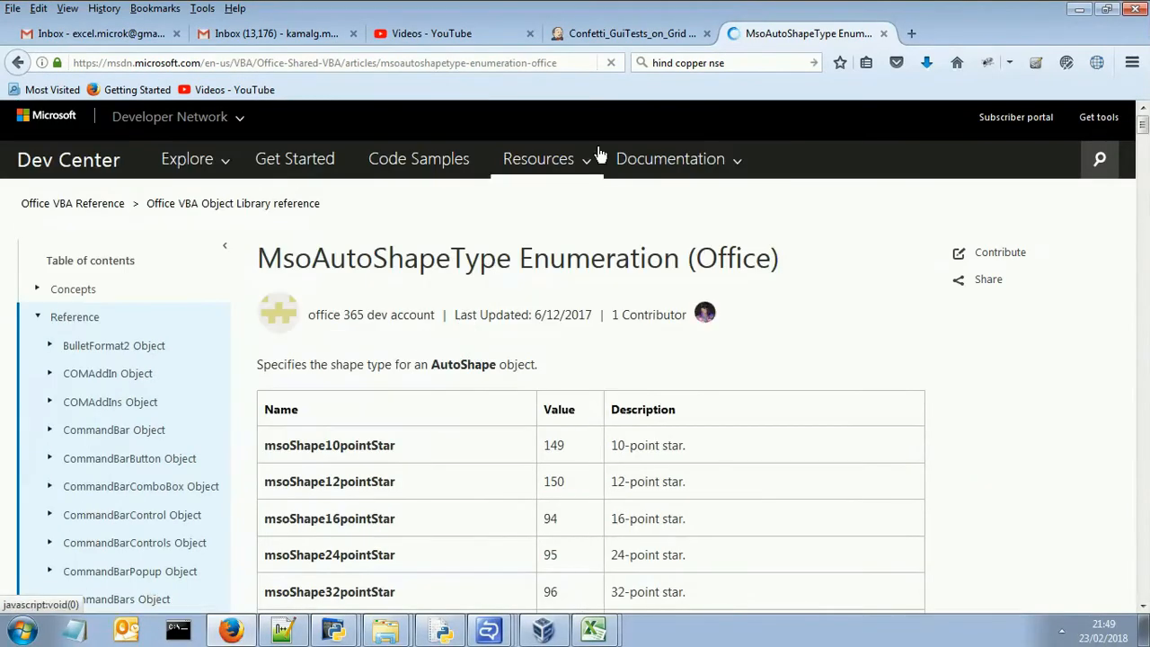
{"action": "scroll", "scroll_direction": "down", "scroll_amount": 3}
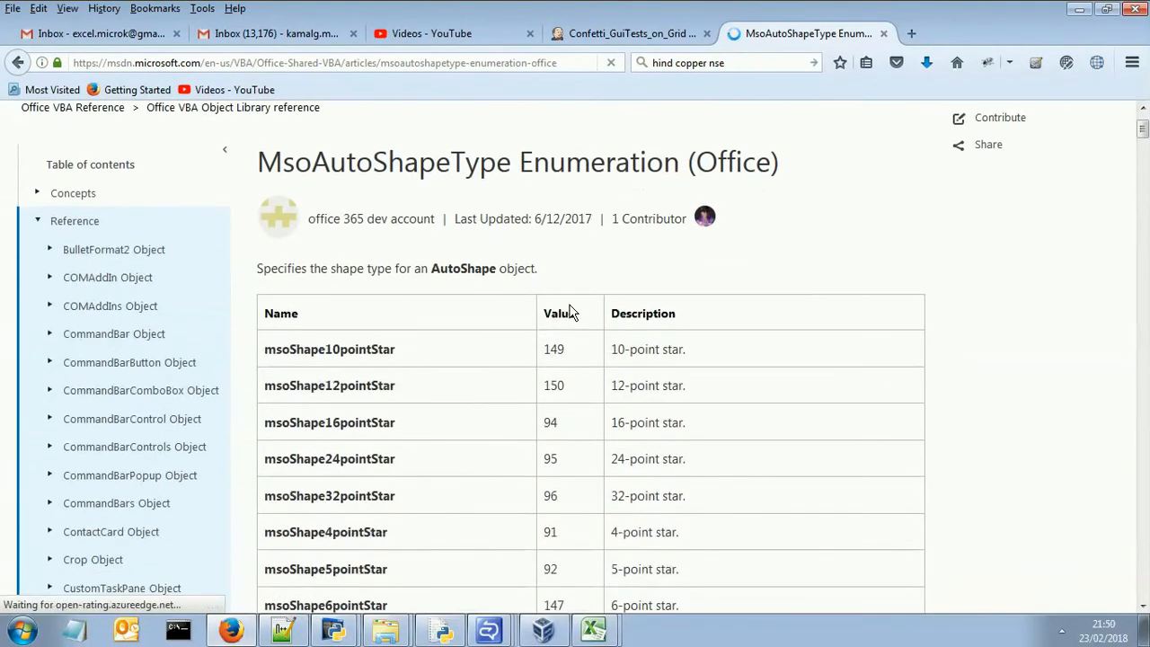
{"action": "scroll", "scroll_direction": "down", "scroll_amount": 3}
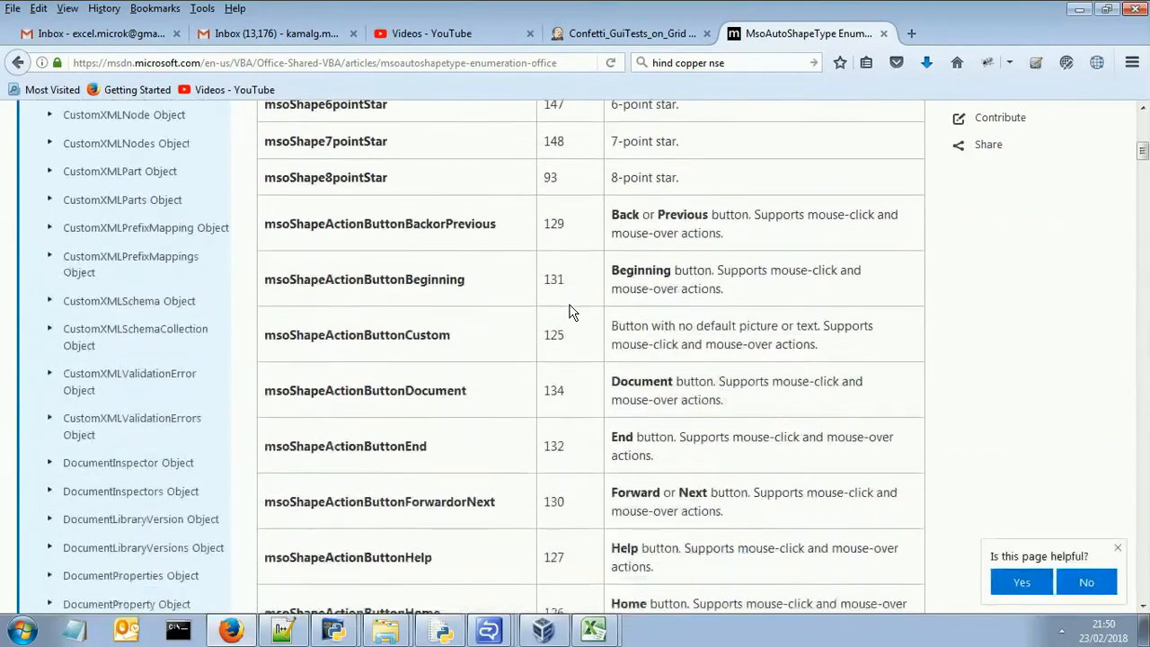
{"action": "scroll", "scroll_direction": "down", "scroll_amount": 3}
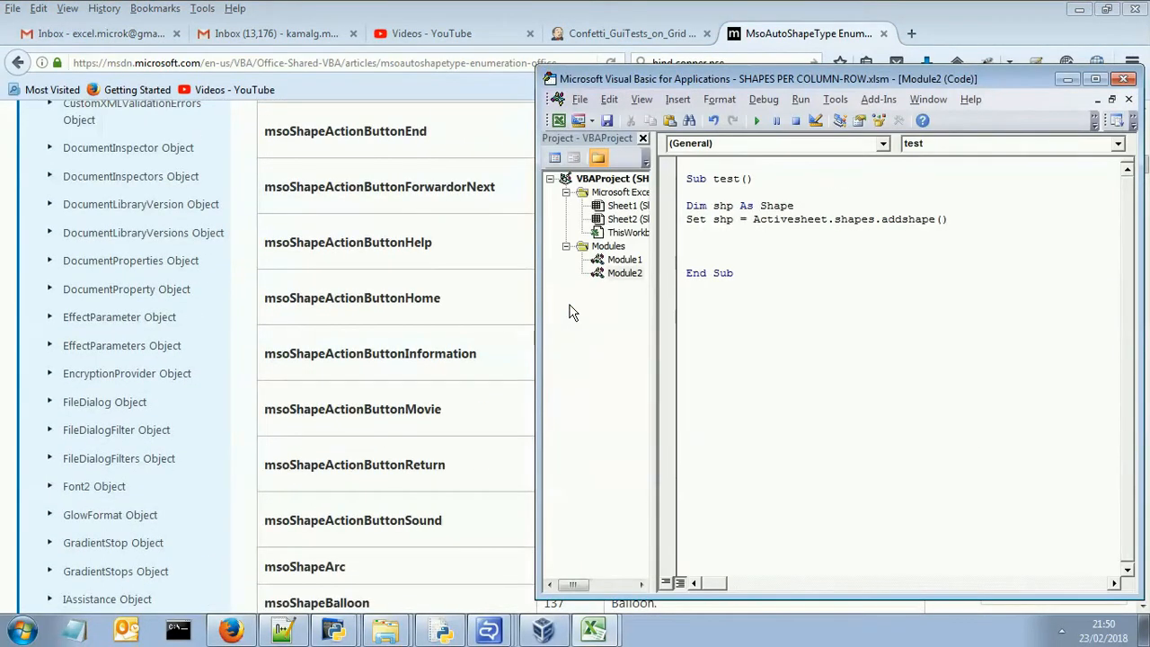
Pass msoShapeOval as the first AddShape argument, followed by a comma
{"action": "type", "text": "msoShapeOval"}
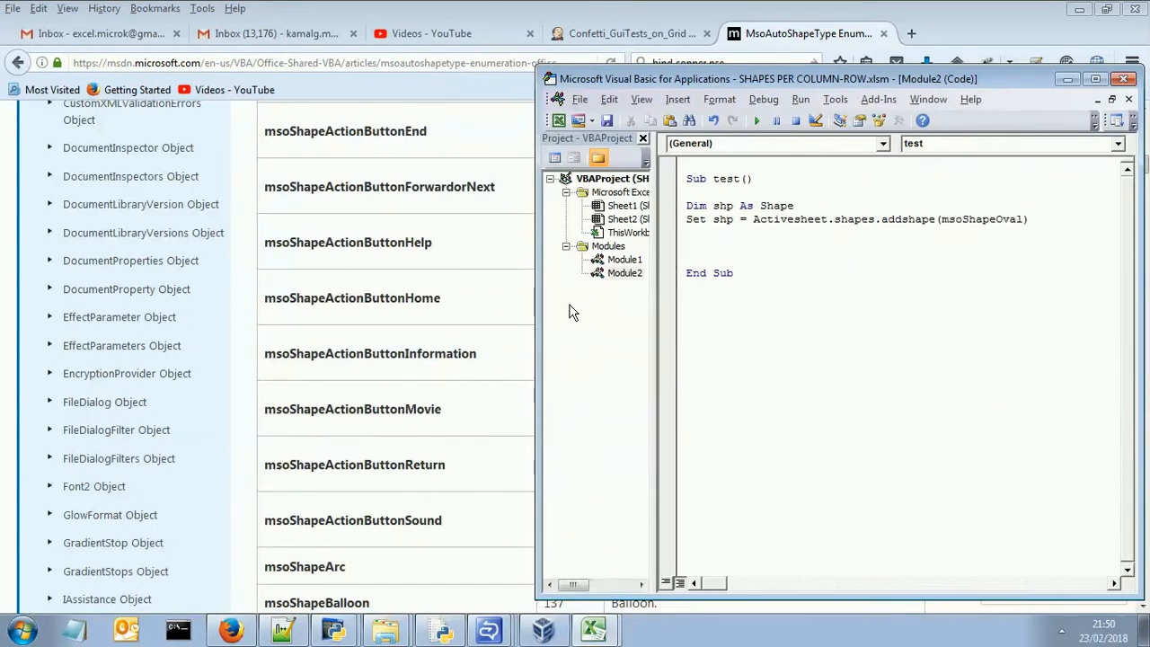
{"action": "type", "text": ","}
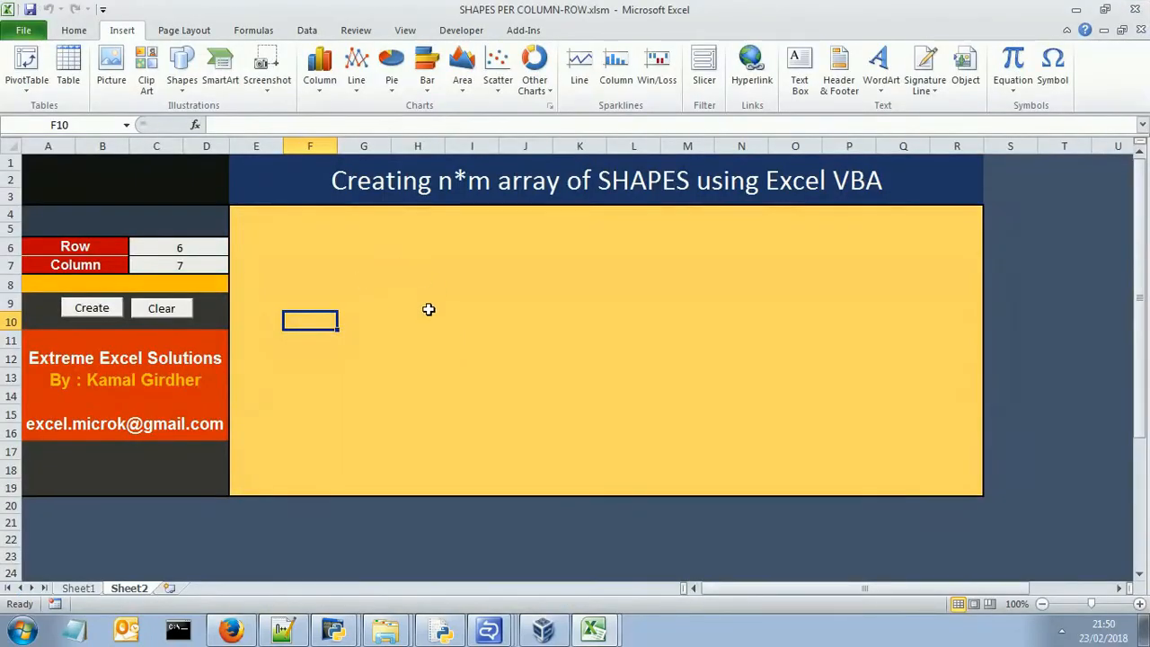
Add Range("H10").Left, Range("H10").Top, 20 as the oval's position and width arguments
{"action": "left_click", "coordinate": [417, 320]}
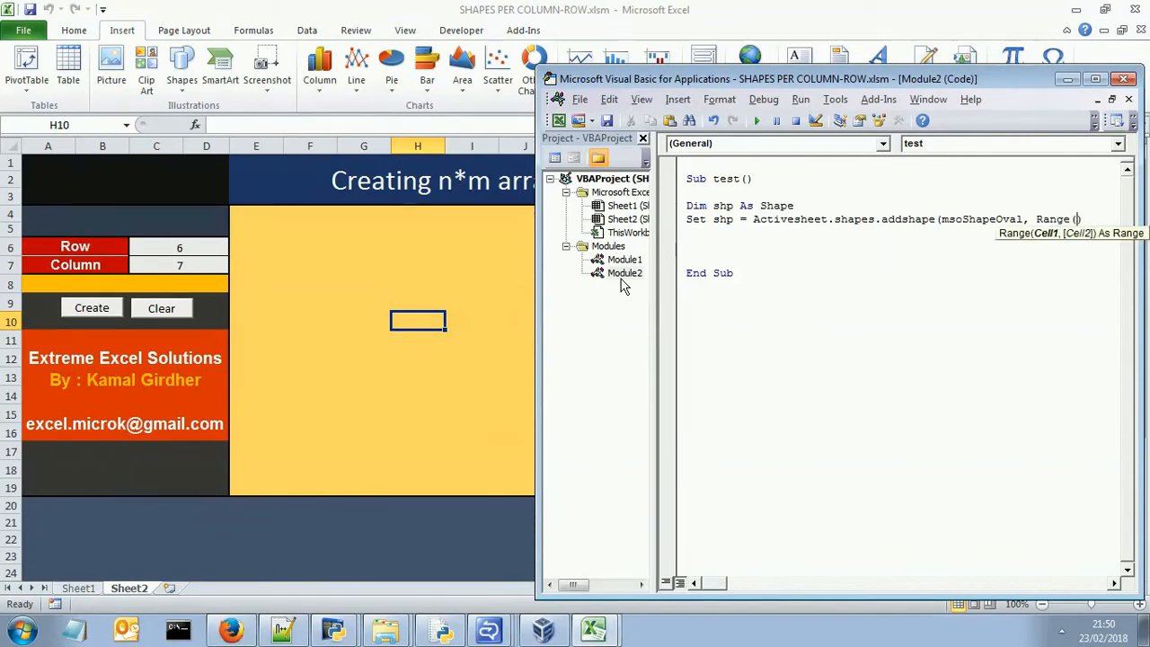
{"action": "type", "text": "\"H10\")."}
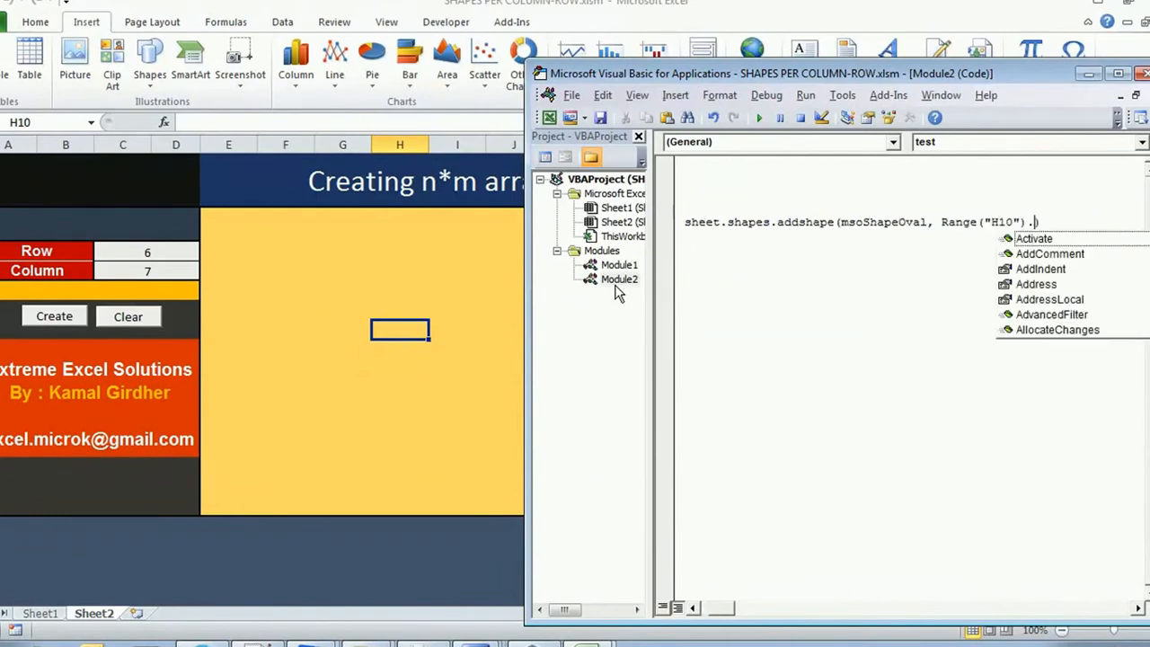
{"action": "type", "text": "Left,"}
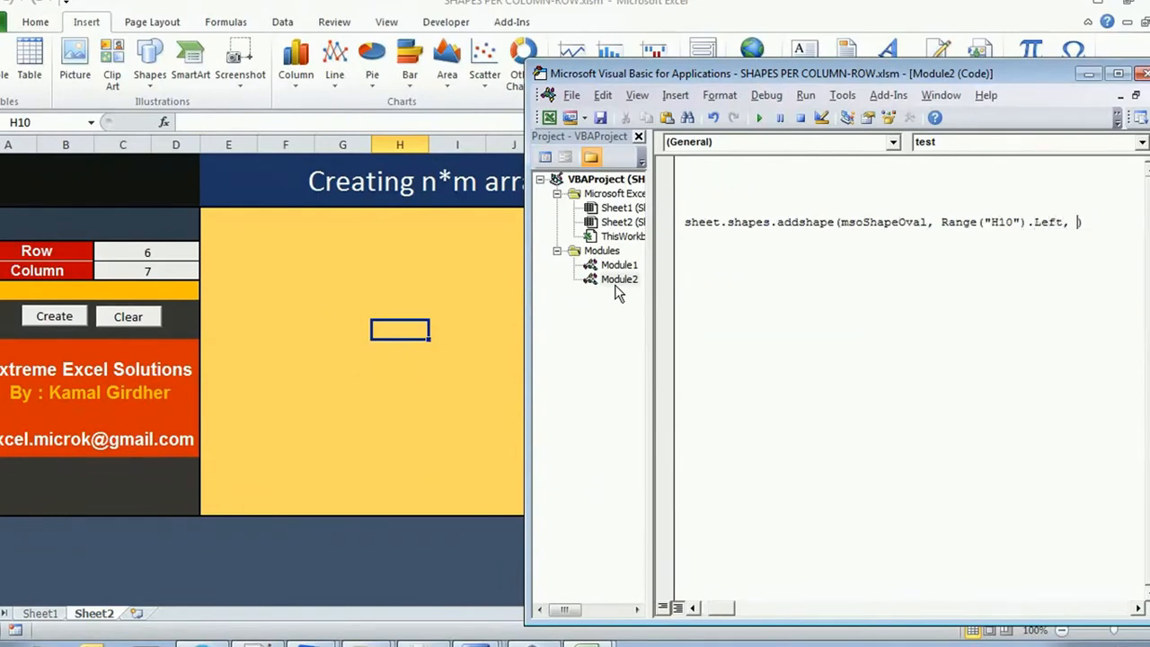
{"action": "type", "text": "range"}
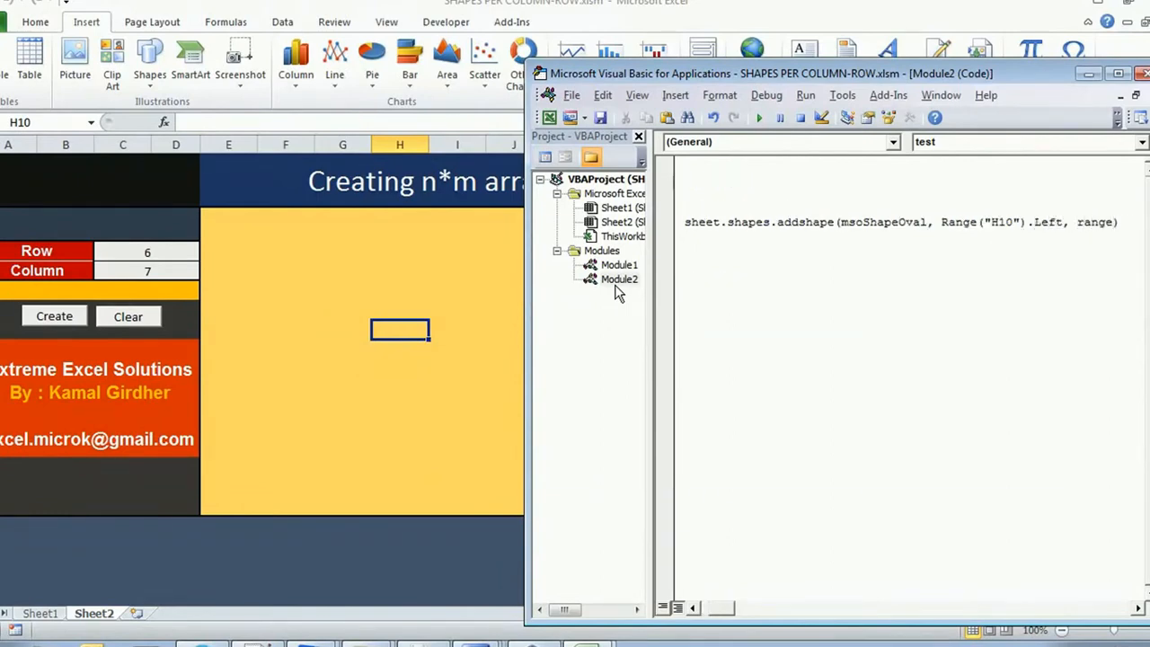
{"action": "type", "text": "(\"H10"}
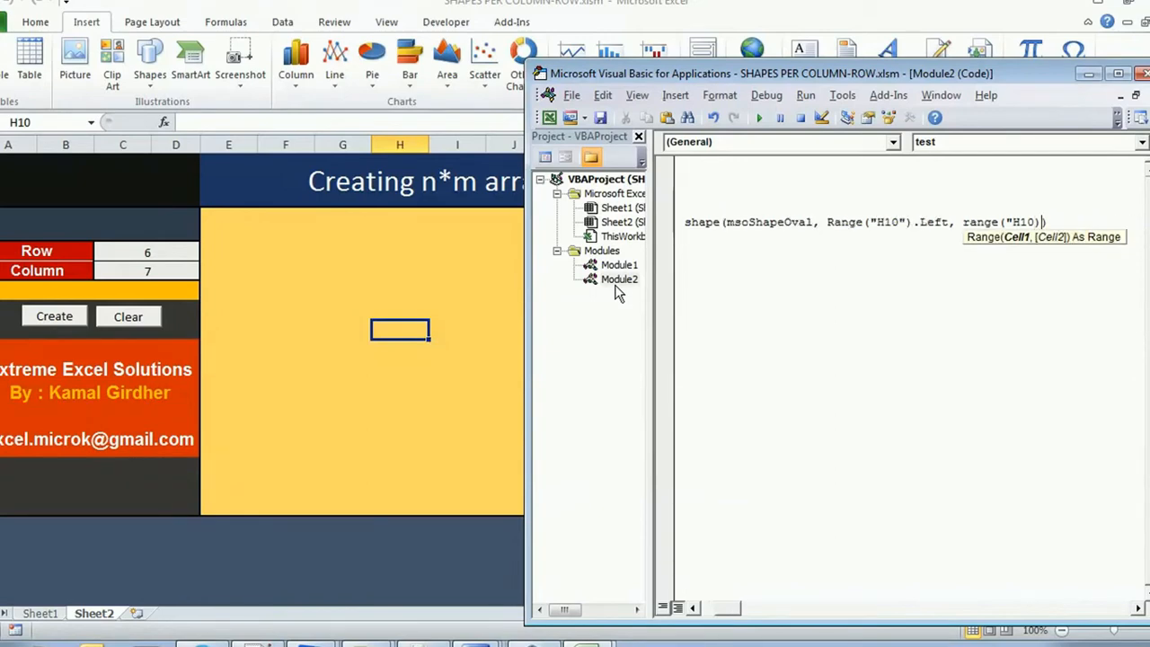
{"action": "type", "text": ".Top"}
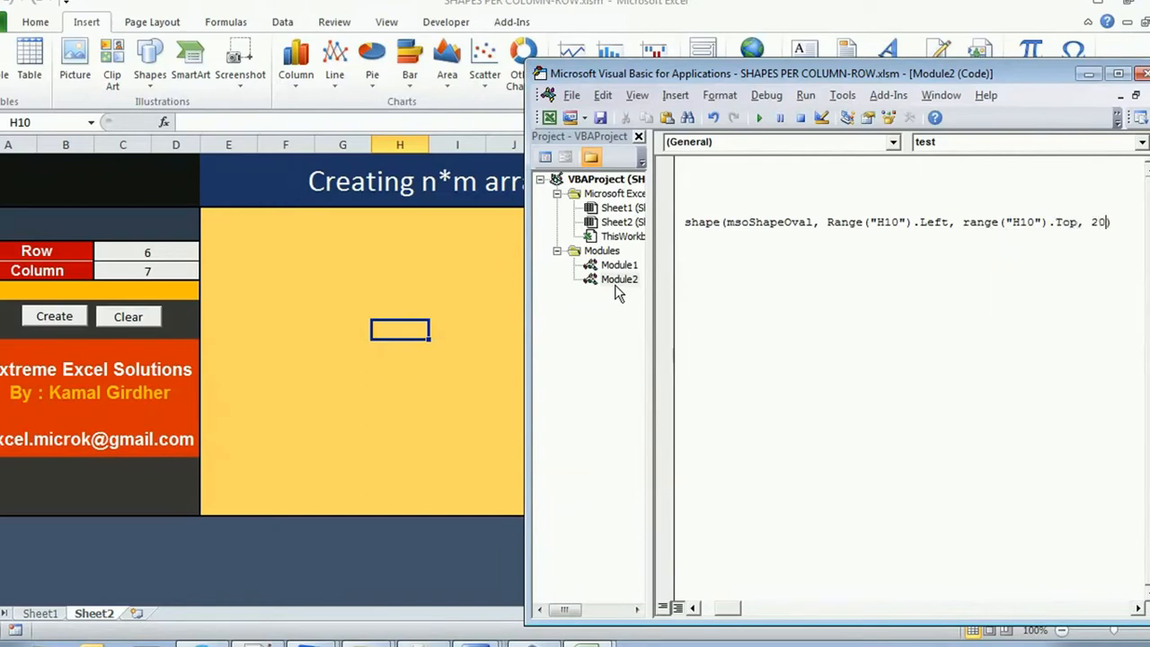
{"action": "type", "text": ",20"}
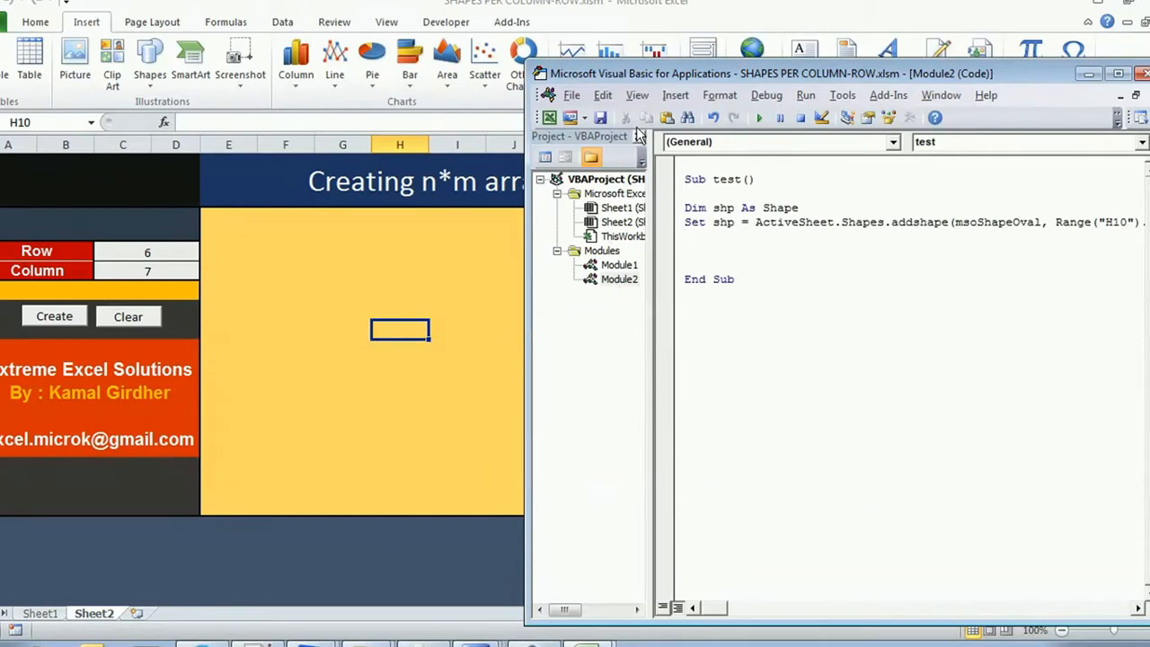
Run test to draw the oval at H10, then run it again with size 50, 50
{"action": "left_click", "coordinate": [759, 119]}
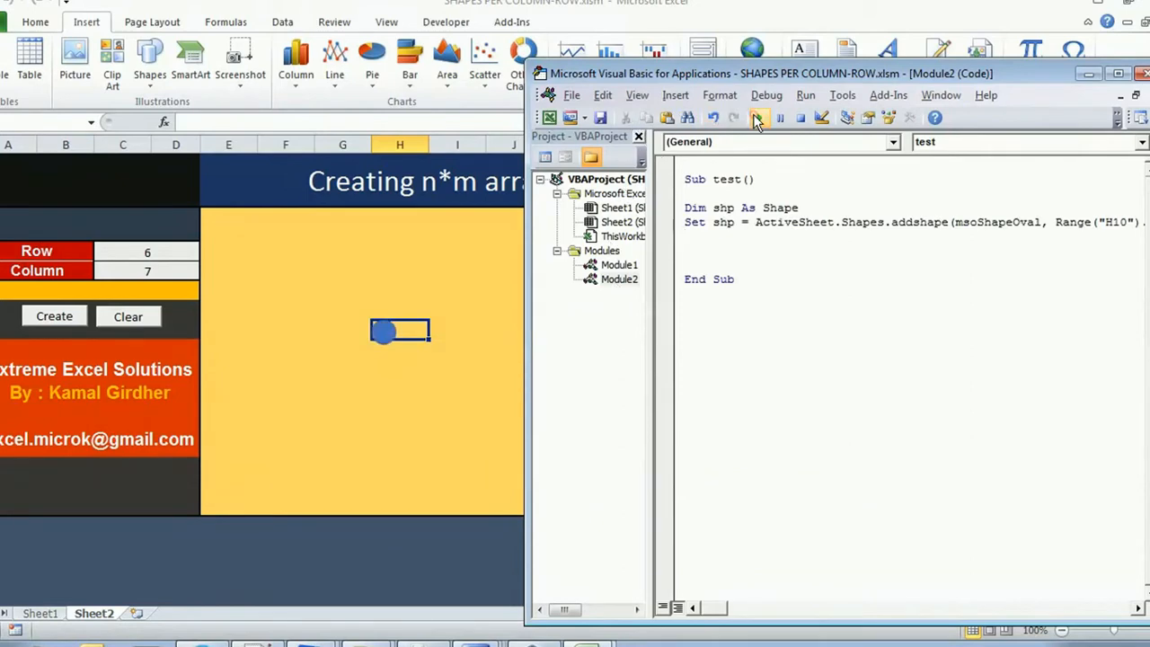
{"action": "mouse_move", "coordinate": [759, 118]}
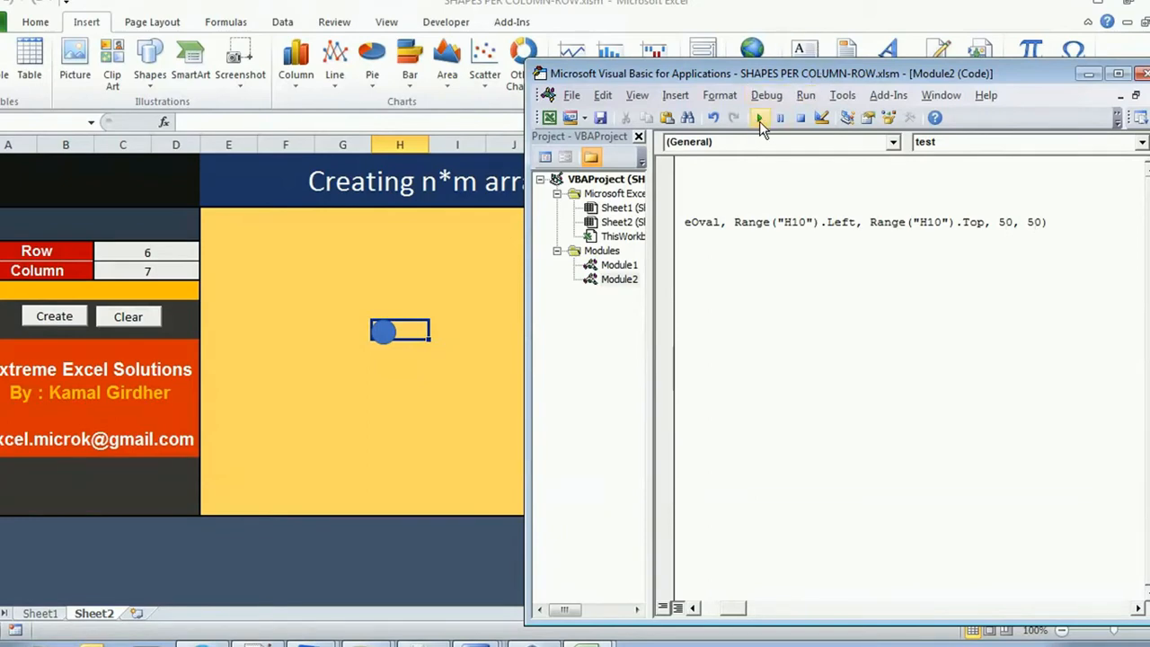
{"action": "left_click", "coordinate": [759, 119]}
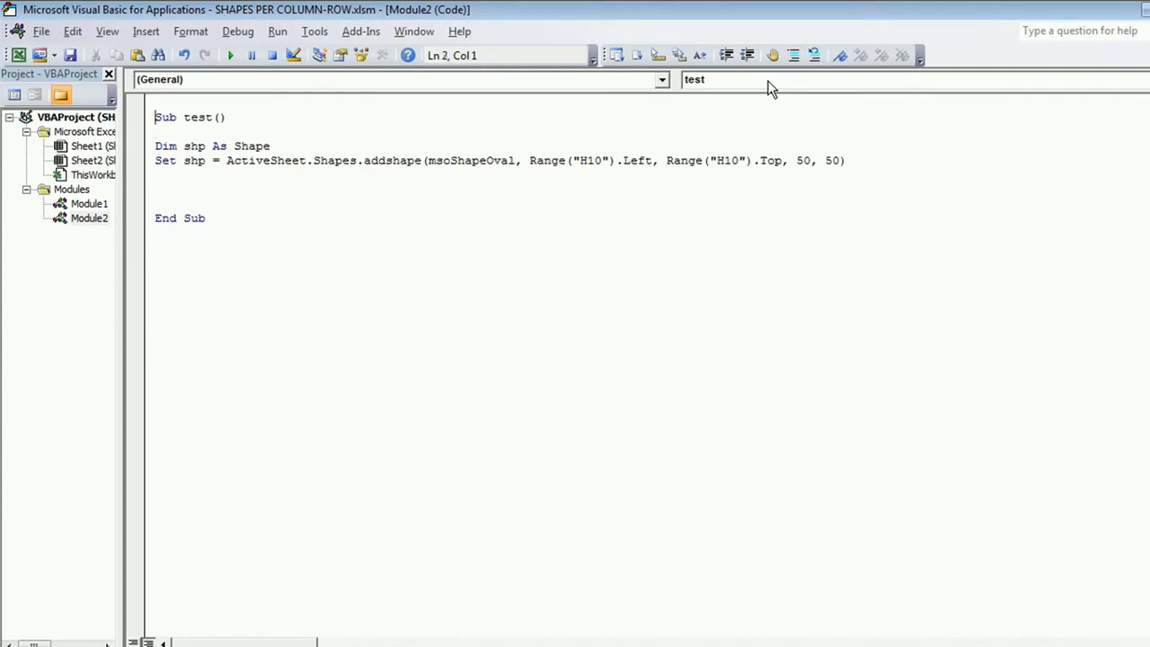
Turn Sub test into Function addAShape(target, sz) using target.Left, target.Top, sz, sz
{"action": "type", "text": "Function"}
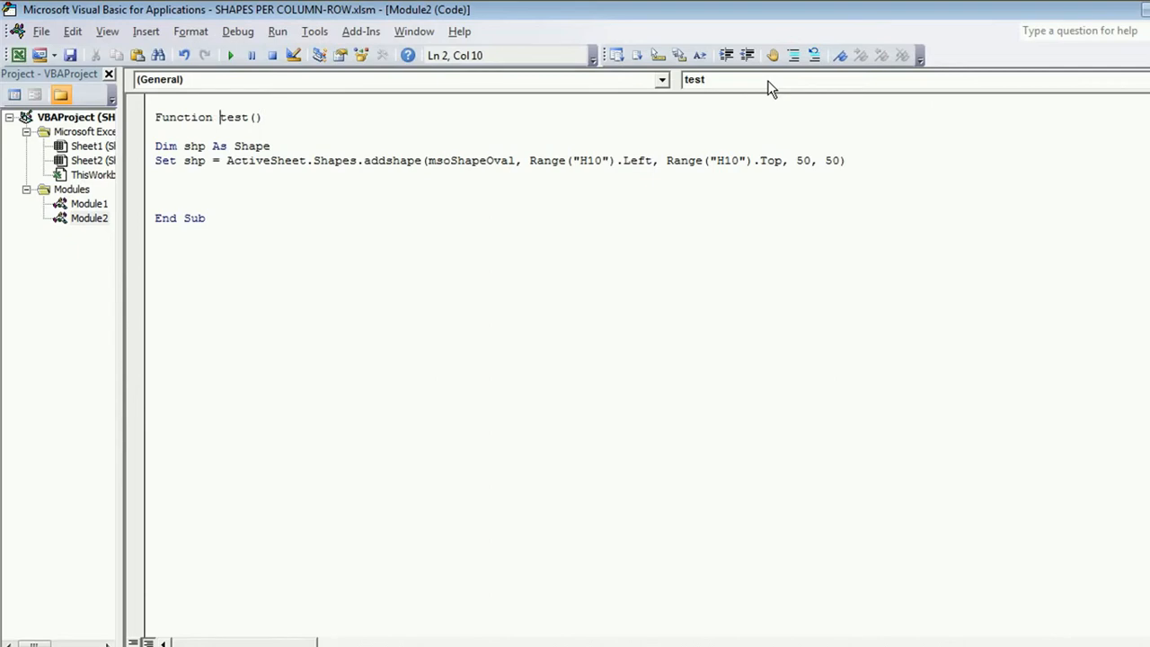
{"action": "type", "text": "a"}
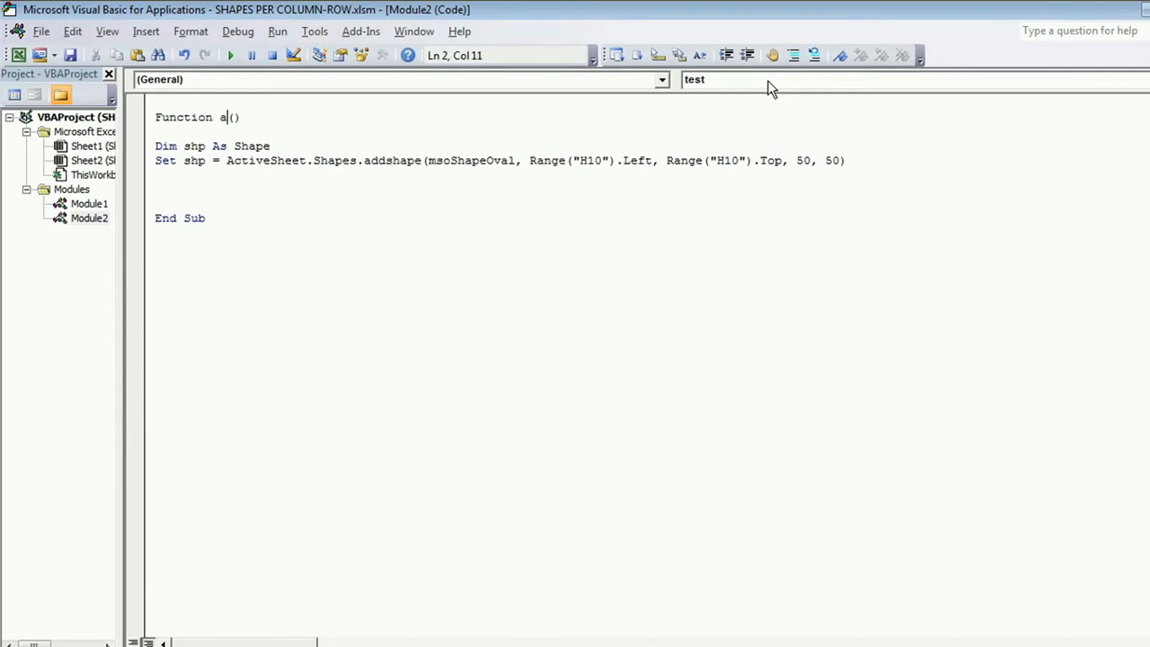
{"action": "type", "text": "ddA"}
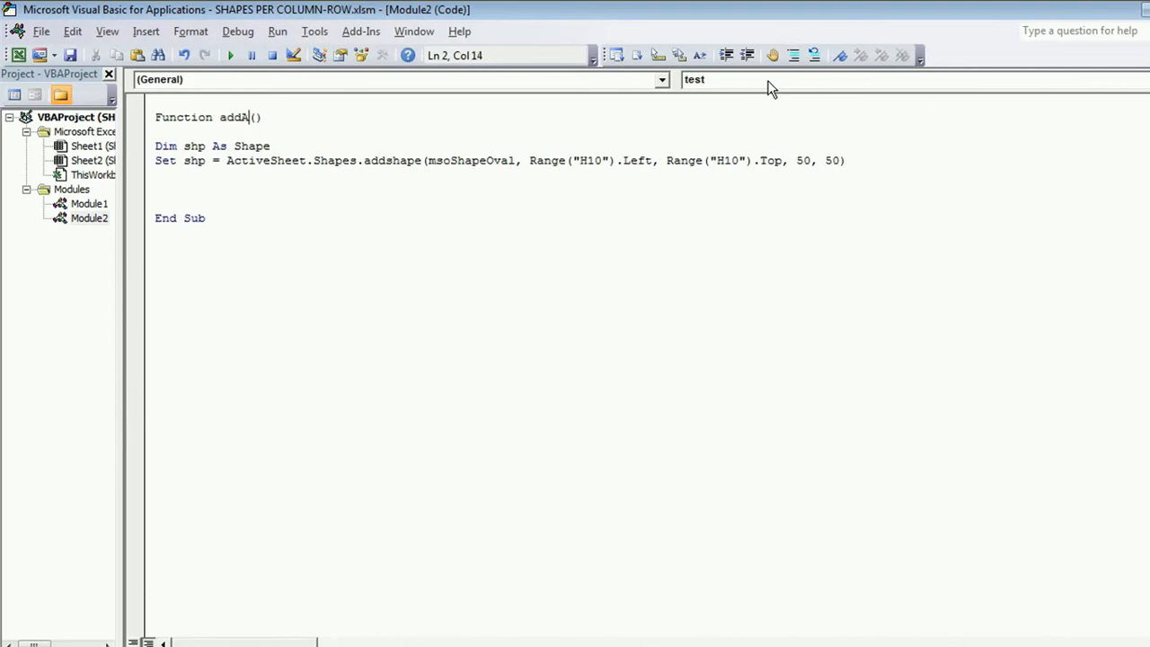
{"action": "type", "text": "Shape"}
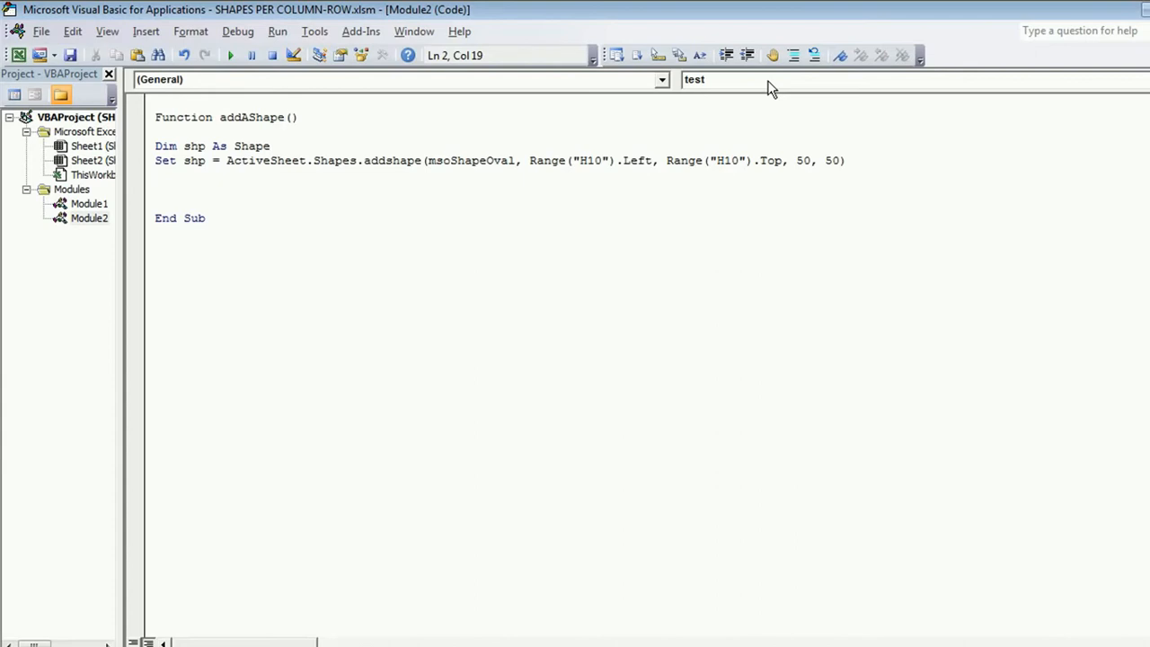
{"action": "left_click", "coordinate": [286, 117]}
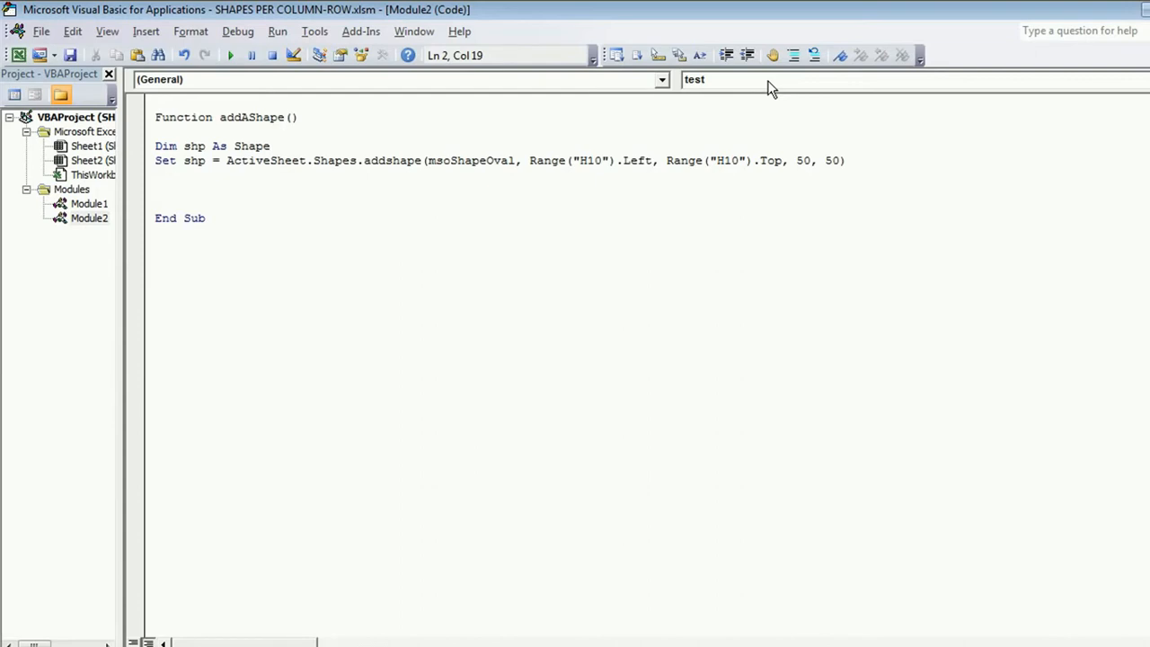
{"action": "mouse_move", "coordinate": [831, 93]}
{"action": "type", "text": "target , "}
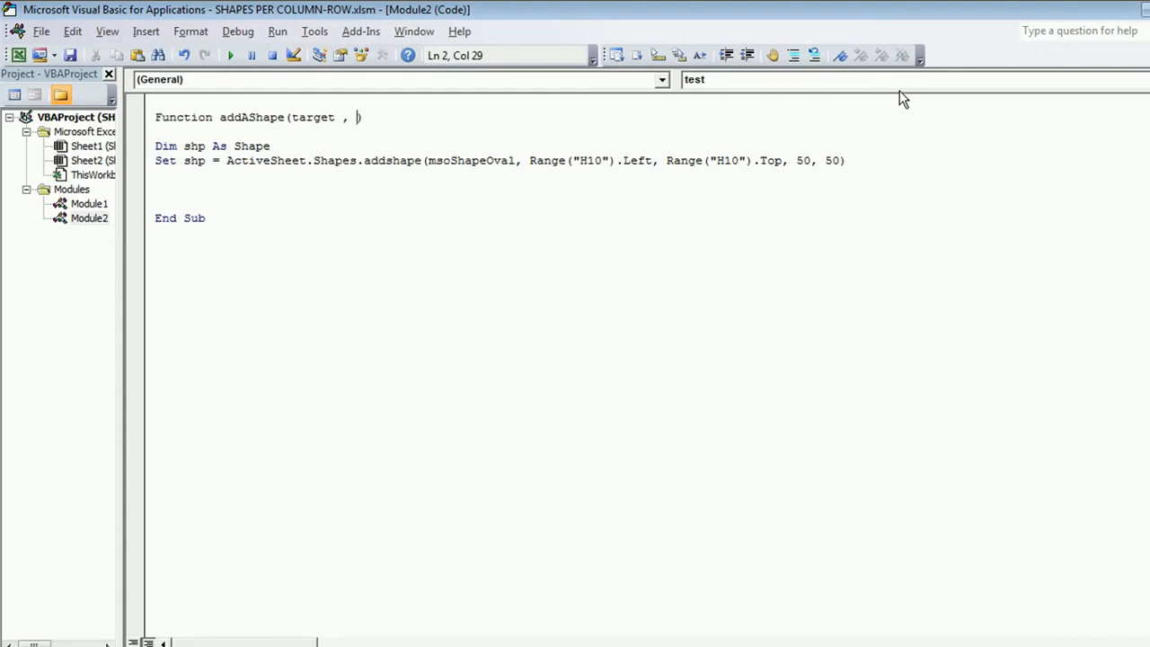
{"action": "type", "text": "sz"}
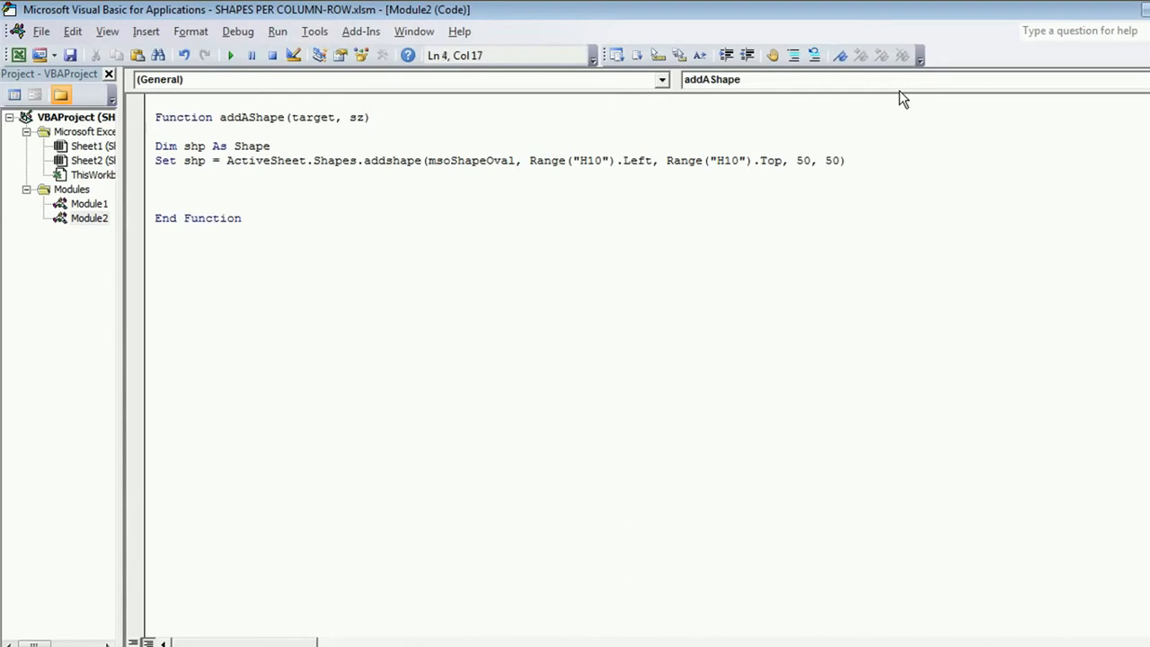
{"action": "mouse_move", "coordinate": [1084, 90]}
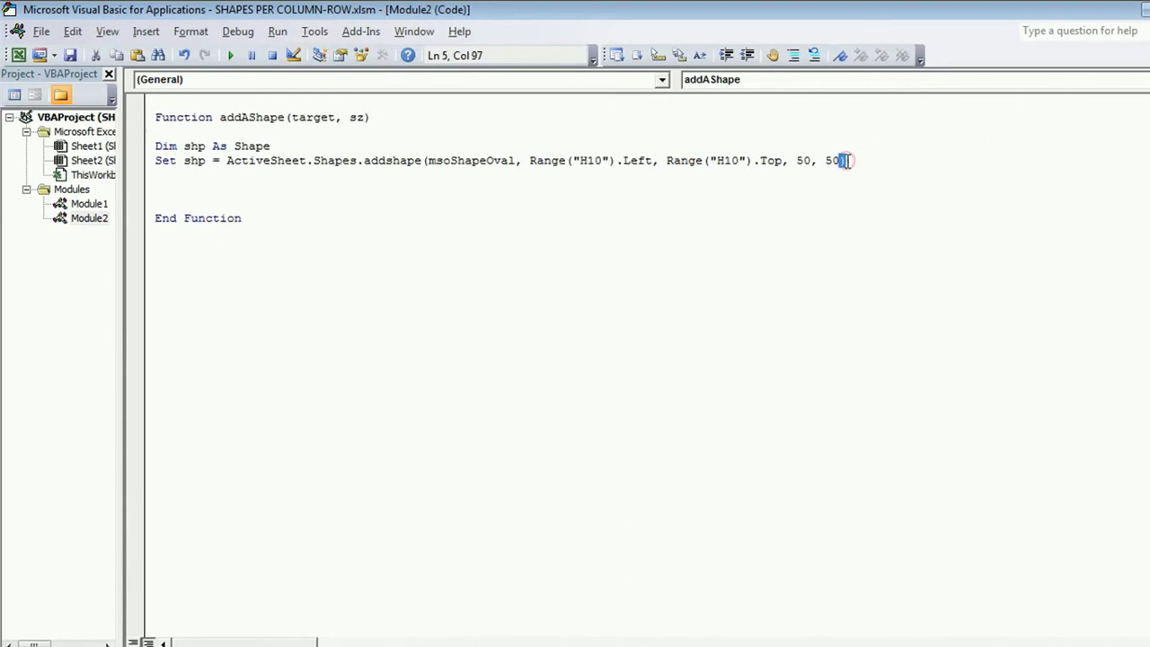
{"action": "type", "text": "sub test("}
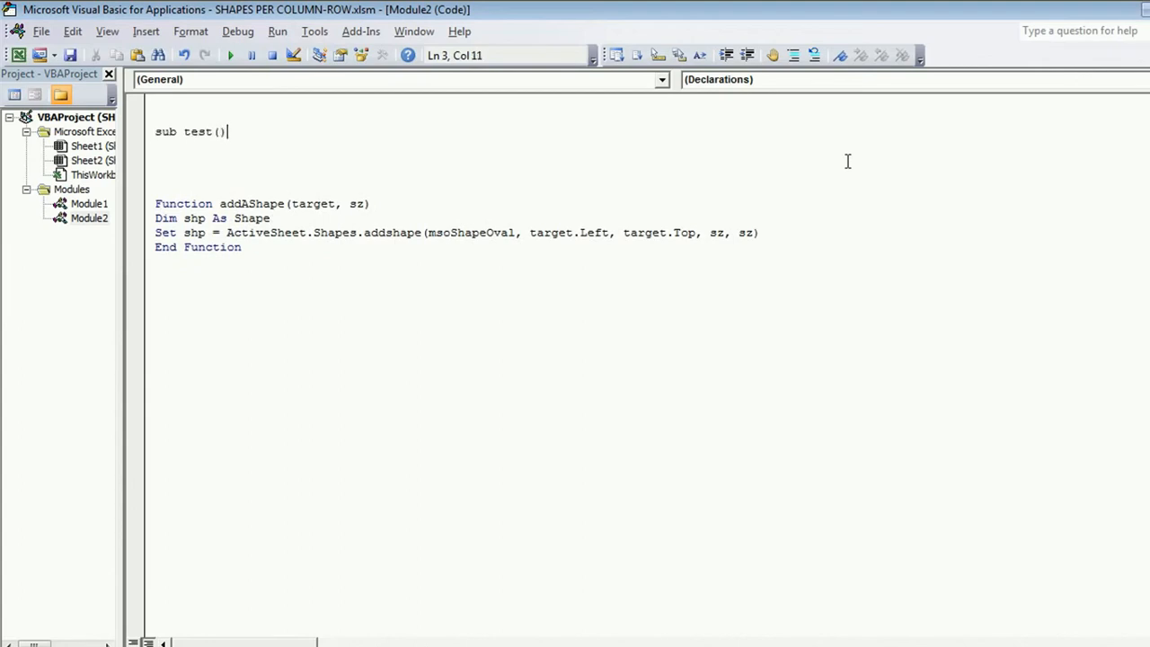
{"action": "key", "text": "enter"}
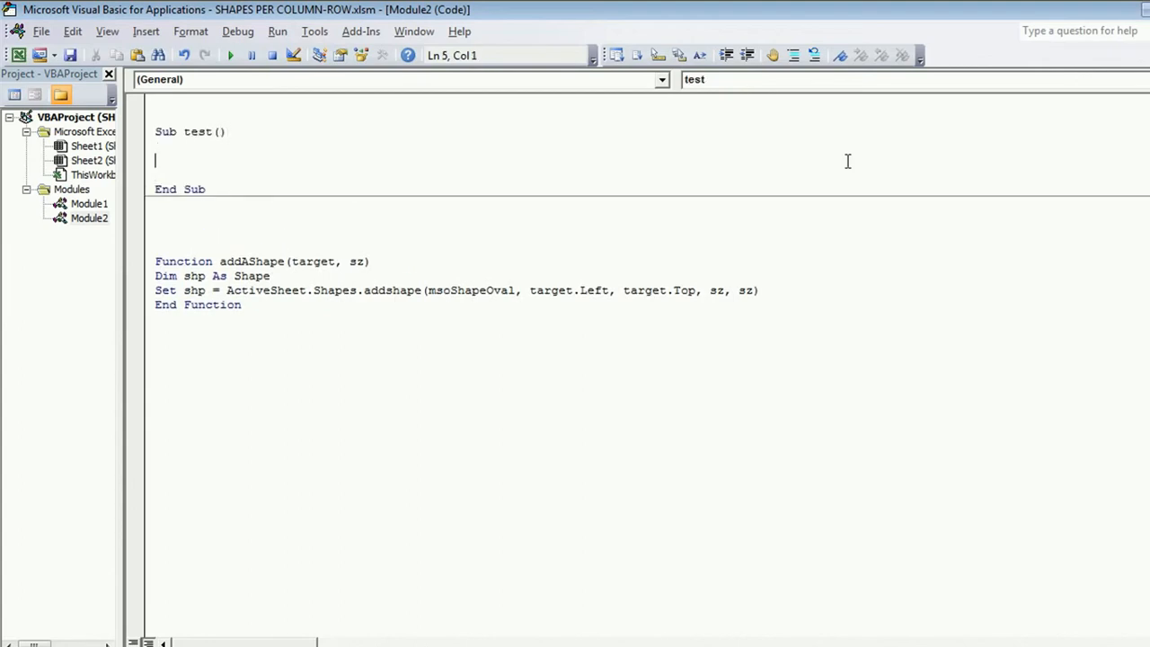
{"action": "type", "text": "add"}
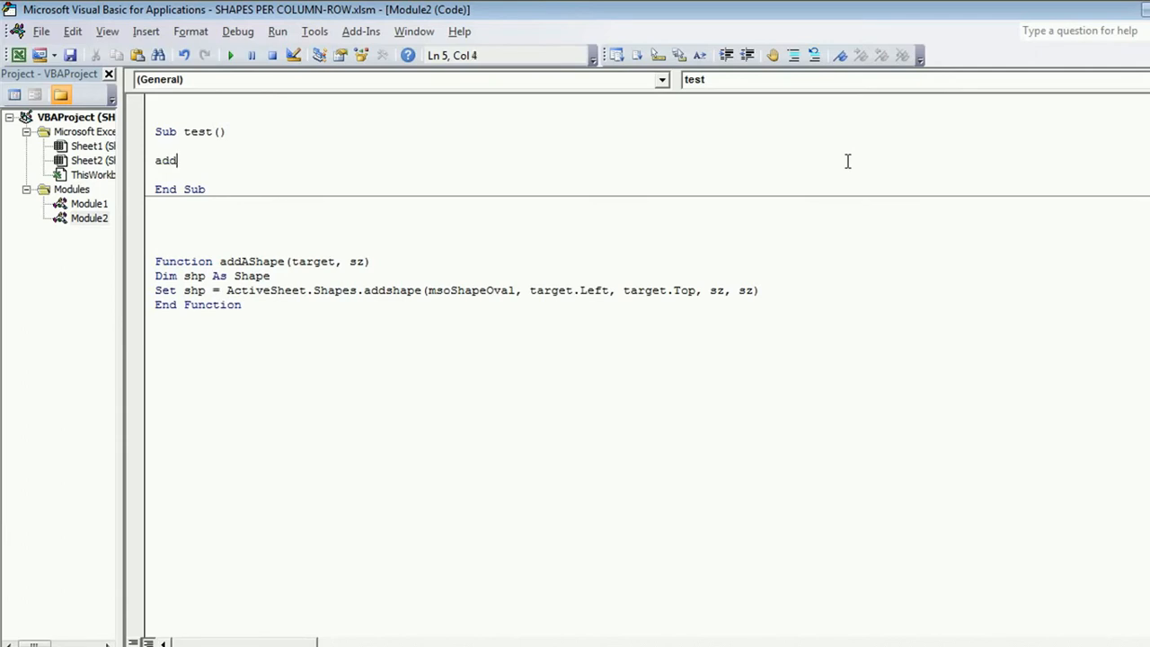
{"action": "type", "text": "AS"}
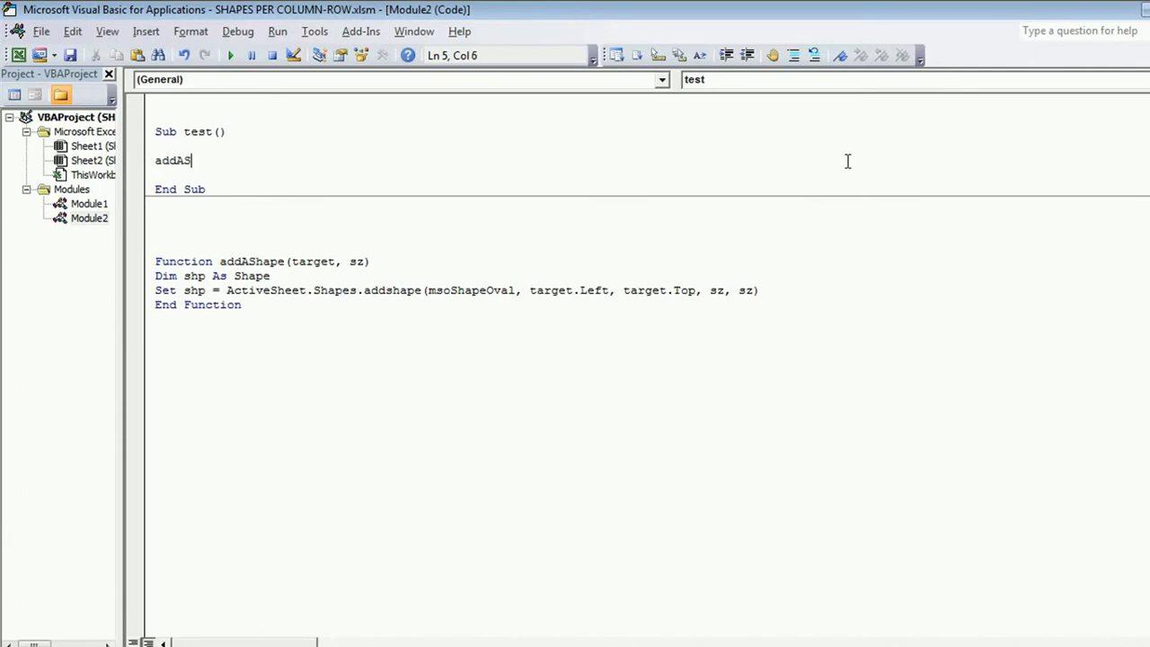
{"action": "type", "text": "hape("}
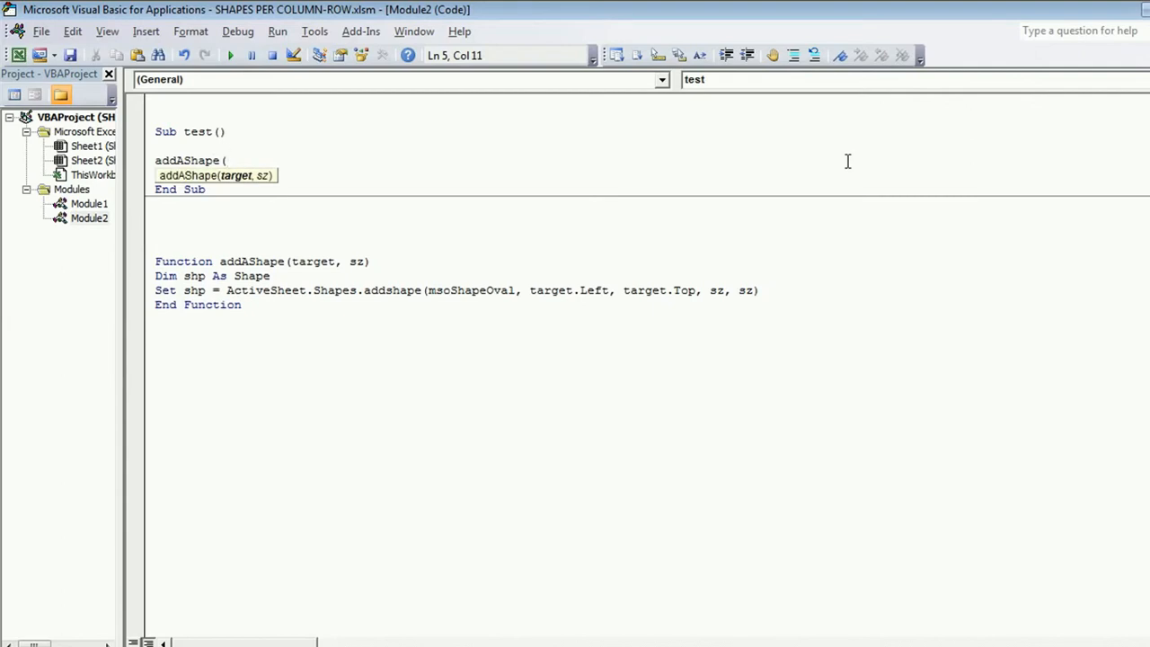
{"action": "type", "text": "cells"}
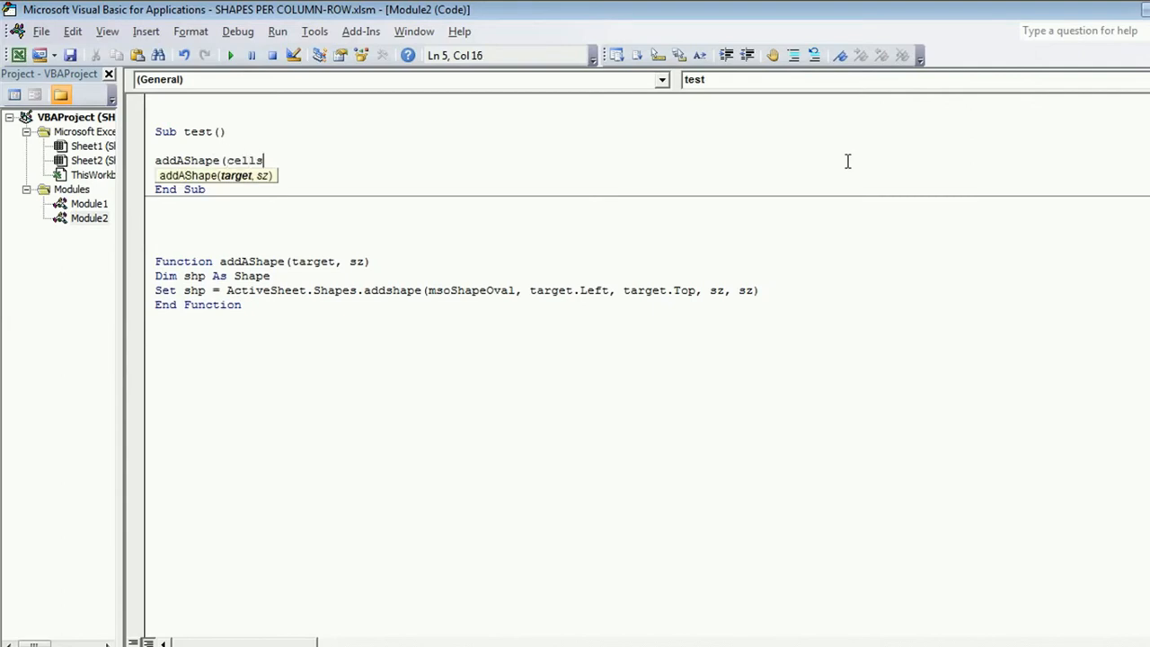
{"action": "type", "text": "(10,1"}
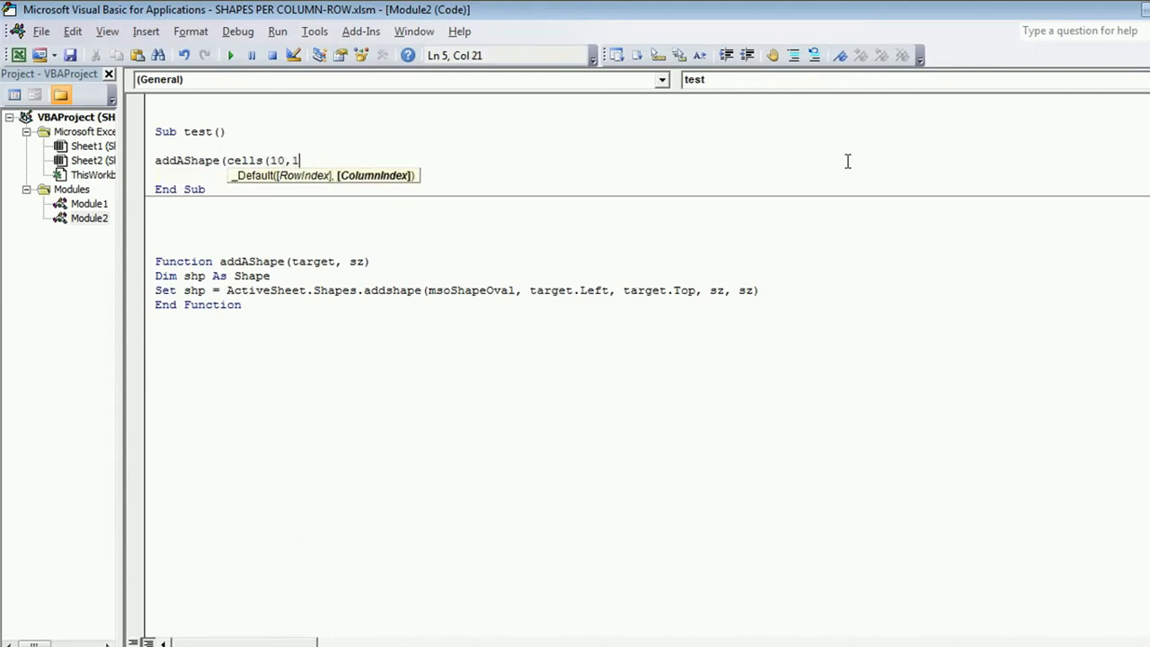
{"action": "type", "text": "0),"}
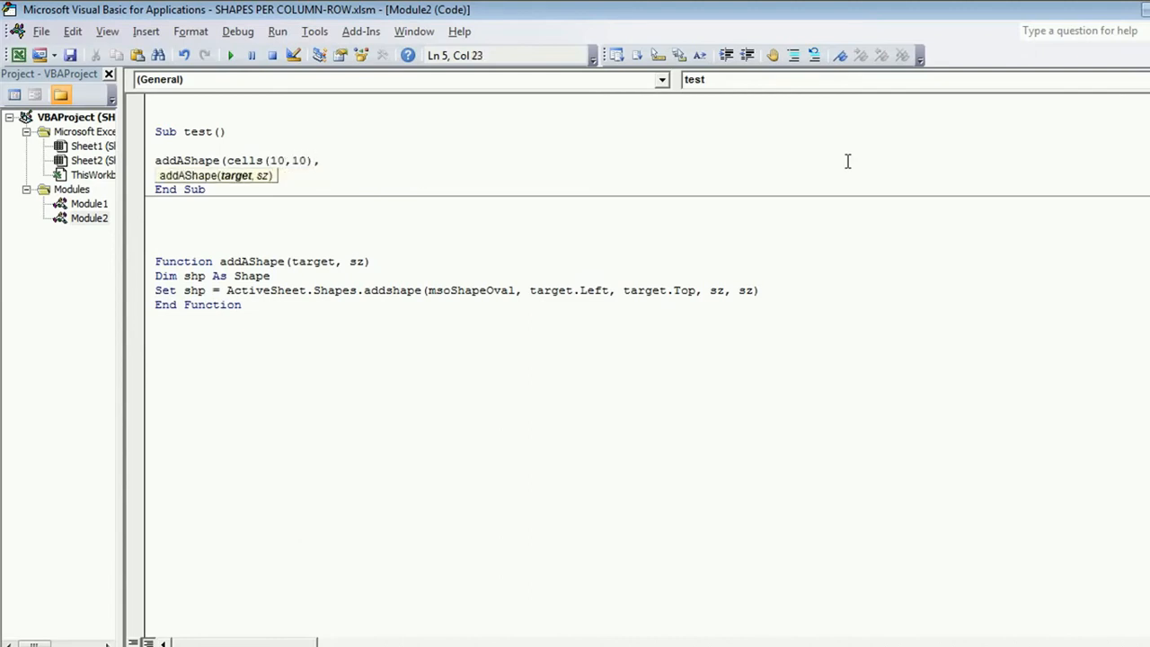
{"action": "type", "text": "40"}
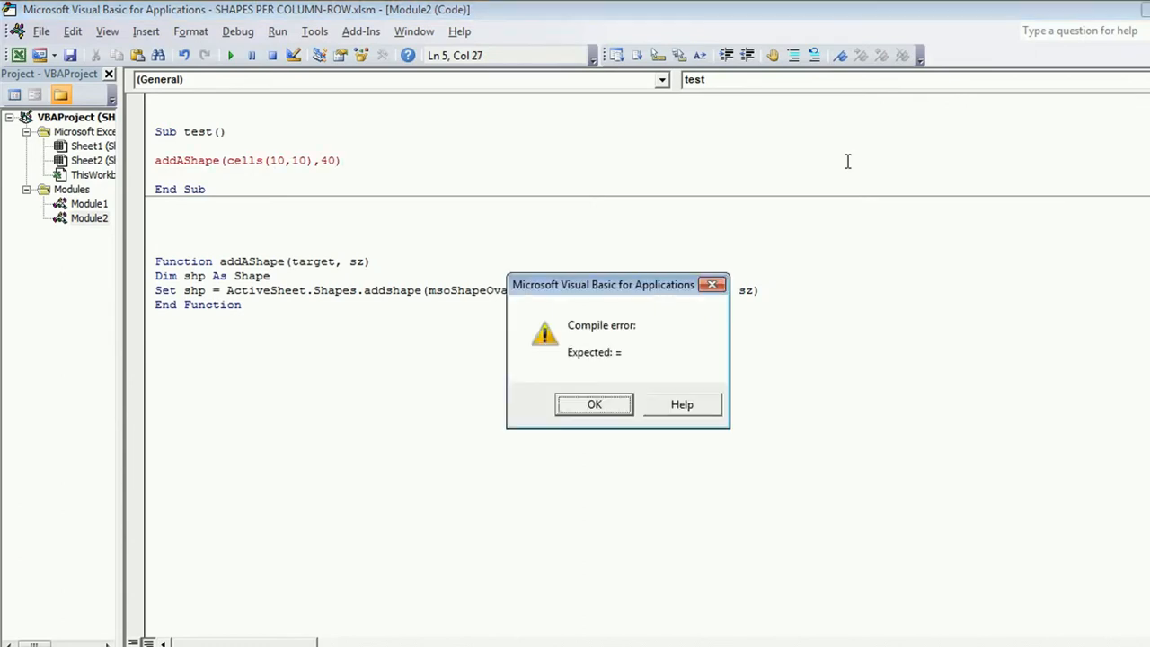
{"action": "left_click", "coordinate": [593, 405]}
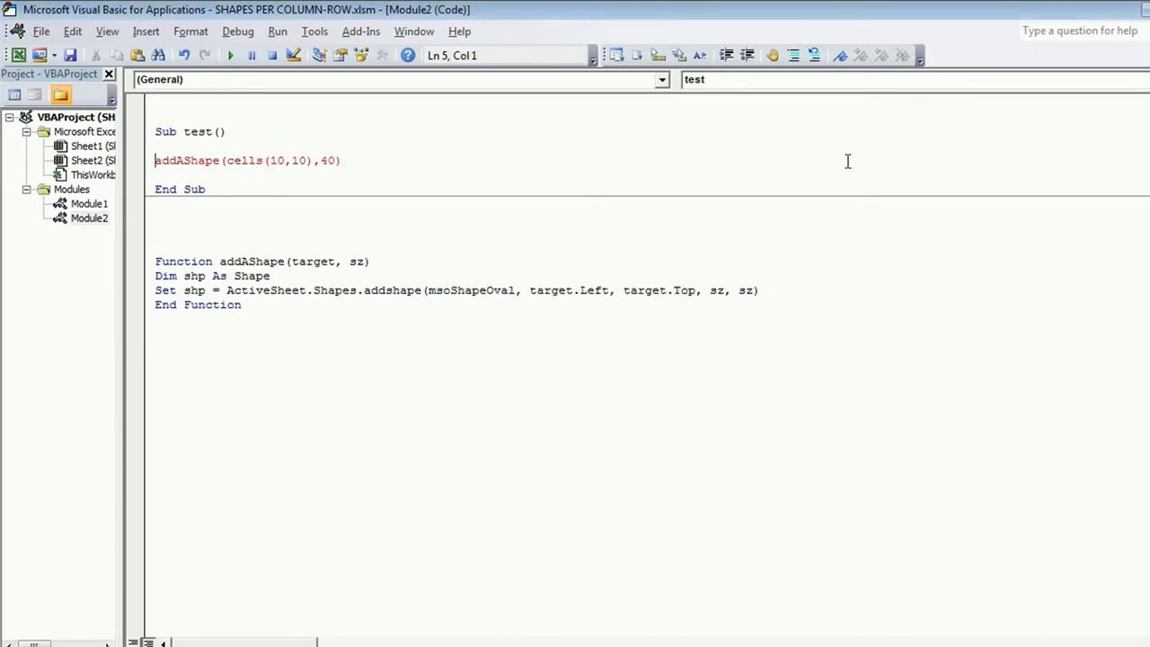
{"action": "mouse_move", "coordinate": [831, 381]}
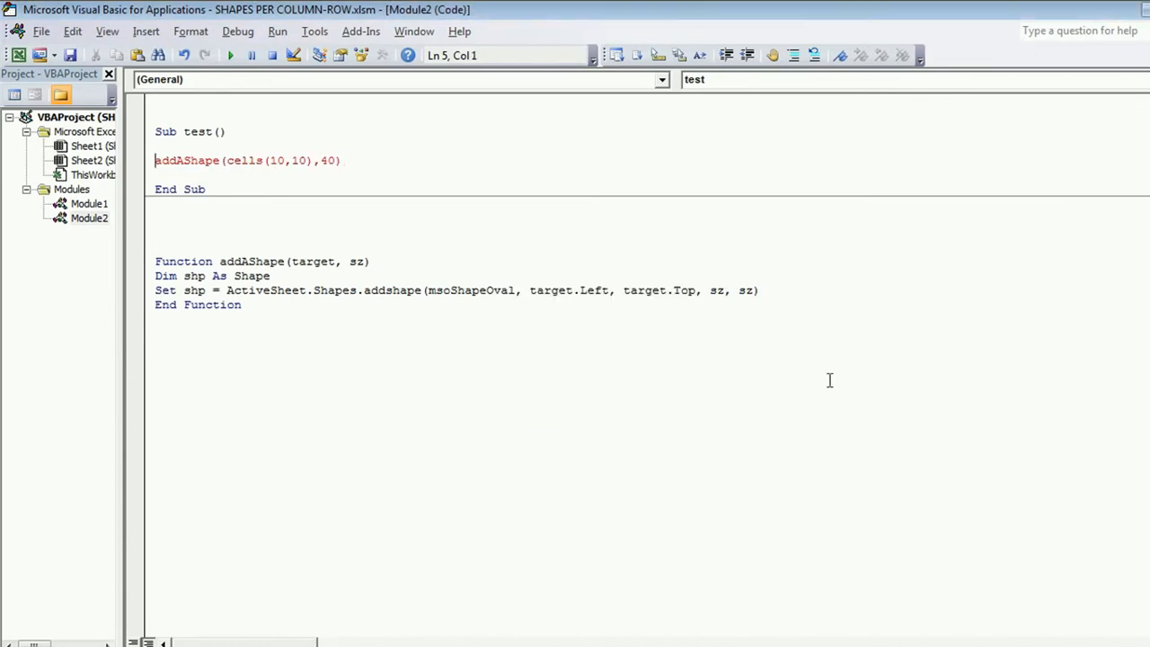
{"action": "mouse_move", "coordinate": [872, 343]}
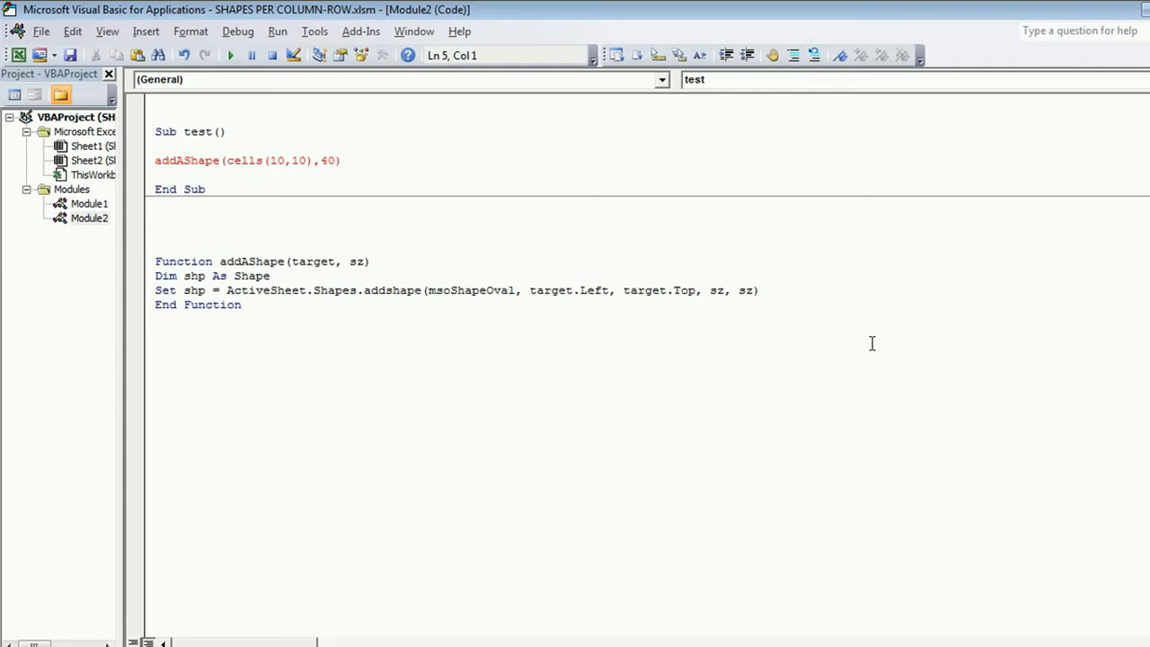
Prefix with Call, run it, then duplicate the Call addAShape line for rows 15, 10 and 5 and run again
{"action": "type", "text": "Call"}
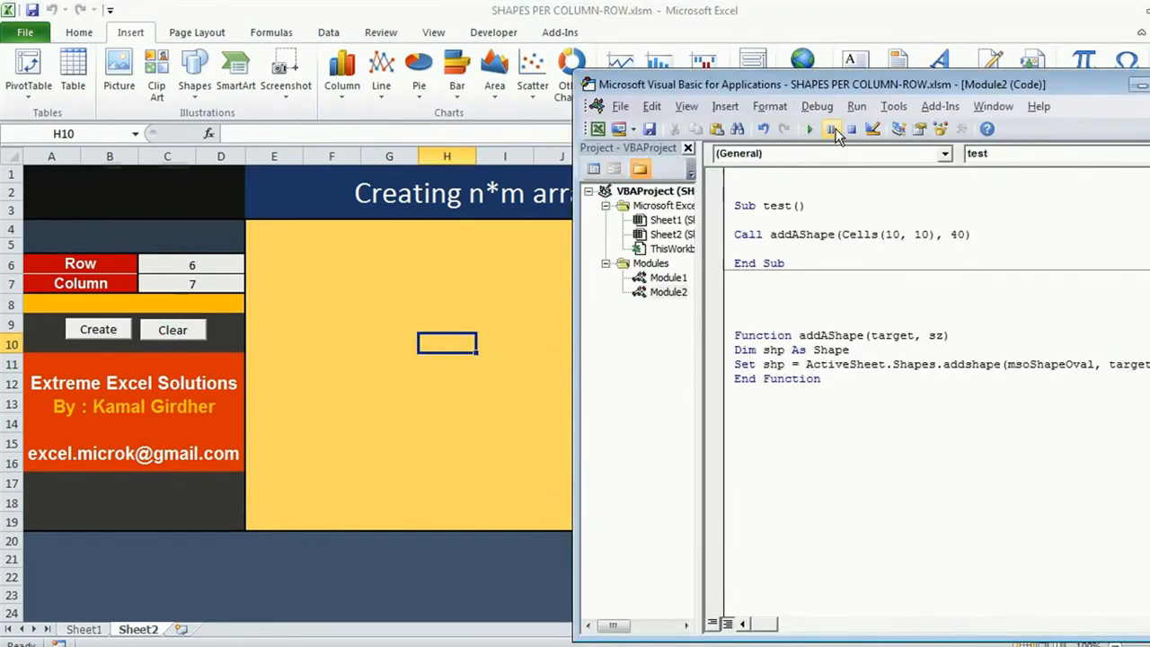
{"action": "left_click", "coordinate": [809, 129]}
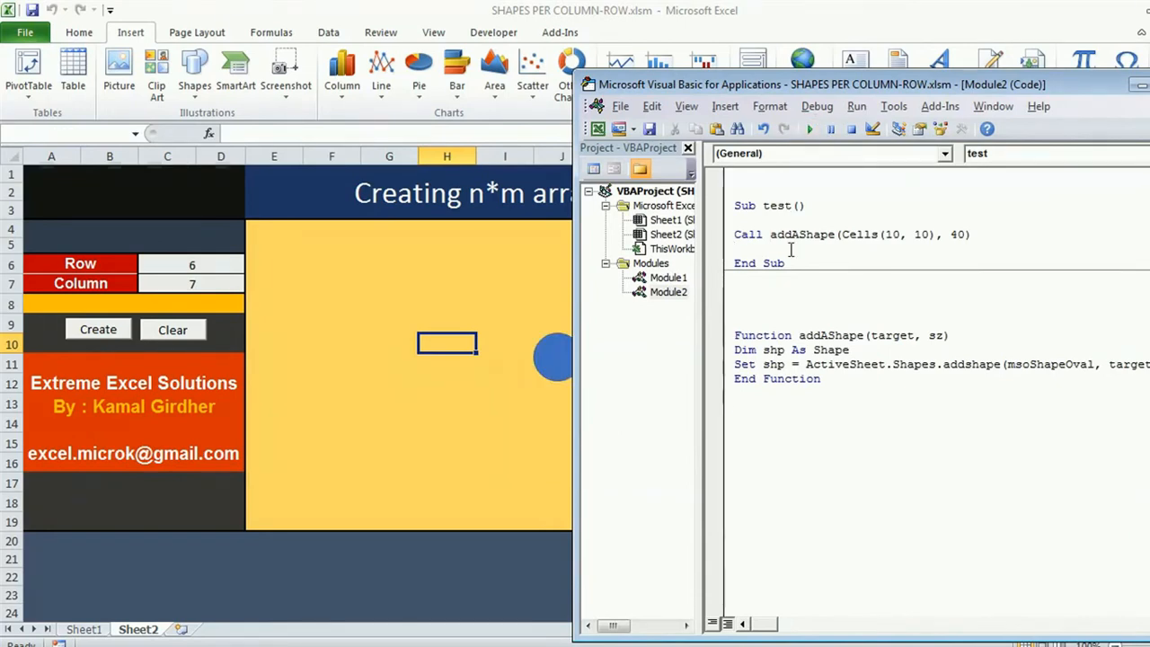
{"action": "triple_click", "coordinate": [852, 234]}
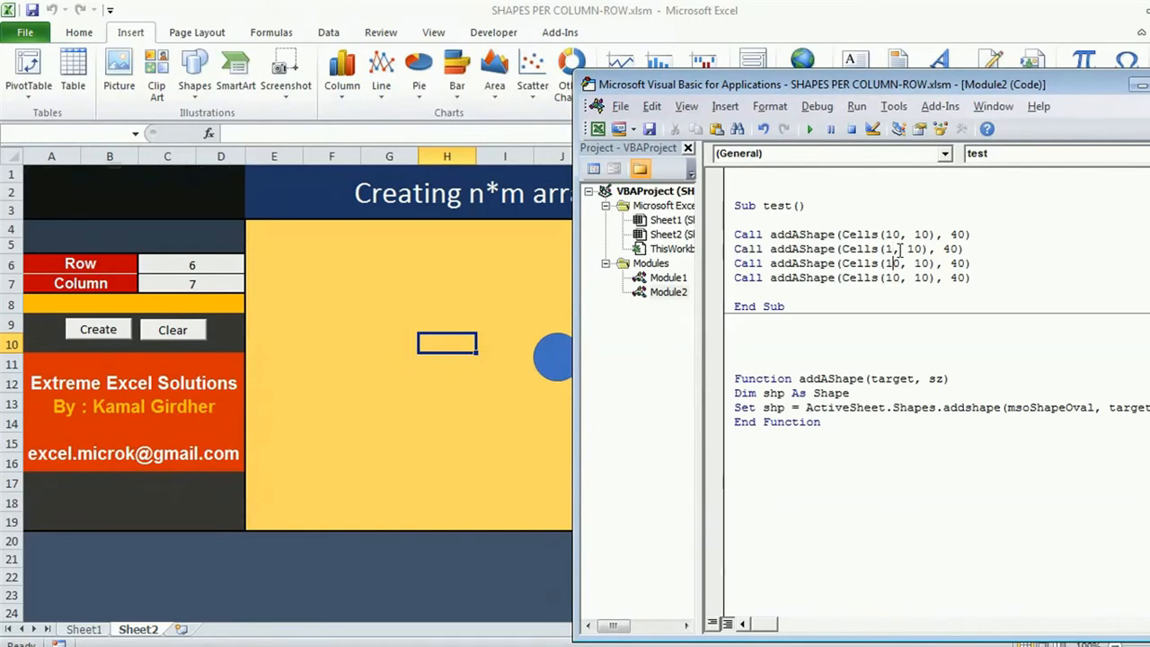
{"action": "type", "text": "15"}
{"action": "left_click", "coordinate": [852, 277]}
{"action": "type", "text": "5"}
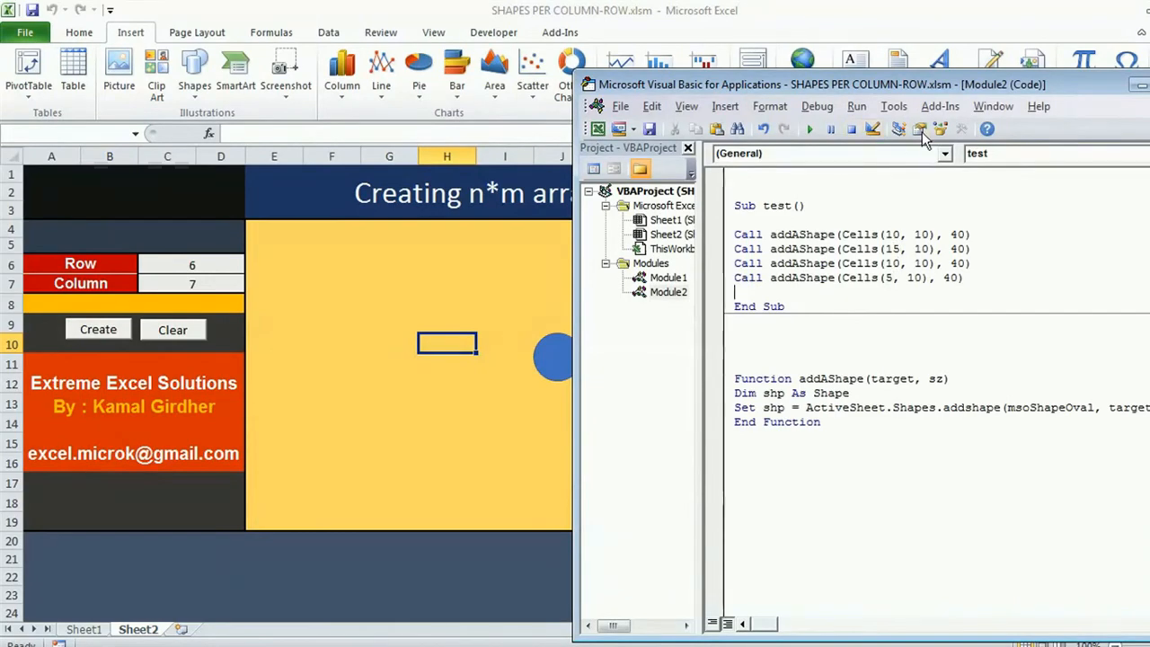
{"action": "left_click", "coordinate": [809, 129]}
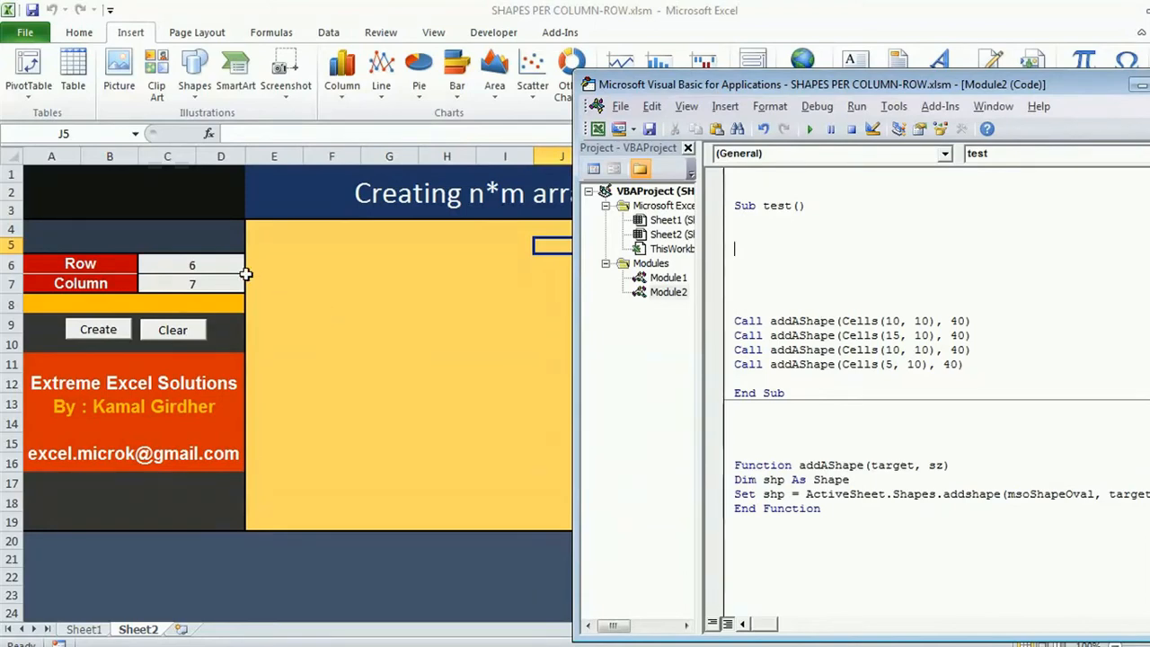
{"action": "mouse_move", "coordinate": [427, 291]}
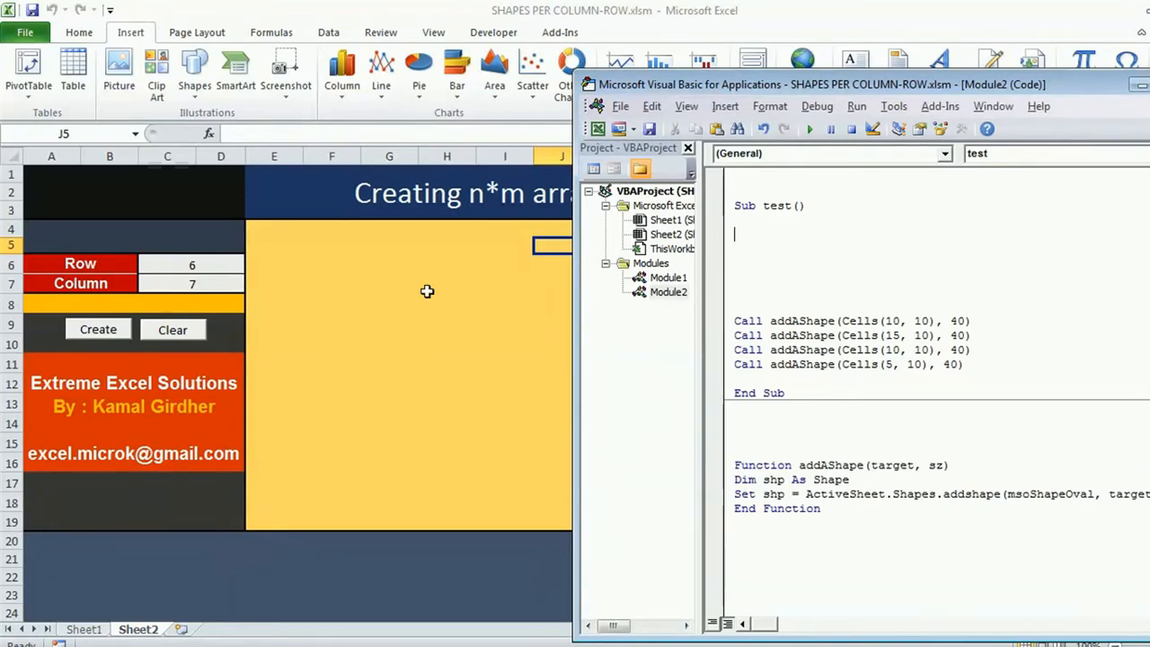
{"action": "type", "text": "xz"}
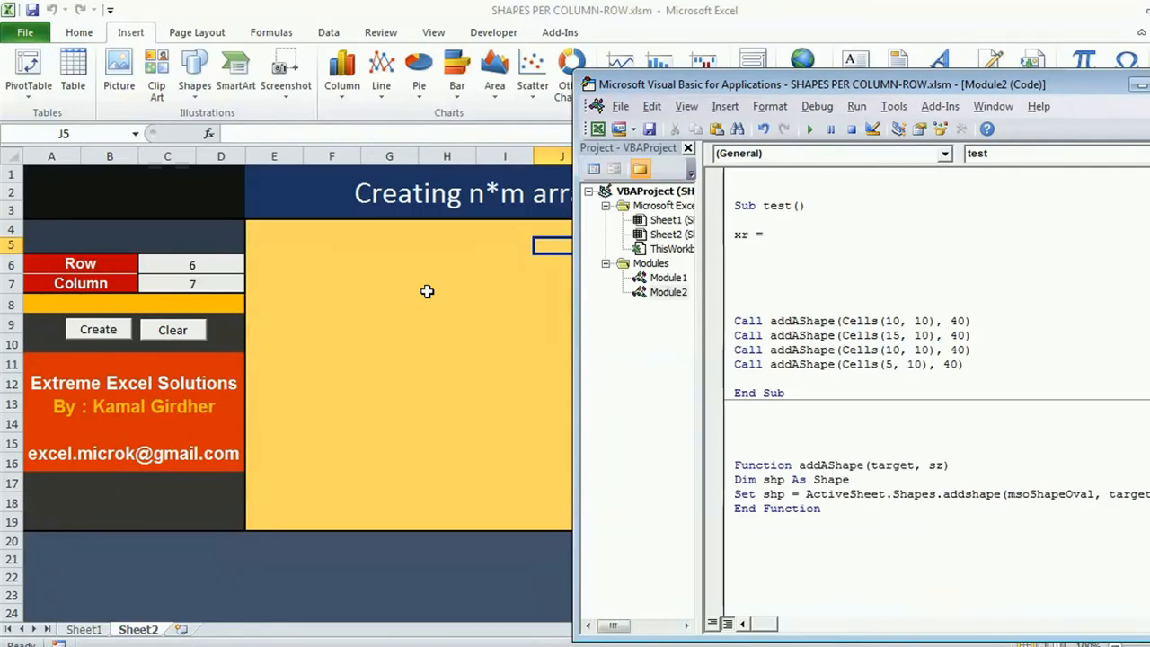
{"action": "mouse_move", "coordinate": [16, 310]}
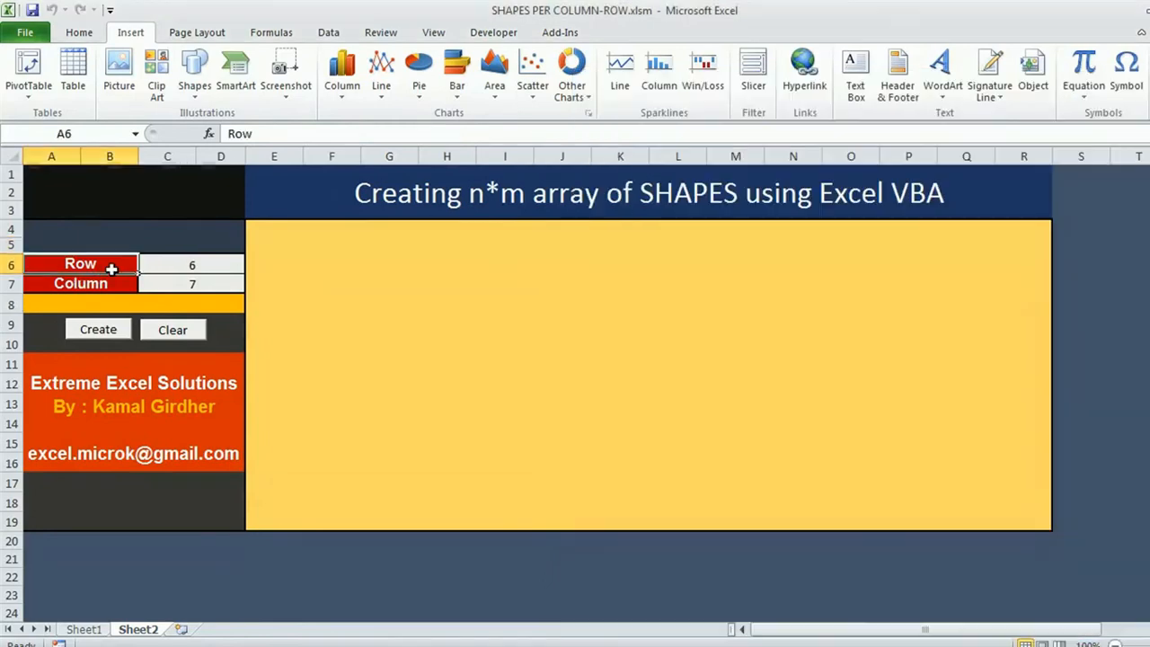
{"action": "left_click", "coordinate": [190, 265]}
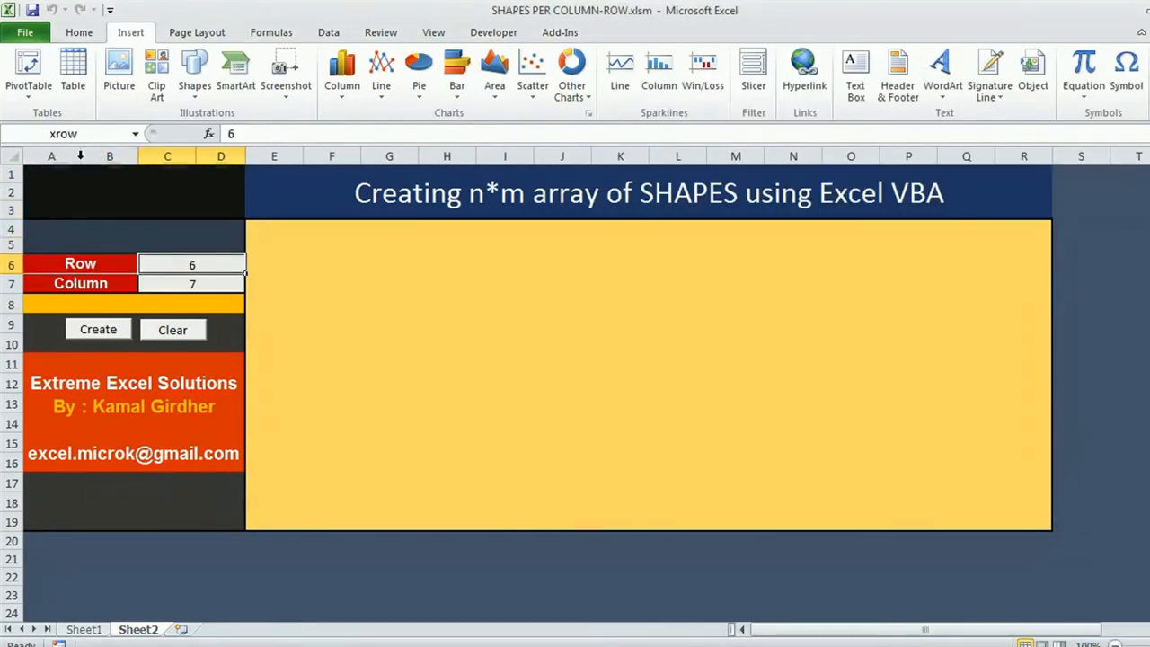
{"action": "left_click", "coordinate": [191, 284]}
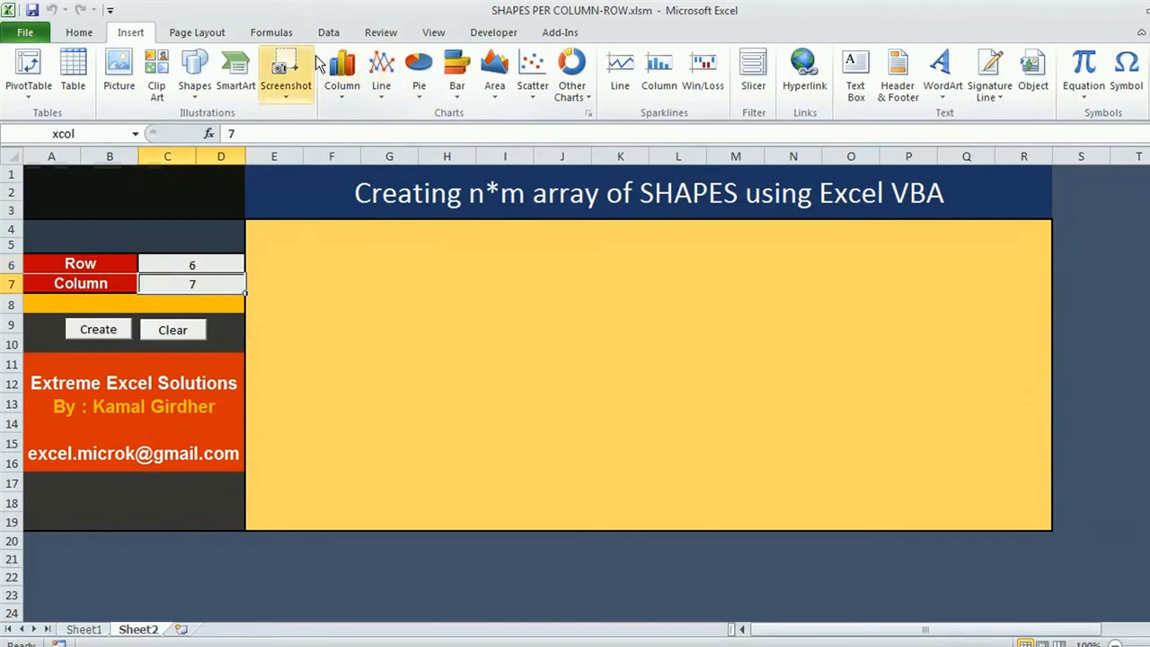
{"action": "left_click", "coordinate": [492, 74]}
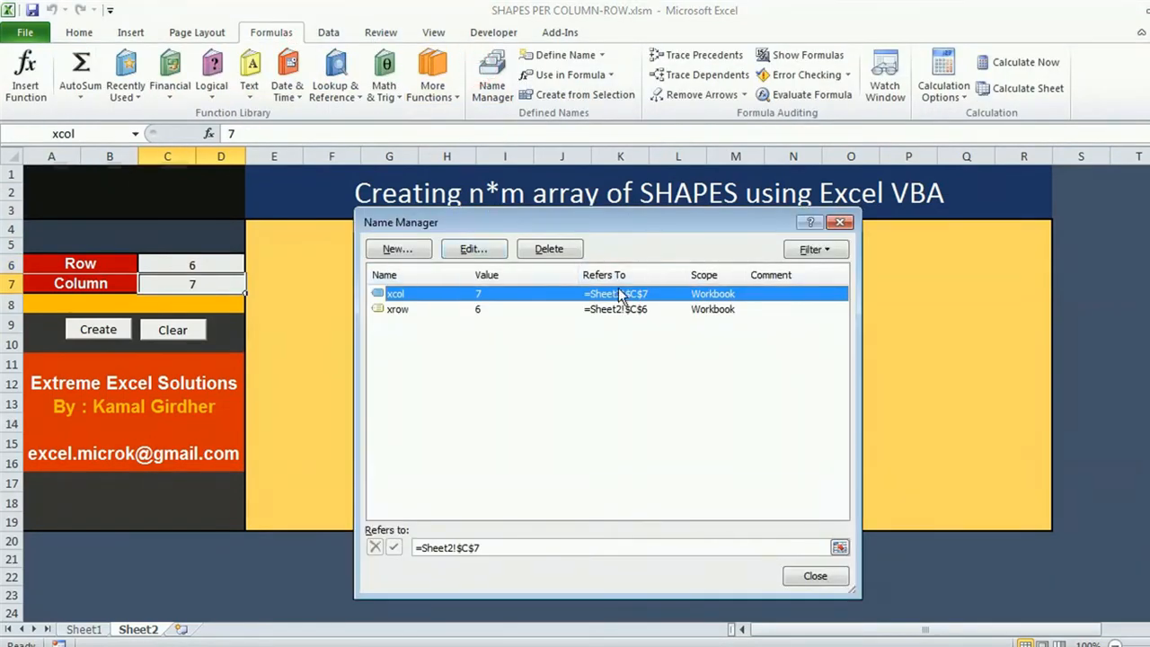
{"action": "mouse_move", "coordinate": [638, 306]}
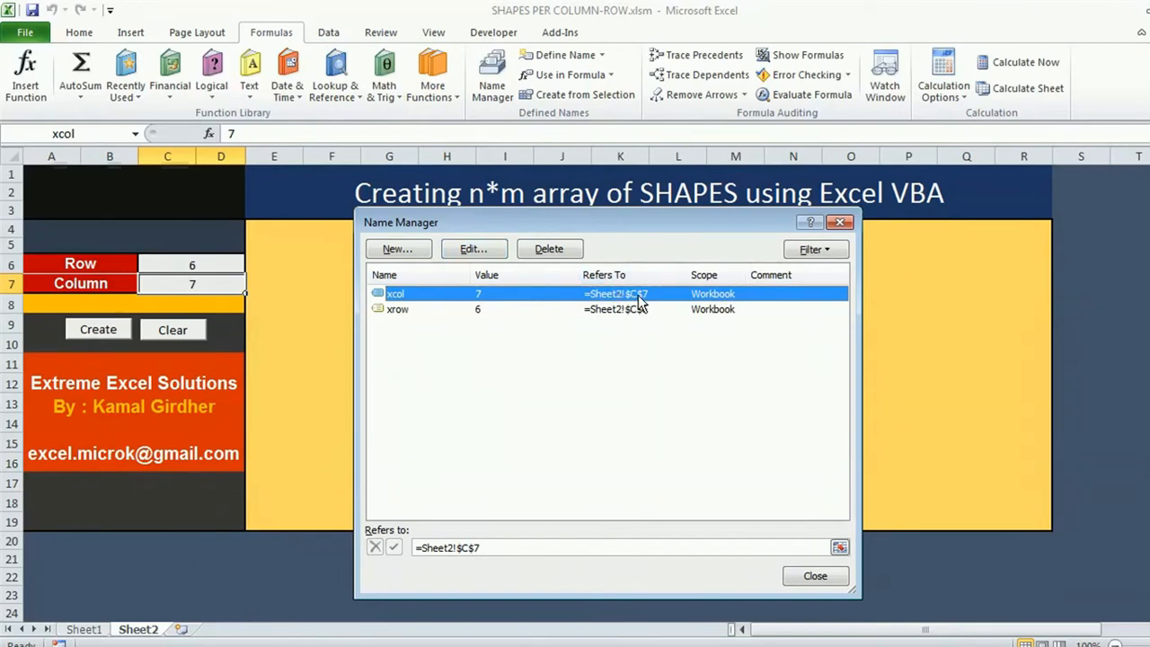
{"action": "mouse_move", "coordinate": [602, 317]}
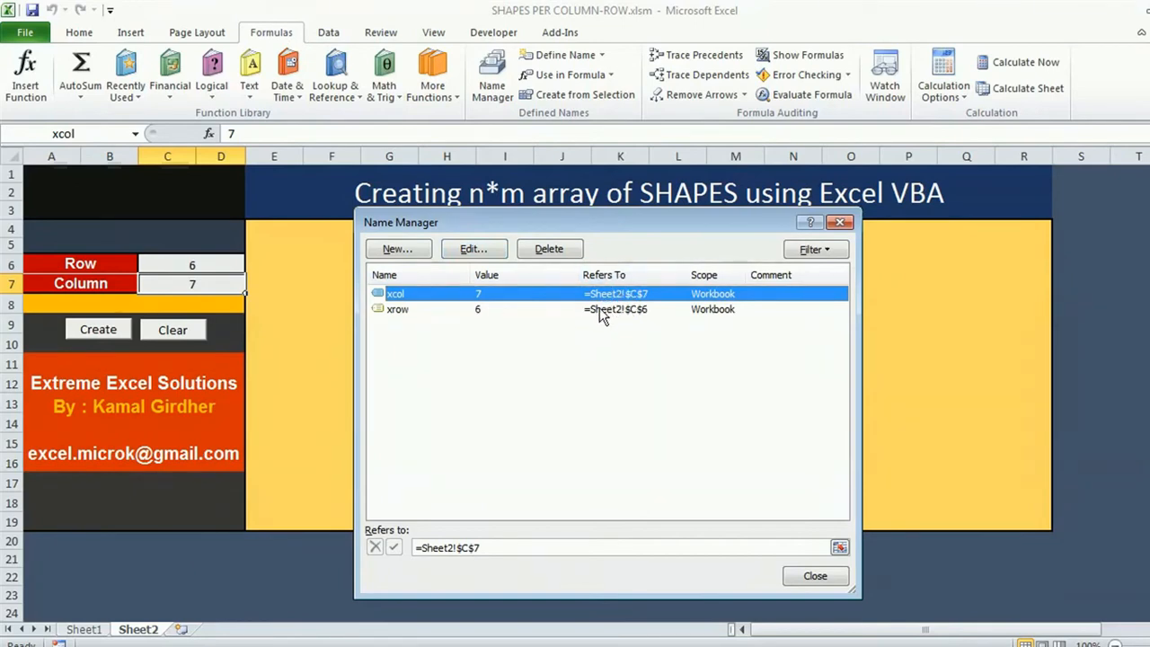
{"action": "left_click", "coordinate": [814, 575]}
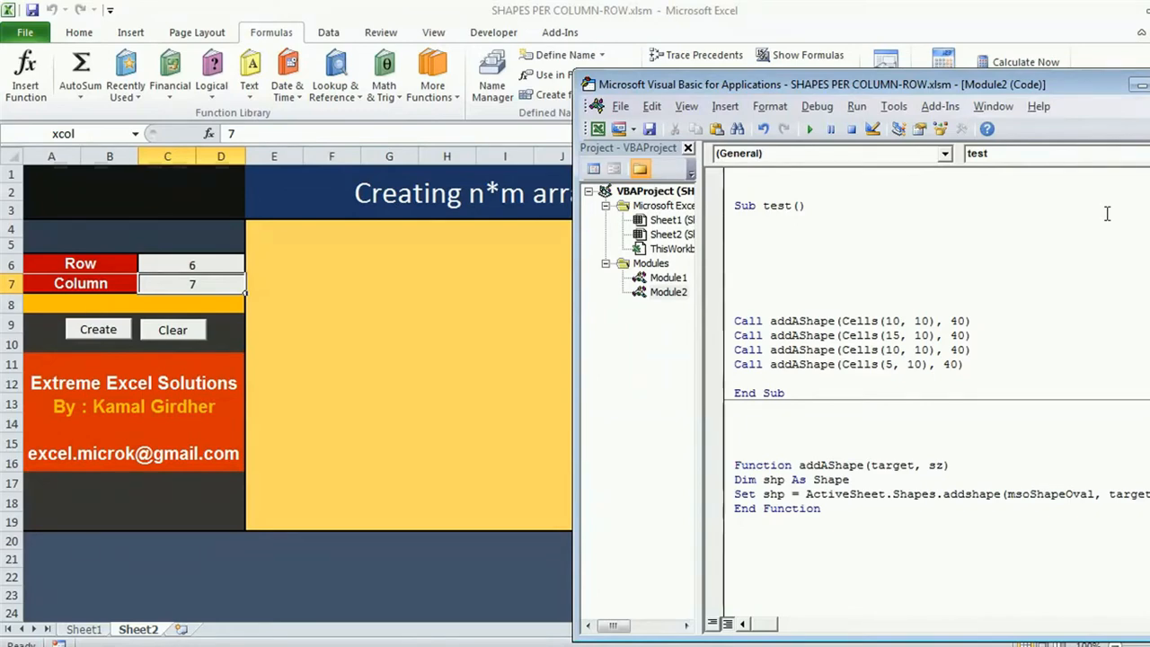
Add MsgBox [xcol] at the top of test, run it and dismiss the message showing 7
{"action": "type", "text": "msgbox"}
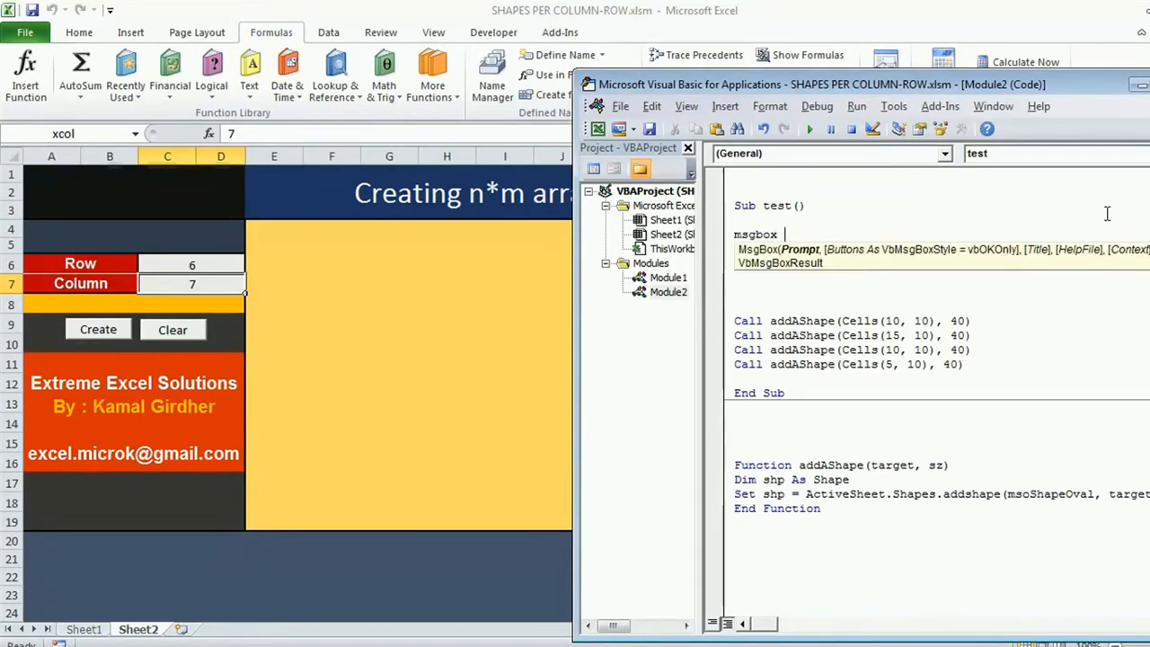
{"action": "type", "text": "x"}
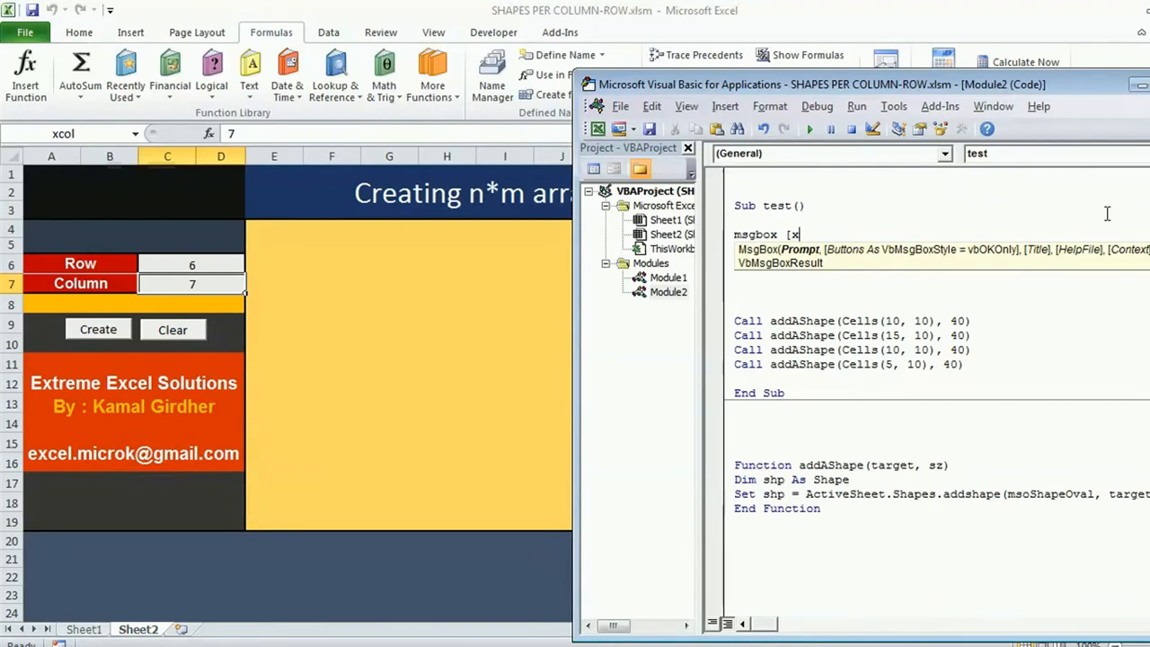
{"action": "type", "text": "col]"}
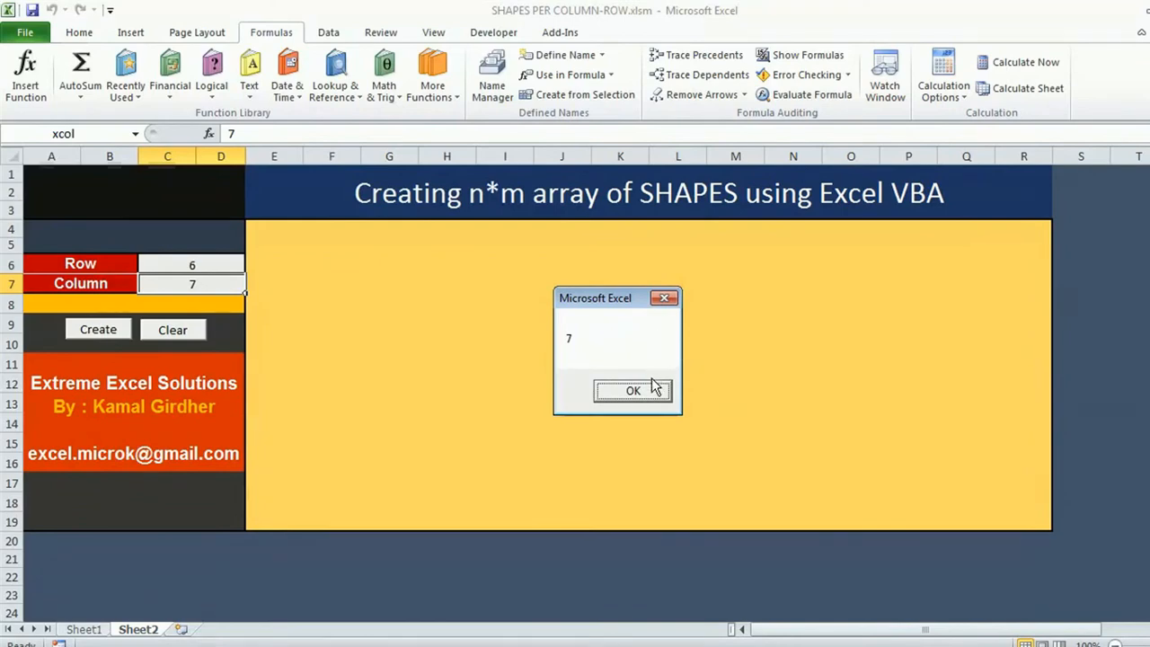
{"action": "left_click", "coordinate": [633, 390]}
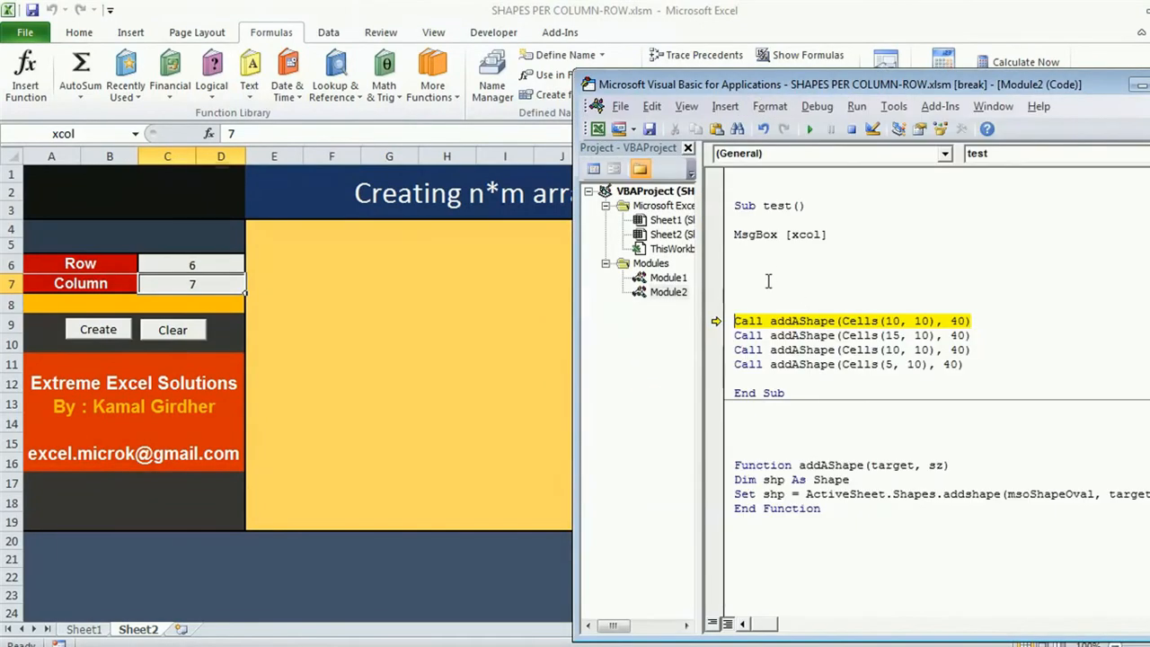
{"action": "mouse_move", "coordinate": [856, 148]}
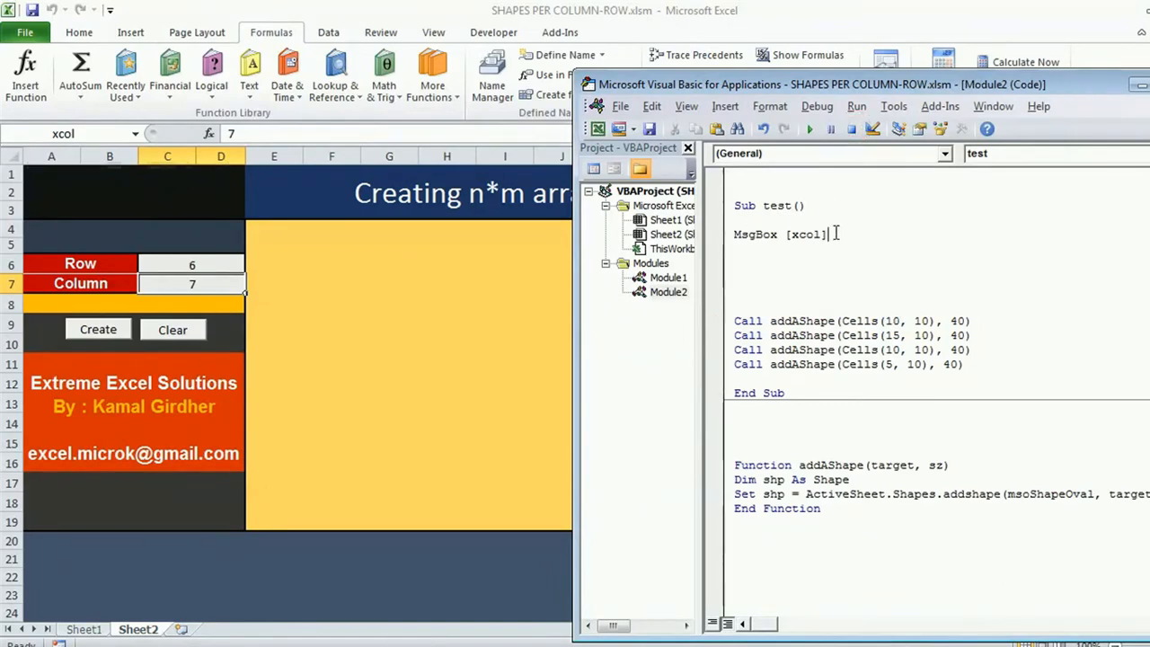
Write the outer loop For r = 1 To [xrows] with its closing Next
{"action": "type", "text": "f"}
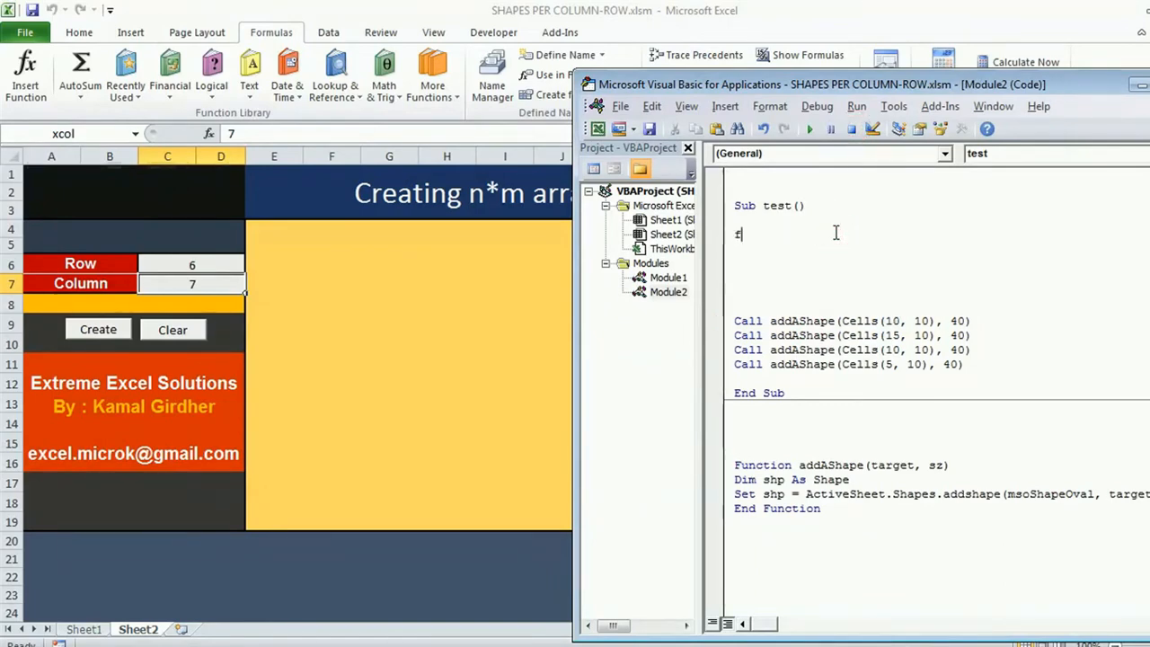
{"action": "type", "text": "or r ="}
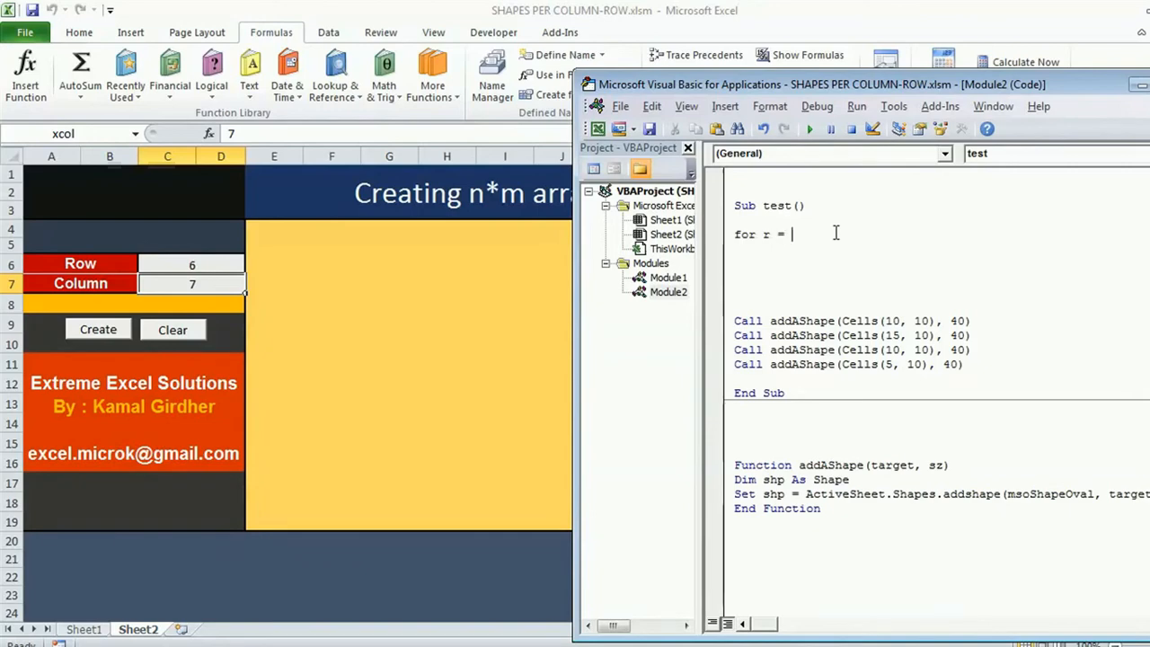
{"action": "type", "text": "1 to"}
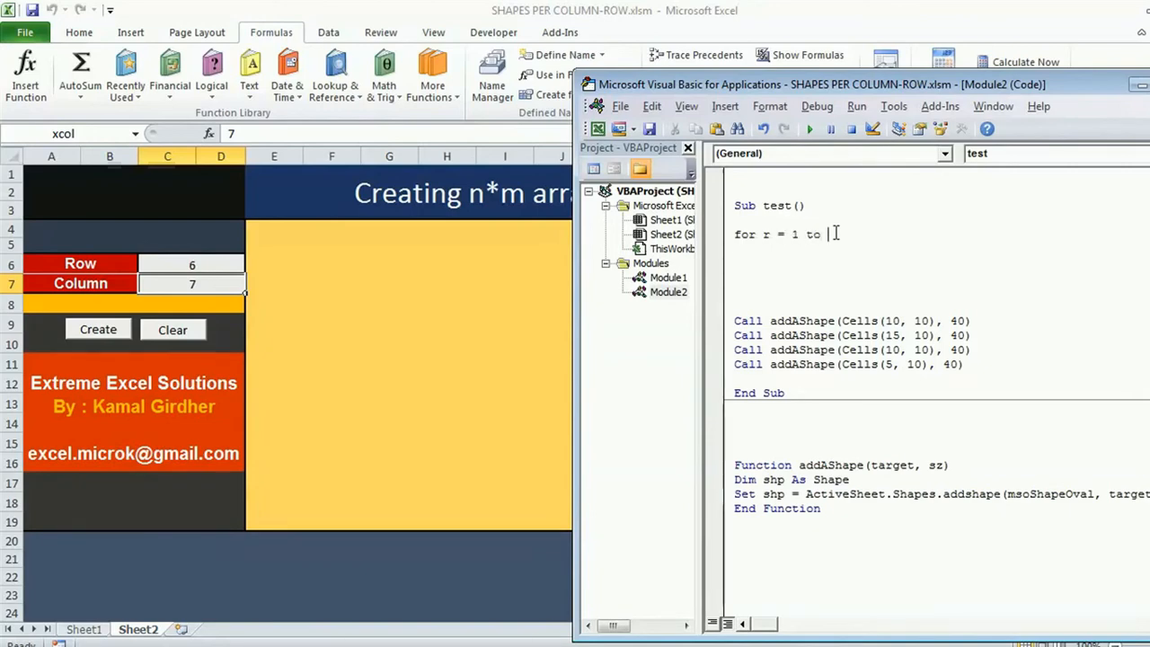
{"action": "type", "text": "xrows]"}
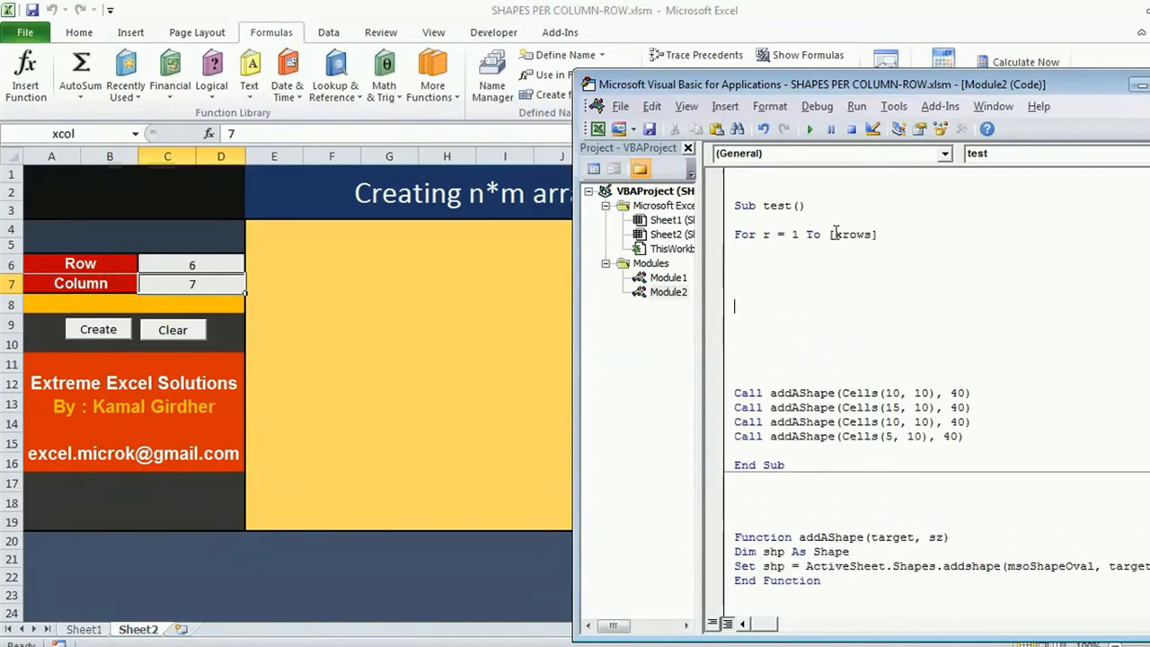
{"action": "type", "text": "Next"}
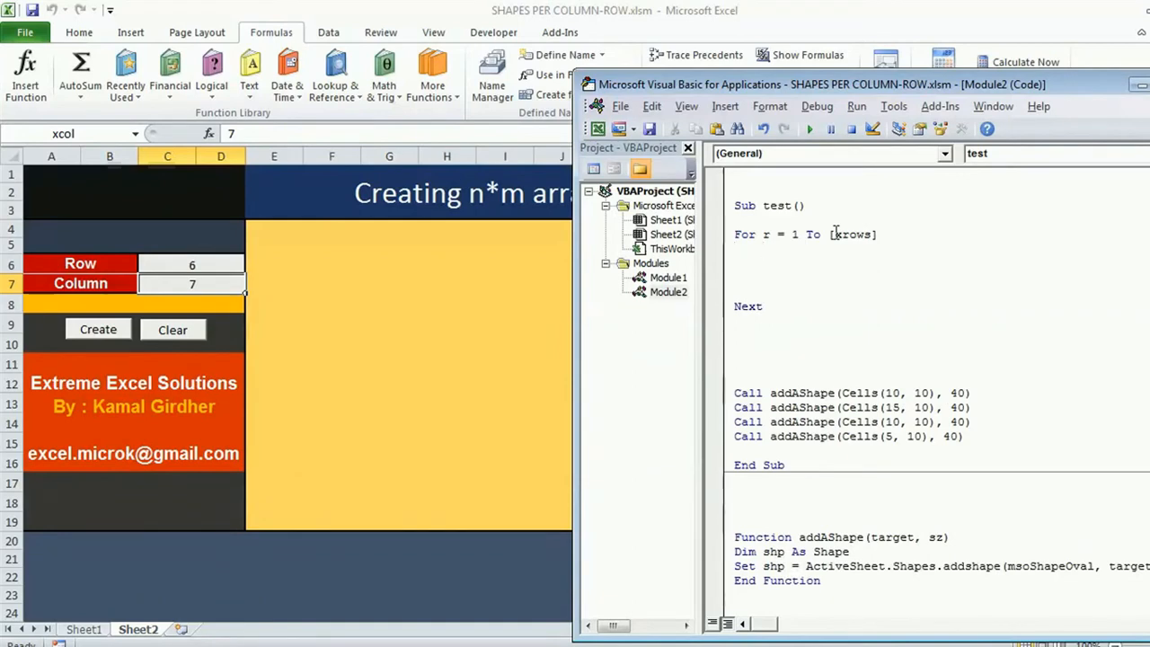
Write the inner loop For c = 1 To [xcol] with its closing Next
{"action": "type", "text": "for"}
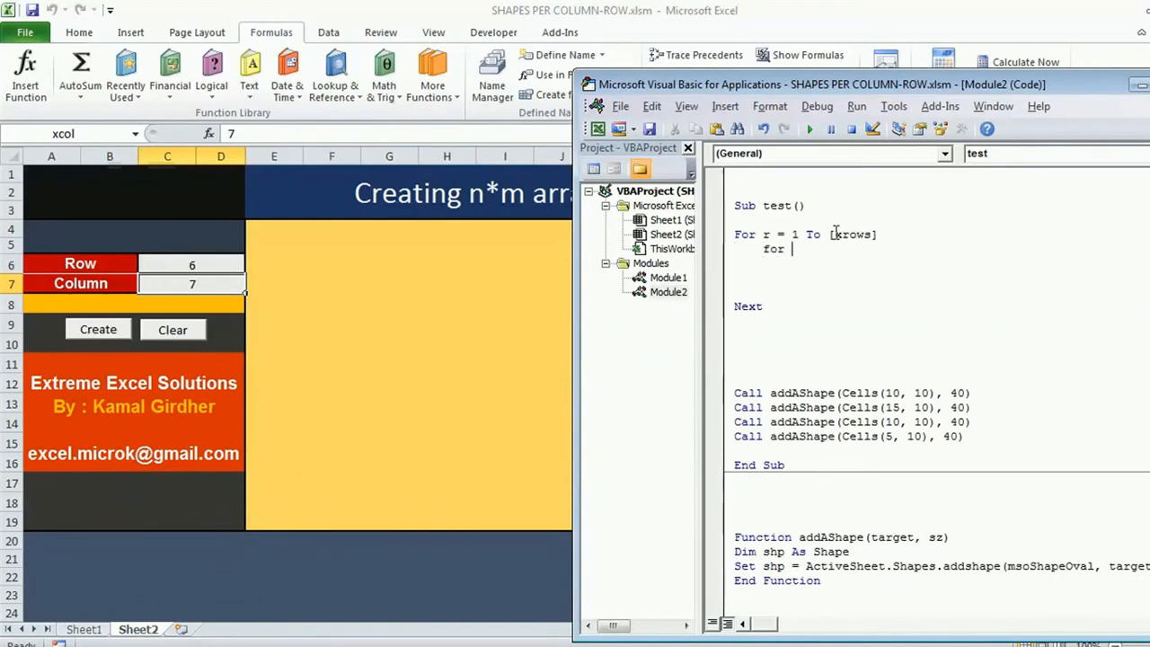
{"action": "type", "text": "c"}
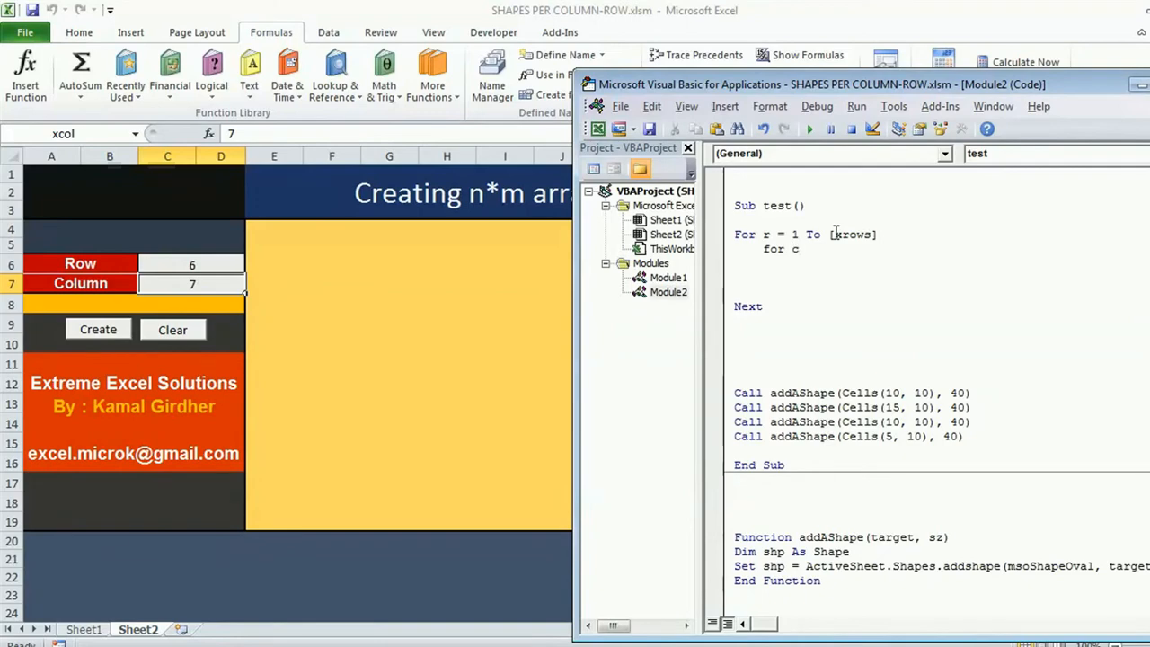
{"action": "type", "text": "= 1"}
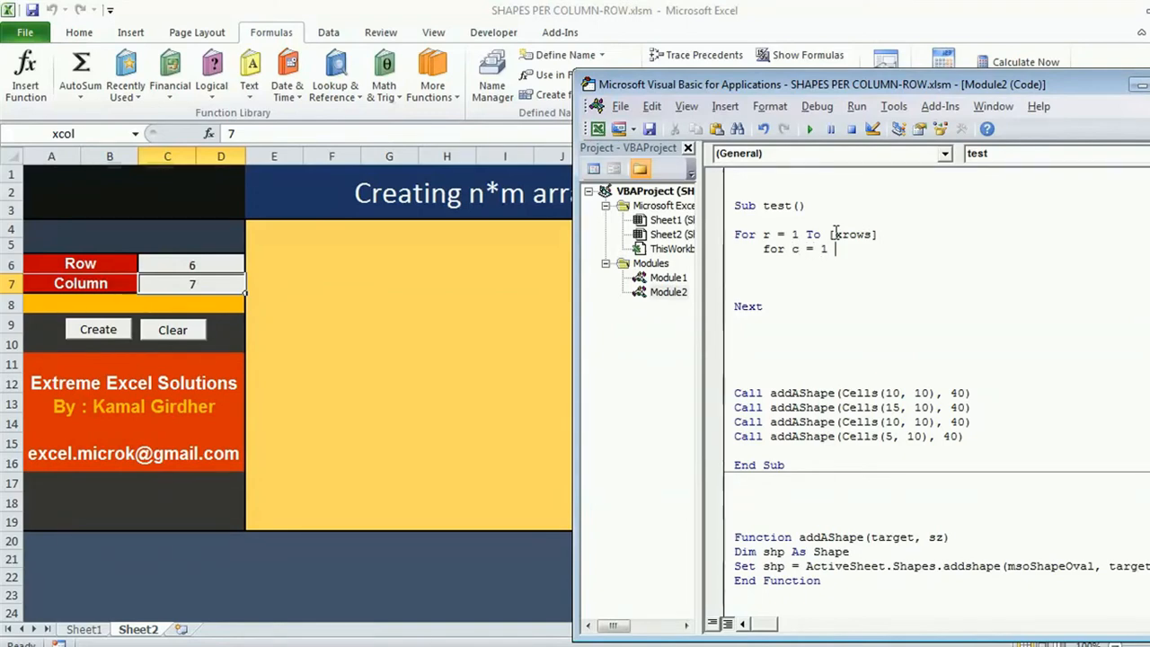
{"action": "type", "text": "to [xcol"}
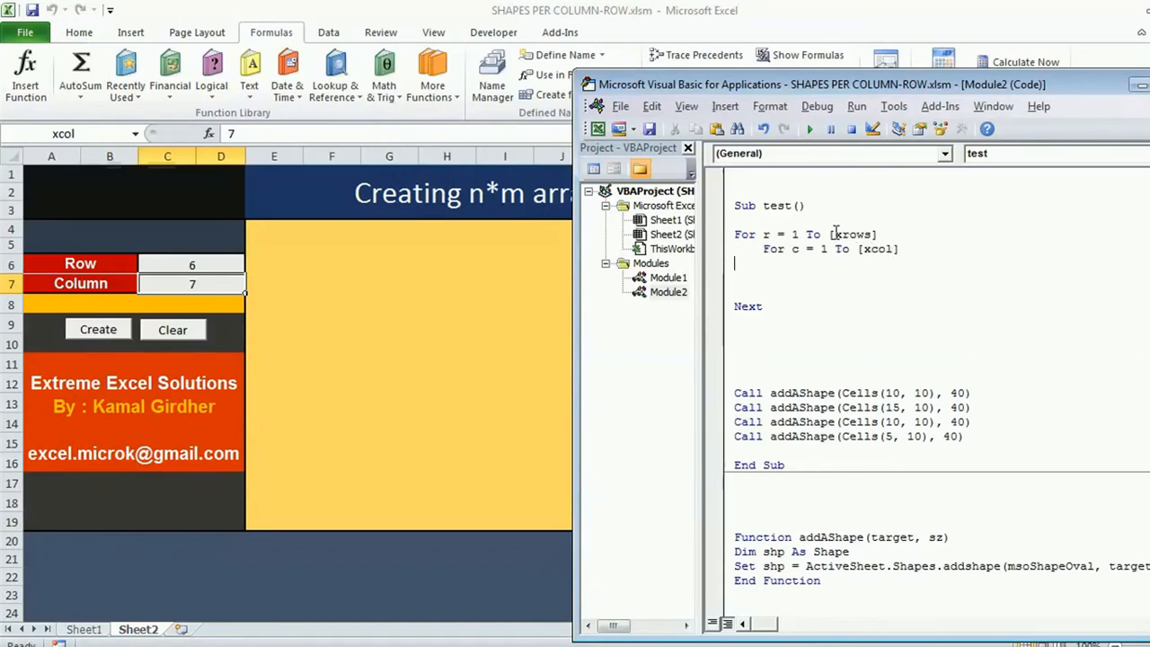
{"action": "type", "text": "Next"}
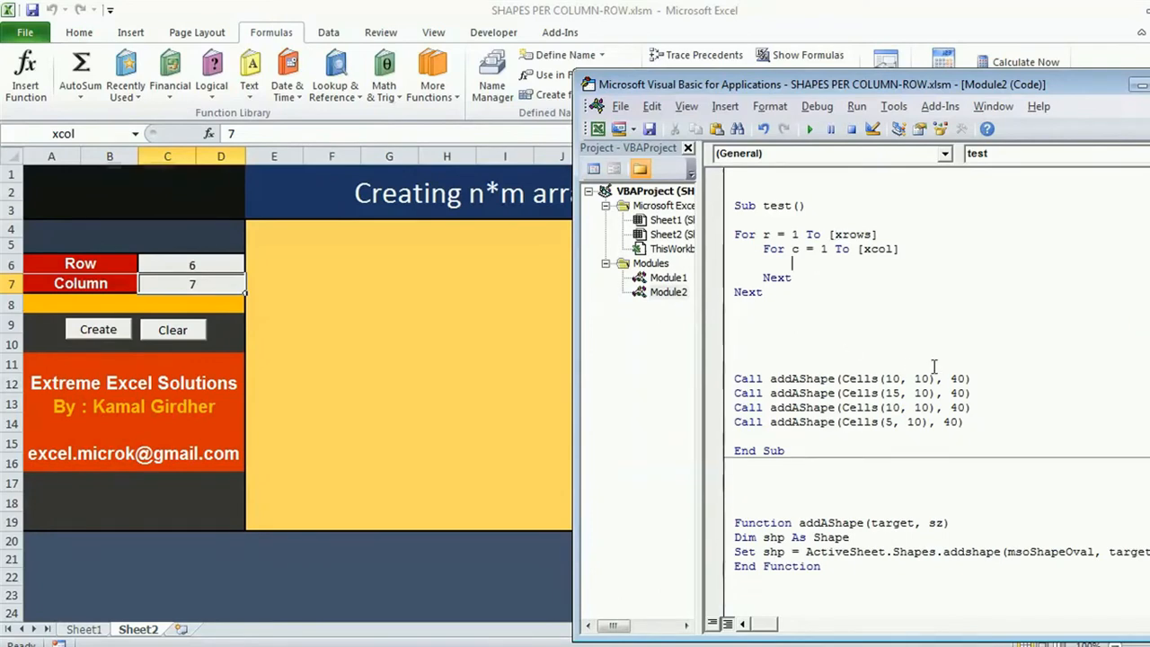
Call addAShape(cells()) inside the nested loops and return to the worksheet
{"action": "type", "text": "add"}
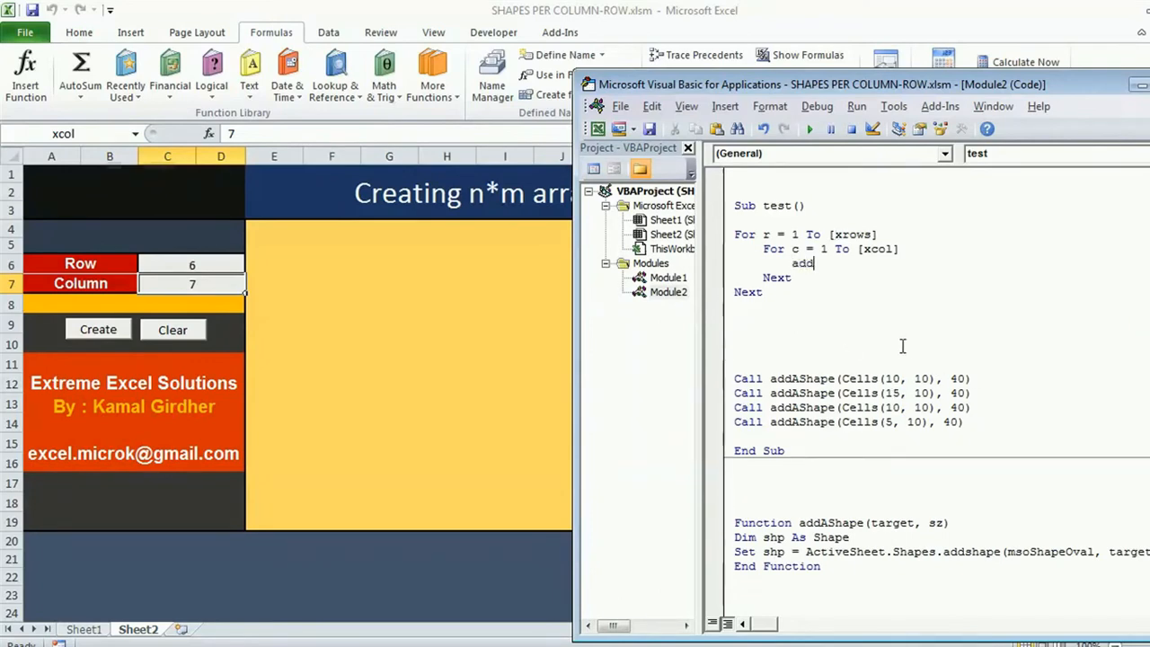
{"action": "type", "text": "AShape ("}
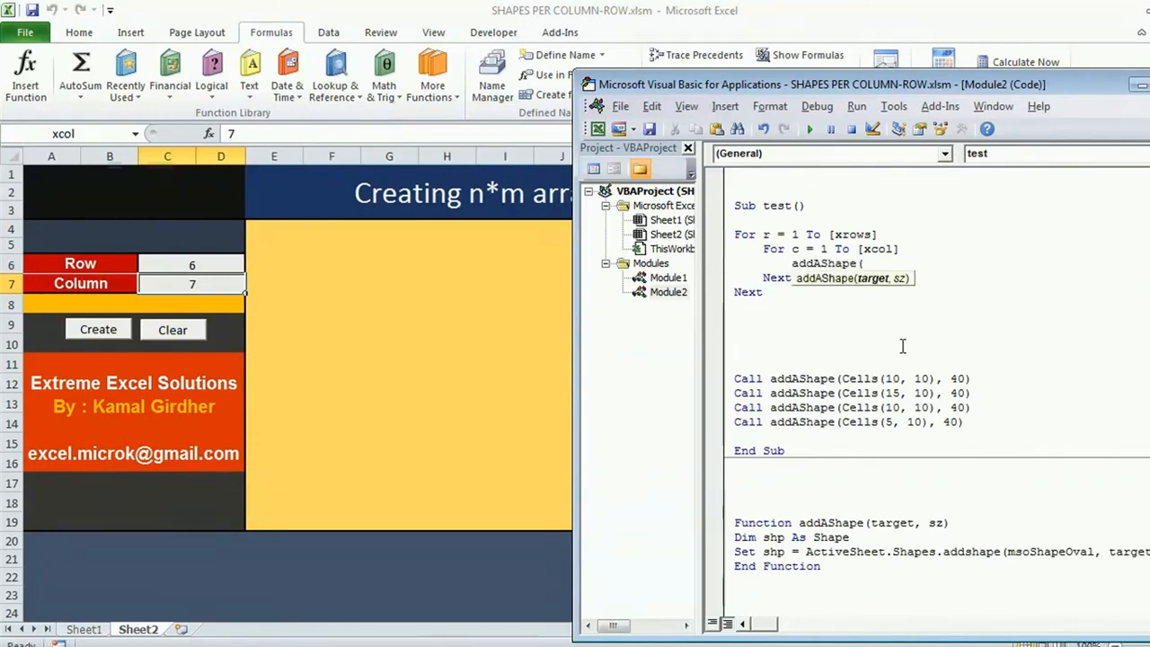
{"action": "type", "text": "cells("}
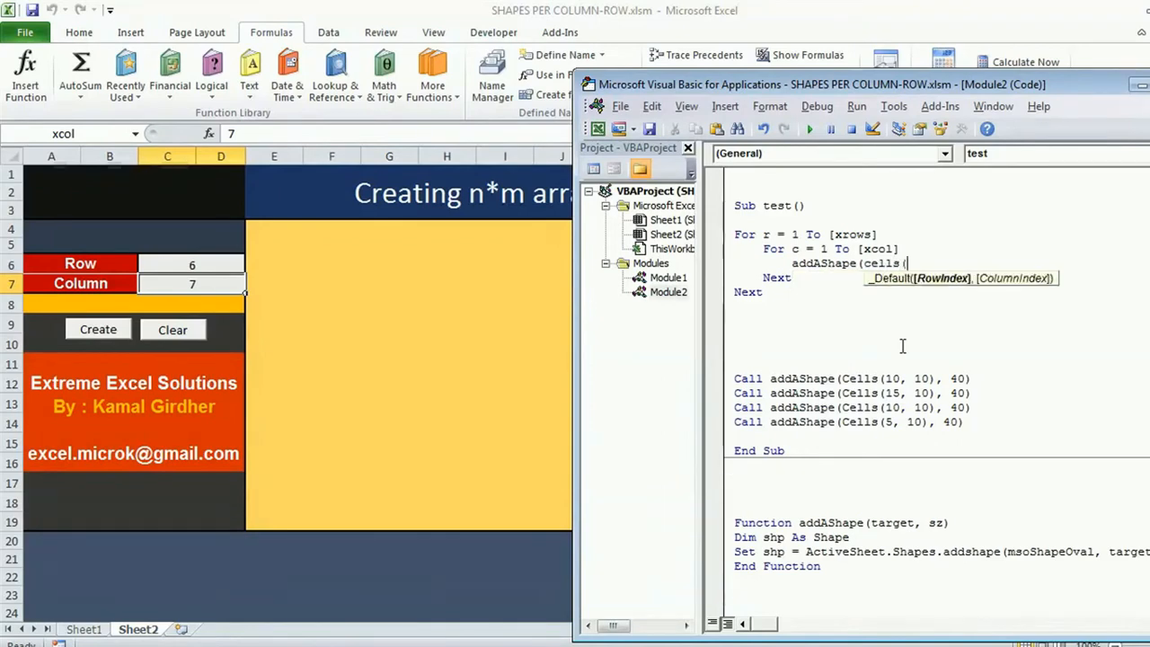
{"action": "type", "text": ")"}
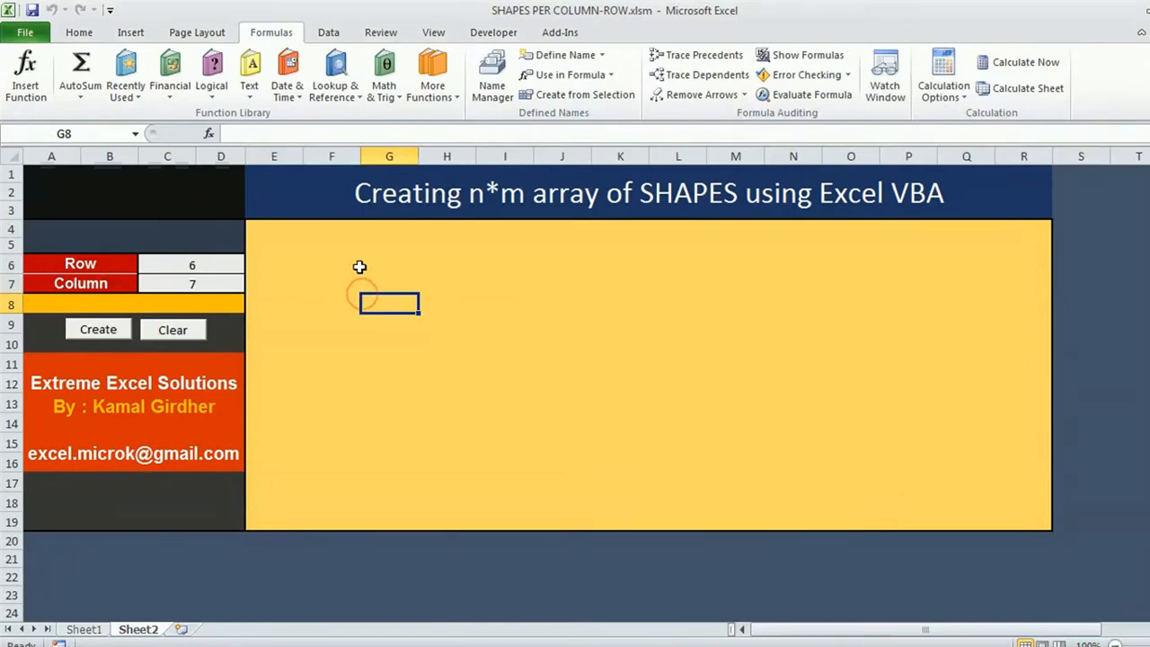
Mark cells G8 and F6 in the yellow area to show where the first shape goes
{"action": "left_click", "coordinate": [331, 263]}
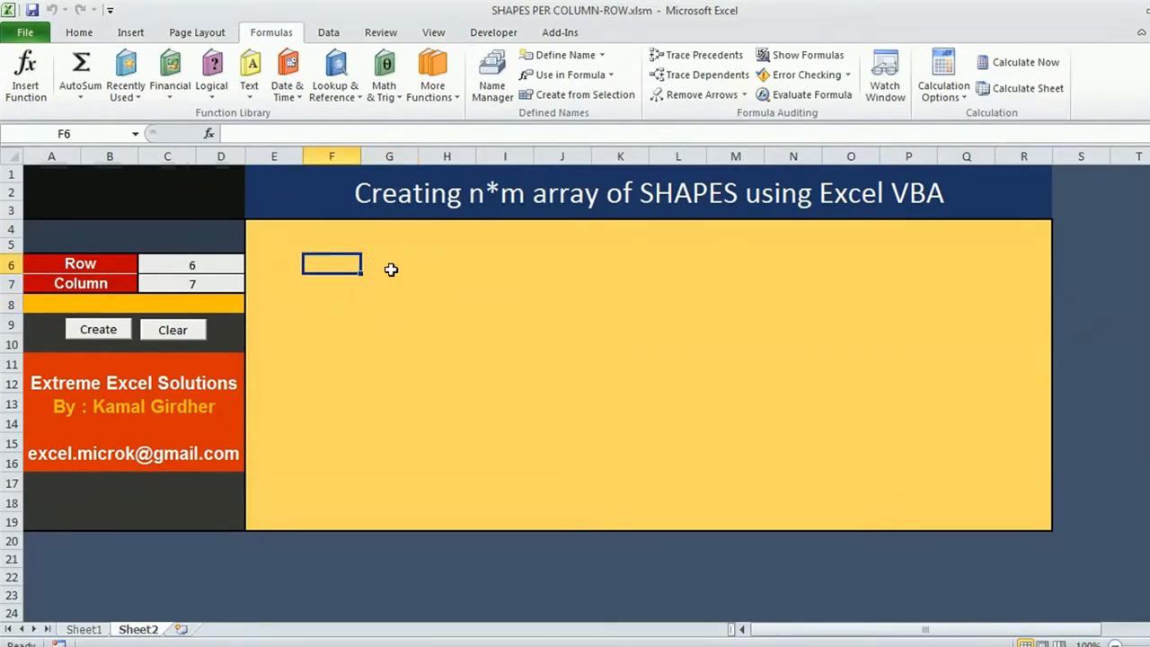
{"action": "left_click", "coordinate": [330, 304]}
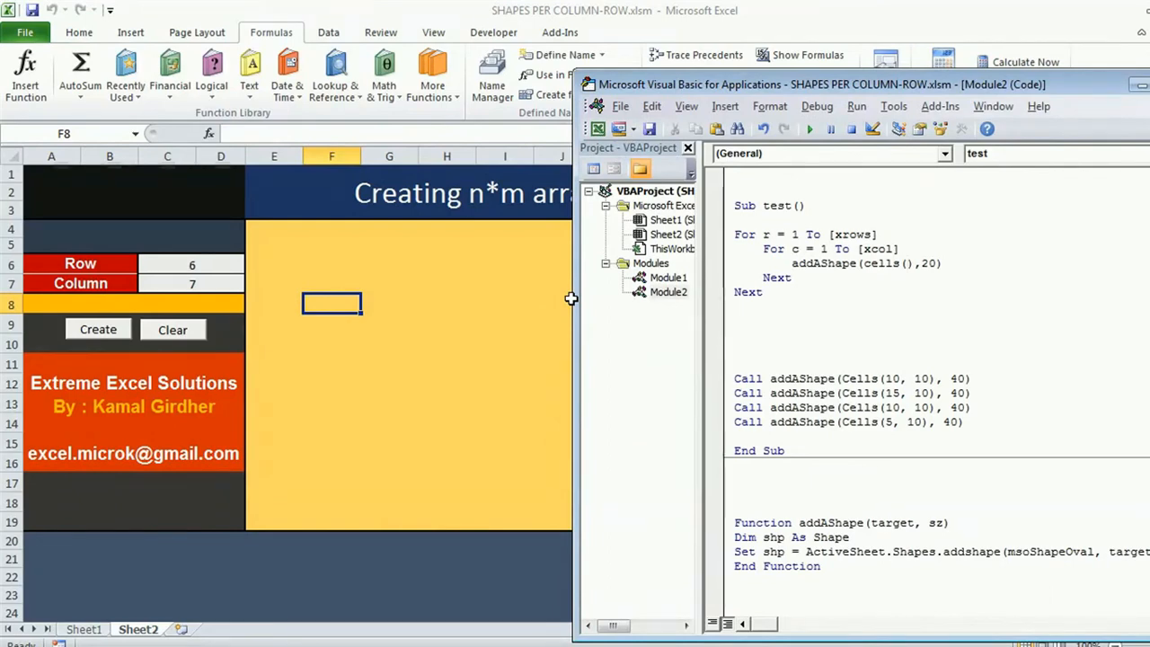
Make the loop line read Call addAShape(Cells(r + 5, c + 5), 20), dismissing the compile error
{"action": "type", "text": "r"}
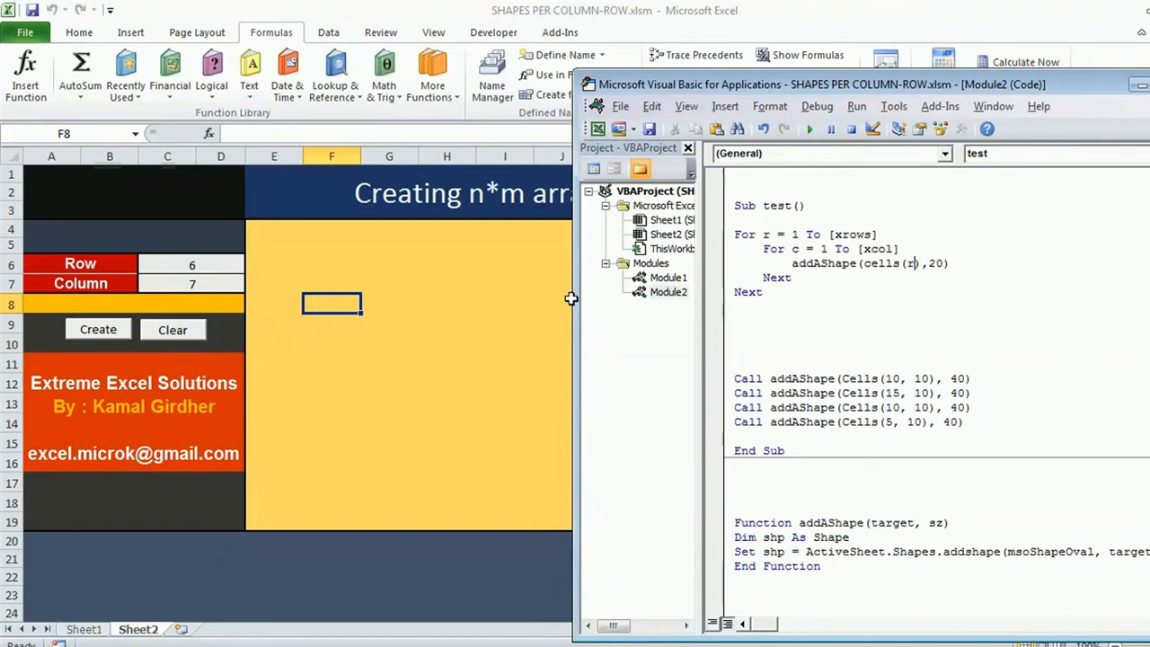
{"action": "type", "text": "+5"}
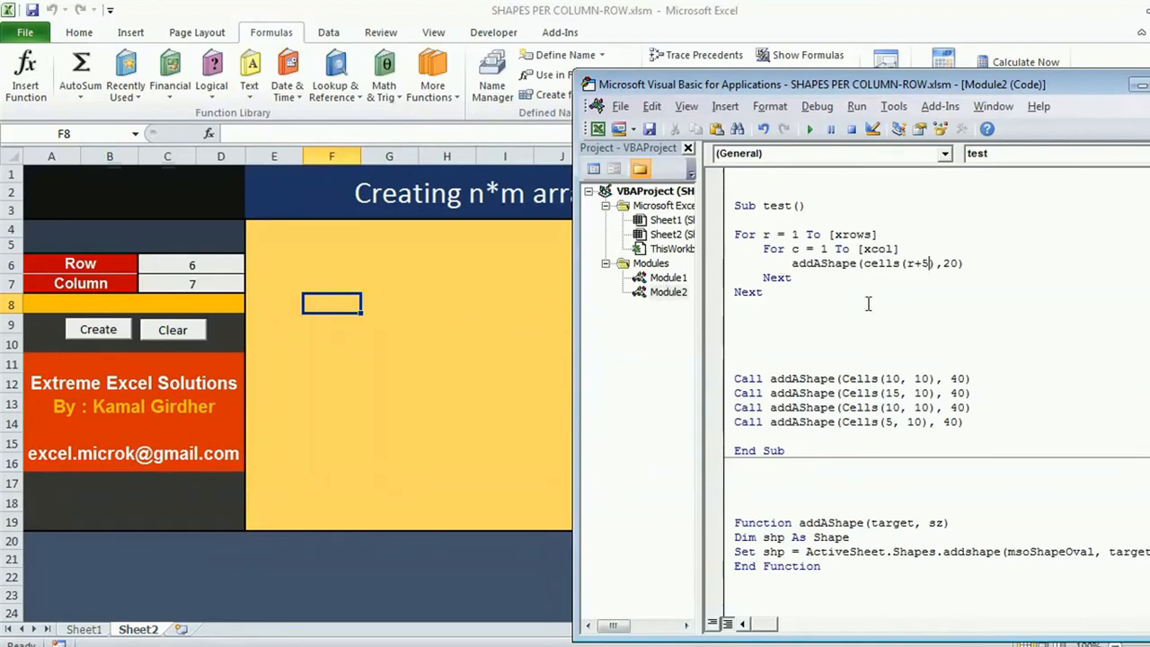
{"action": "type", "text": ","}
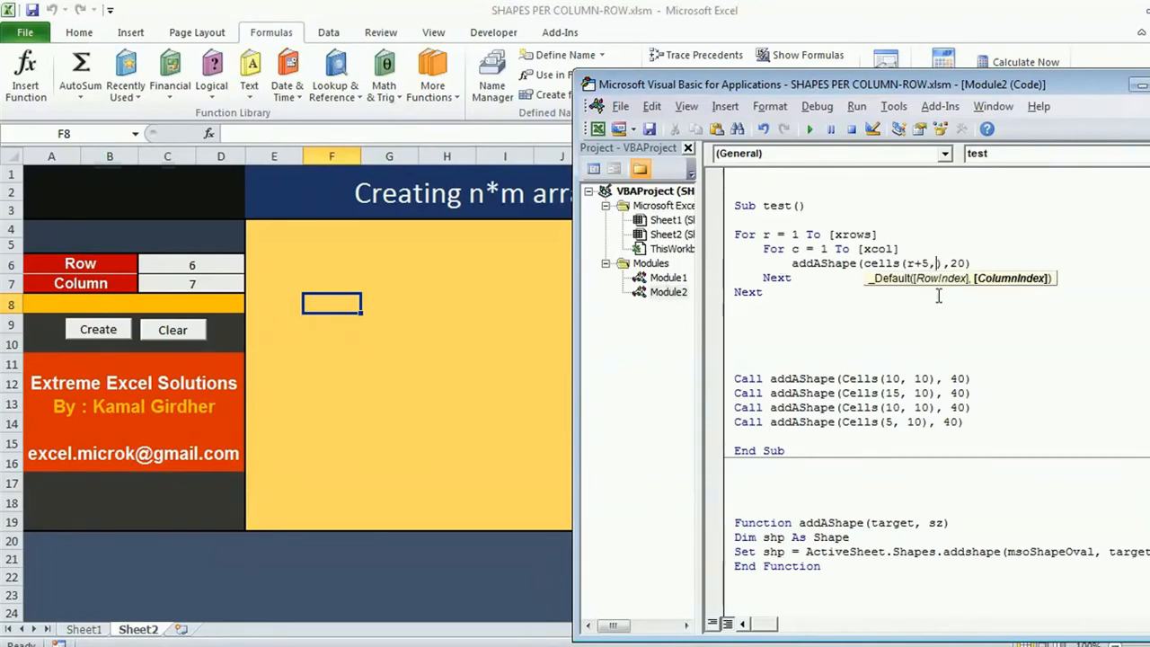
{"action": "type", "text": "c+"}
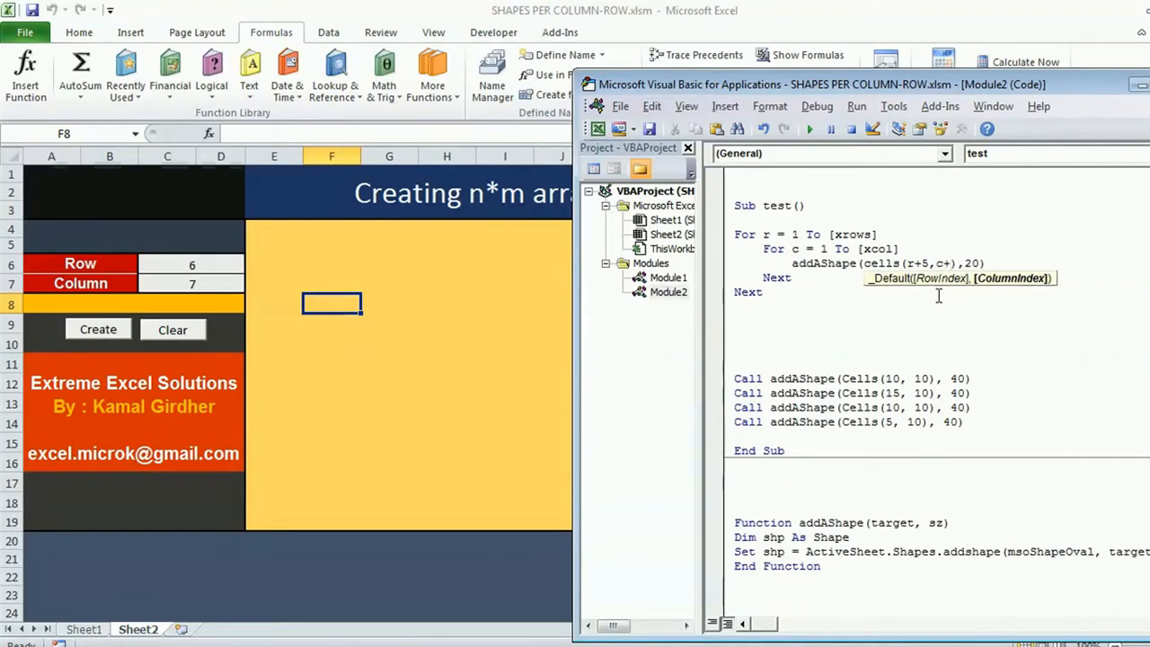
{"action": "left_click", "coordinate": [809, 129]}
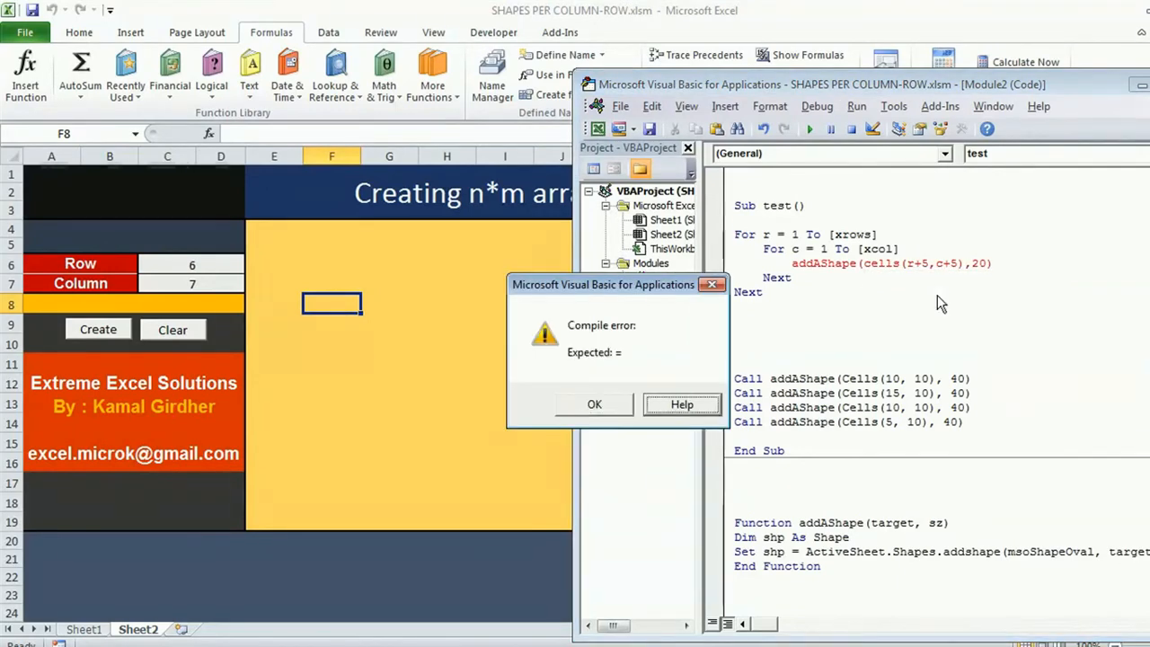
{"action": "left_click", "coordinate": [593, 402]}
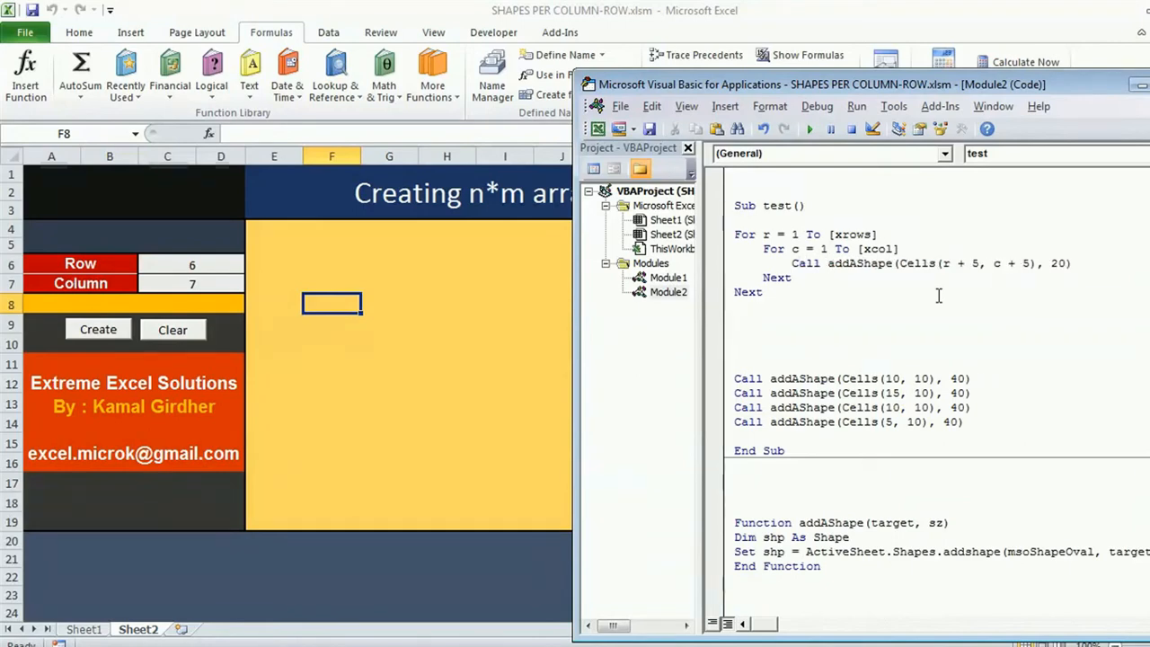
Delete the four hard-coded addAShape calls, run test and stop at the erroring line
{"action": "left_click_drag", "start_coordinate": [733, 360], "coordinate": [830, 423]}
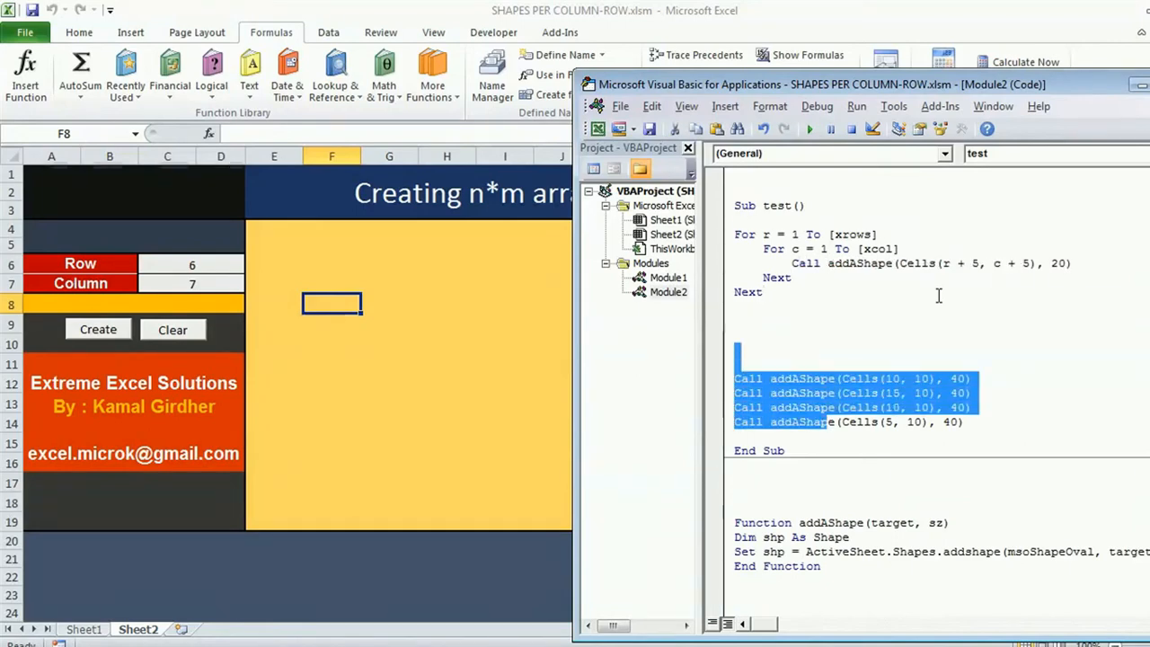
{"action": "key", "text": "Delete"}
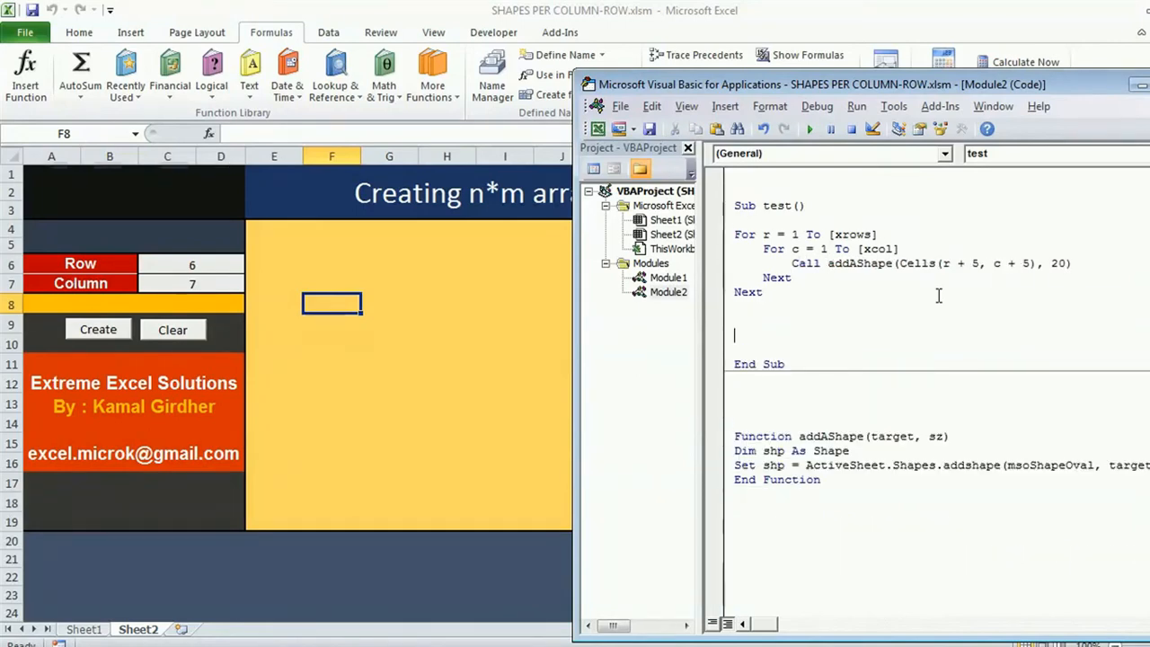
{"action": "left_click", "coordinate": [809, 130]}
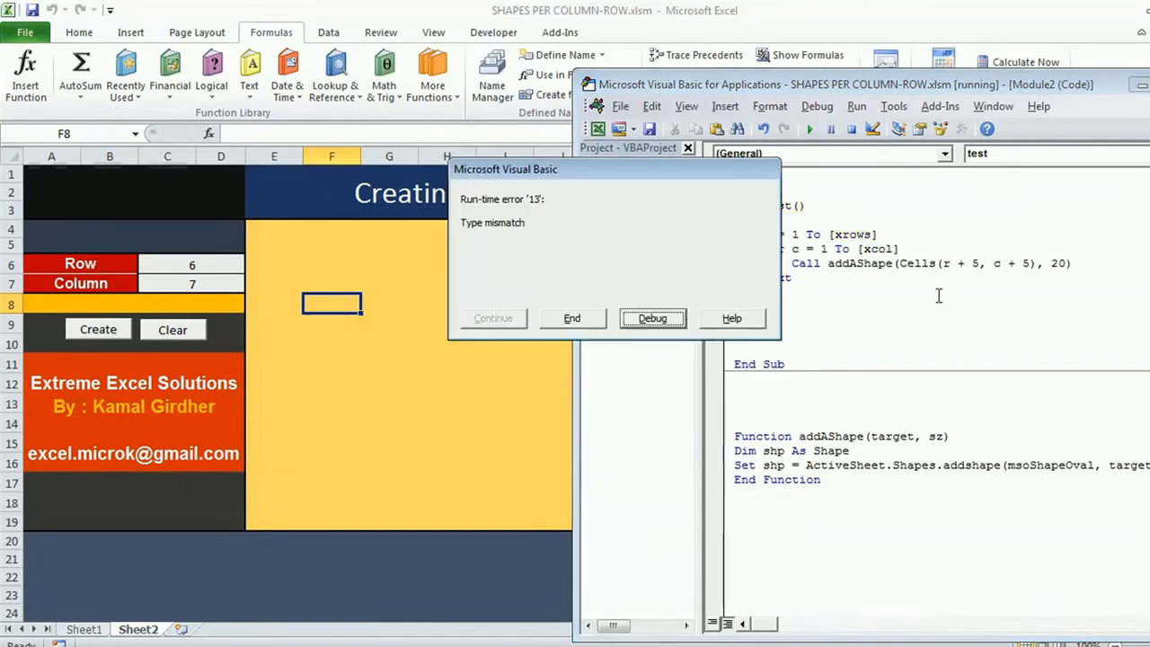
{"action": "left_click", "coordinate": [653, 317]}
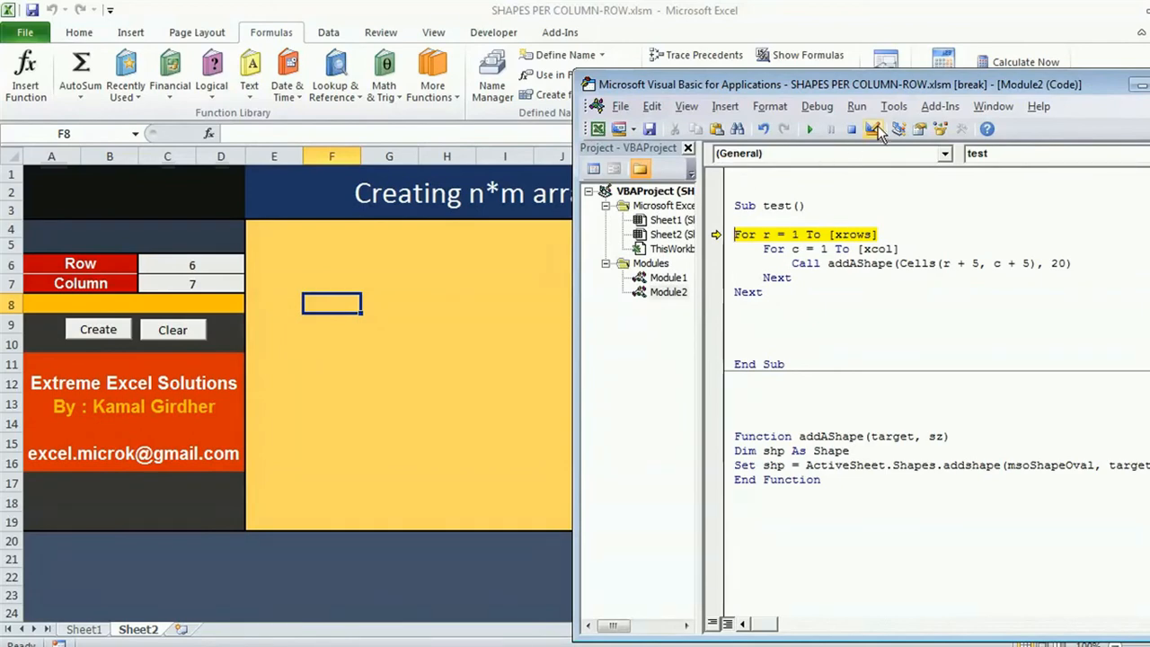
{"action": "left_click", "coordinate": [852, 130]}
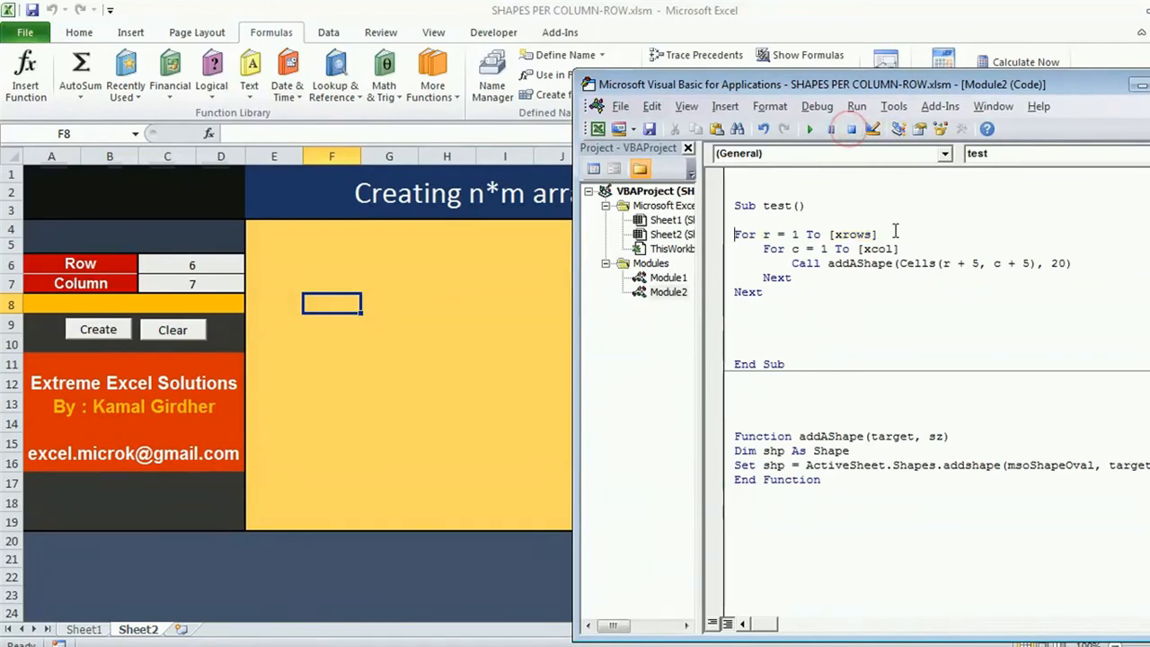
Change the loop limits to [xrows].Value and [xcol].Value and run test again
{"action": "type", "text": ".value"}
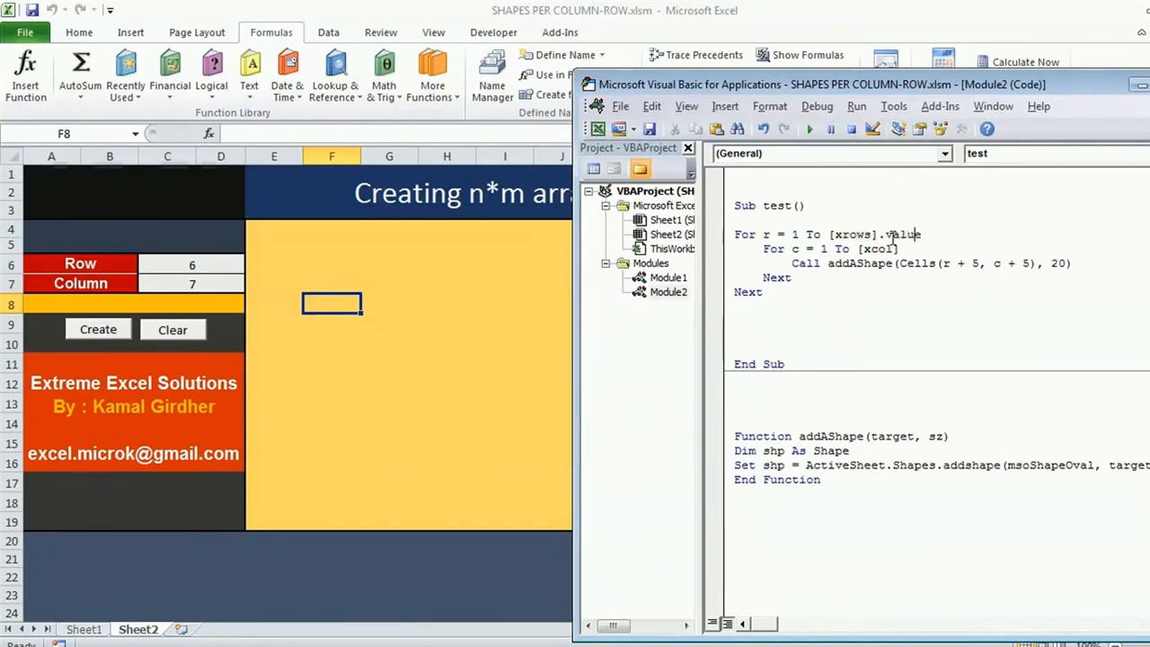
{"action": "type", "text": ".value"}
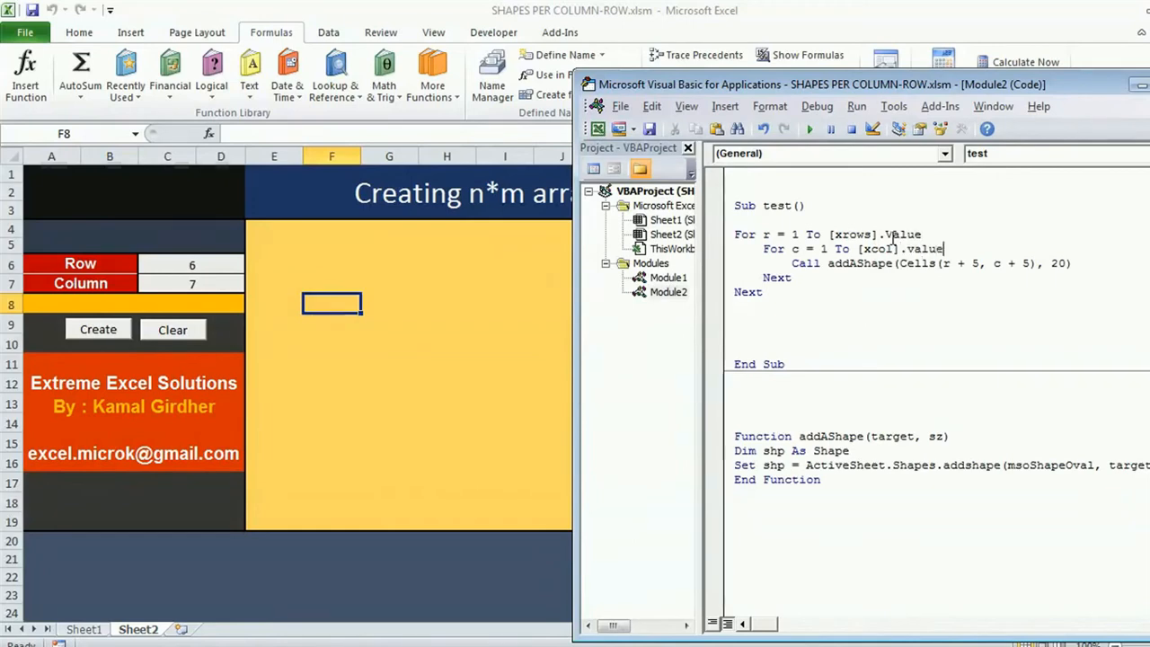
{"action": "left_click", "coordinate": [809, 130]}
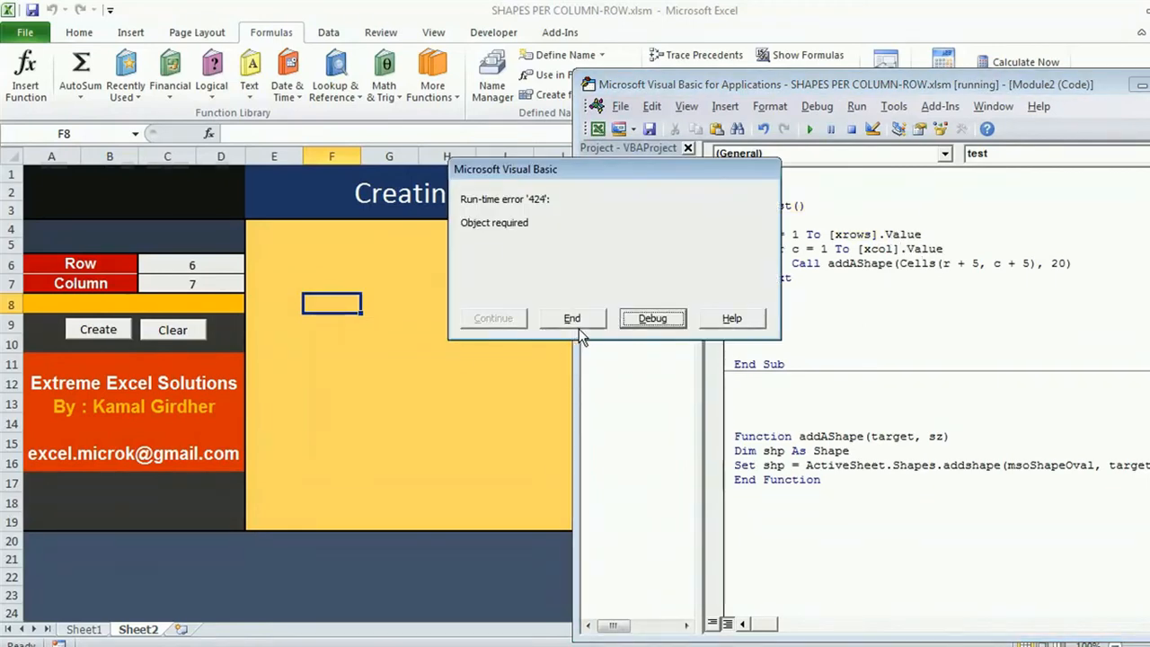
Debug the Object required error and restart test paused at its first line
{"action": "left_click", "coordinate": [653, 317]}
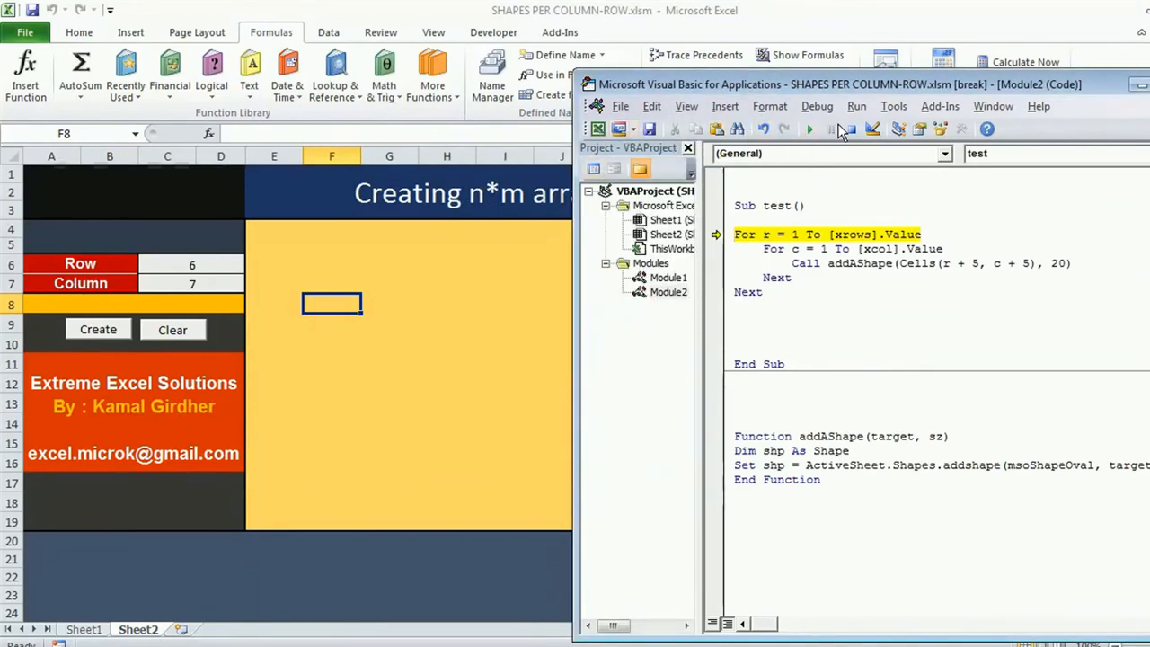
{"action": "left_click", "coordinate": [809, 129]}
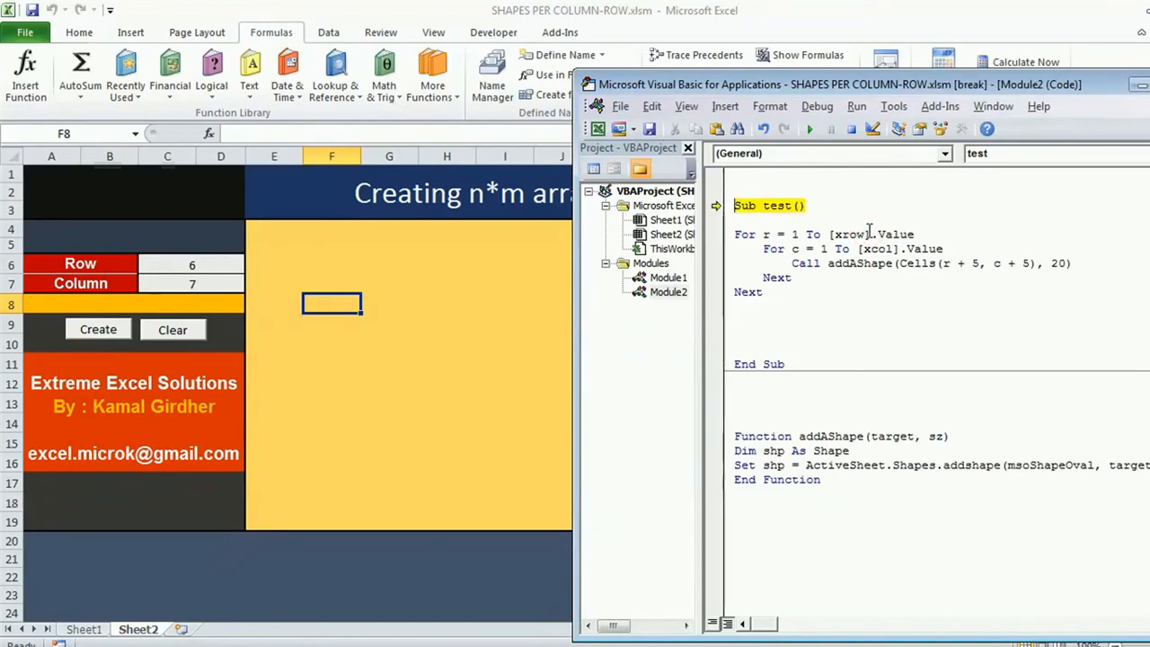
Step through test with the loop renamed to [xrow], then continue to draw seven columns of stacked ovals
{"action": "key", "text": "F8"}
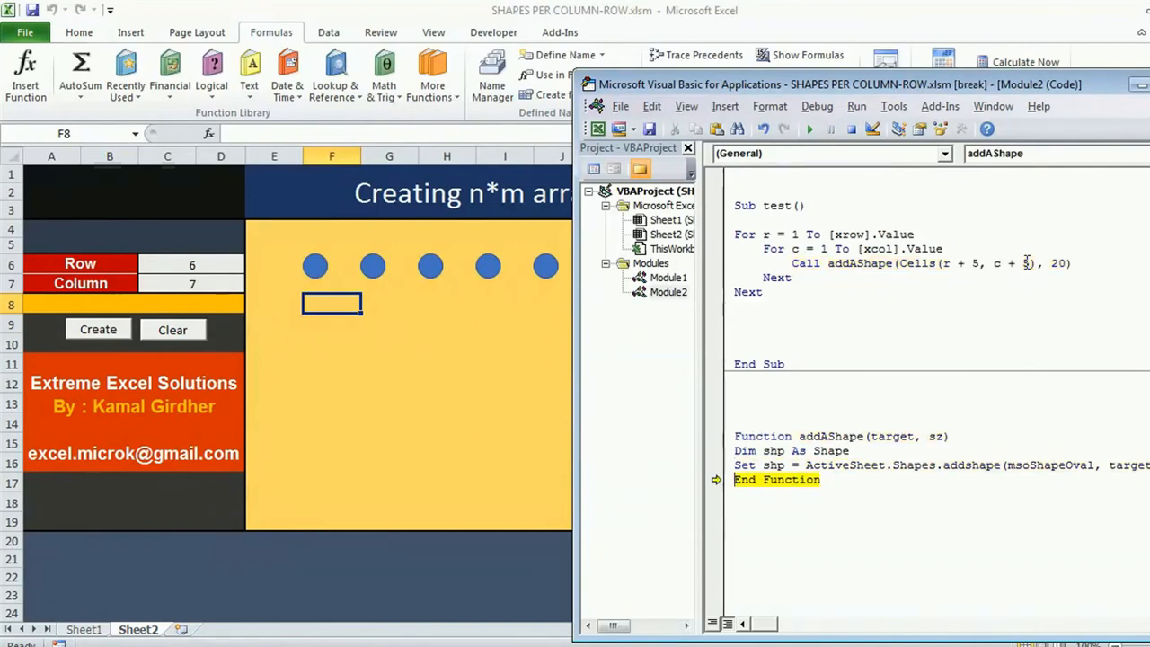
{"action": "key", "text": "F8"}
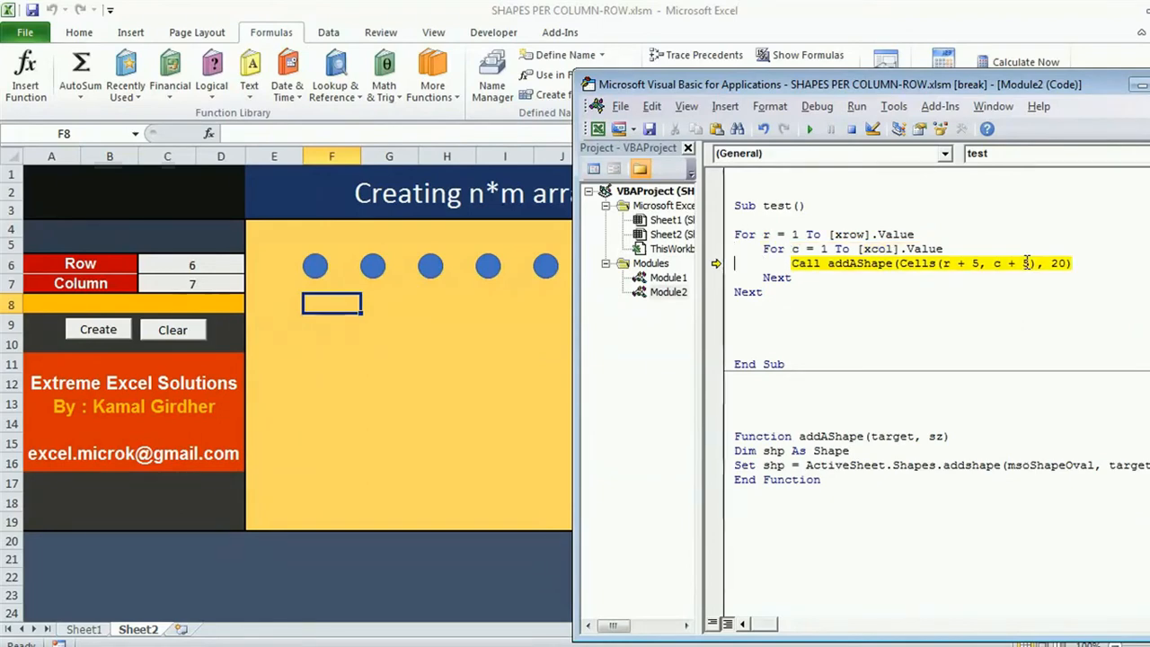
{"action": "key", "text": "F8"}
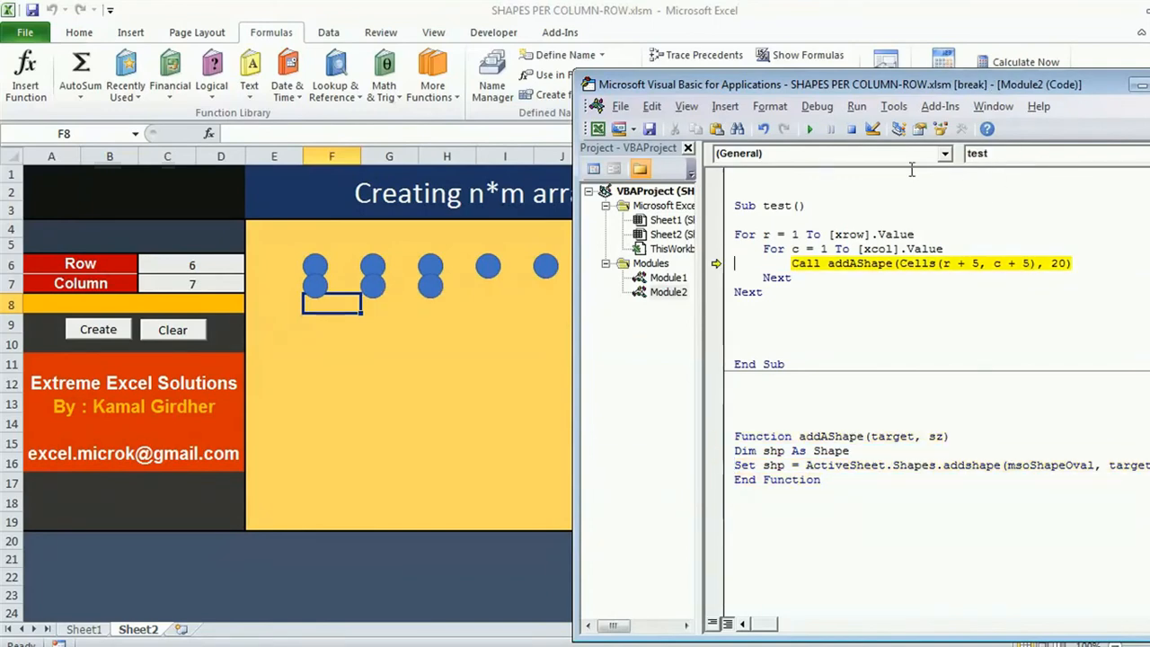
{"action": "left_click", "coordinate": [809, 129]}
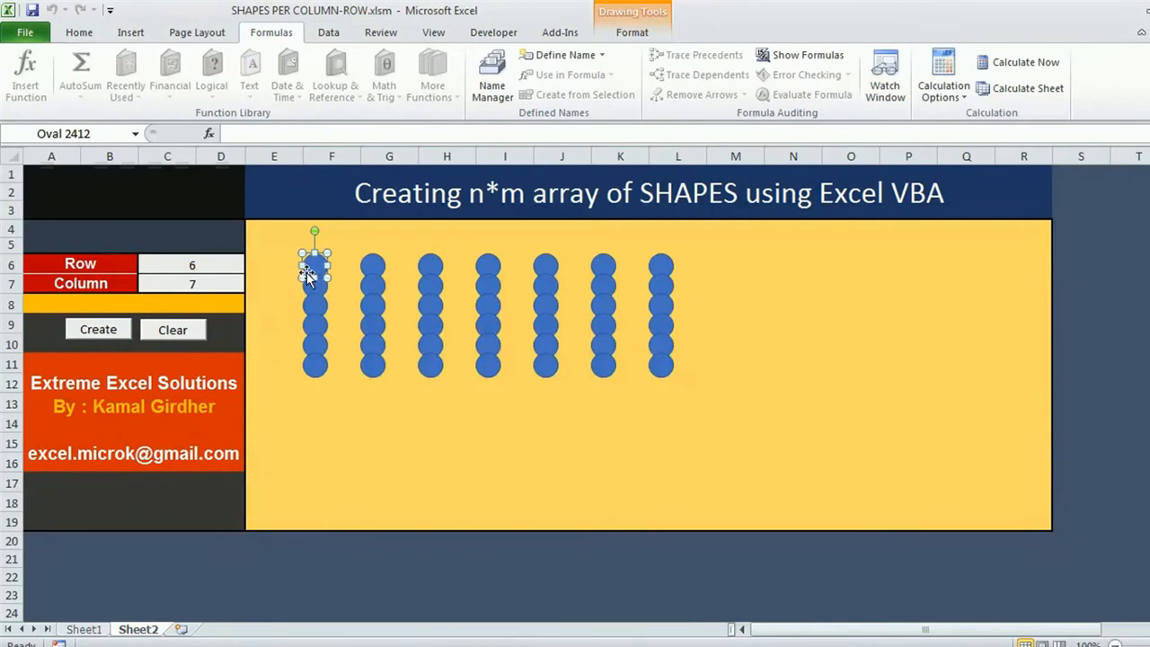
{"action": "mouse_move", "coordinate": [315, 288]}
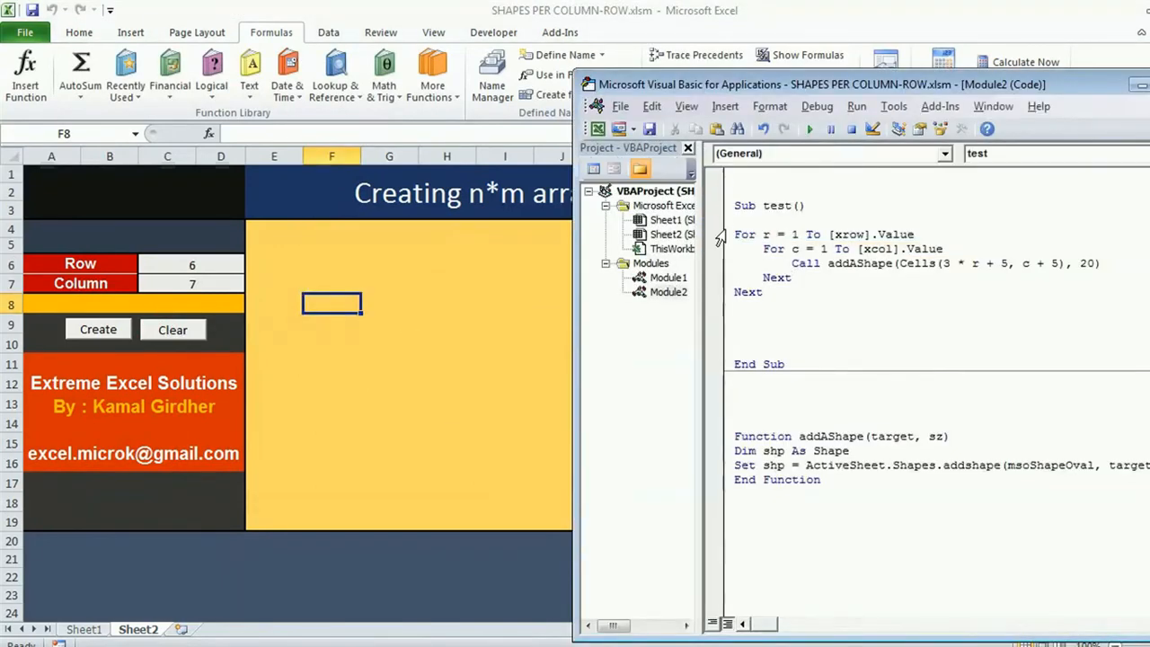
Run test with Cells(2 * r + 5, c + 5) to draw a spaced six-by-seven grid of blue ovals
{"action": "left_click", "coordinate": [809, 128]}
{"action": "type", "text": "2"}
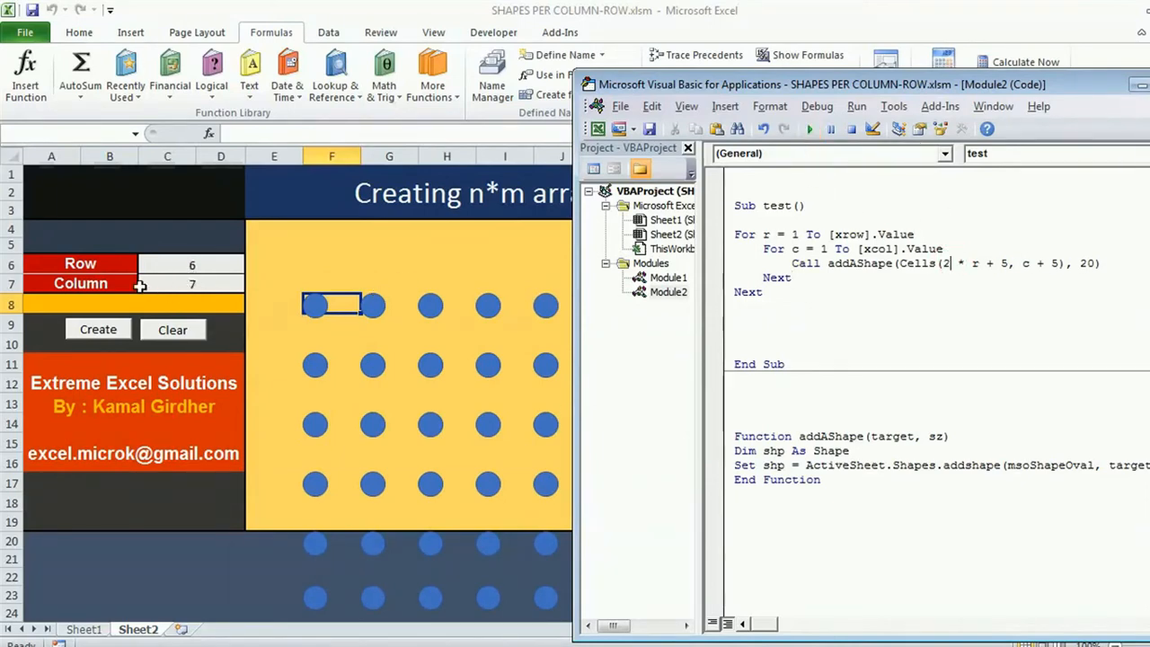
{"action": "left_click", "coordinate": [173, 329]}
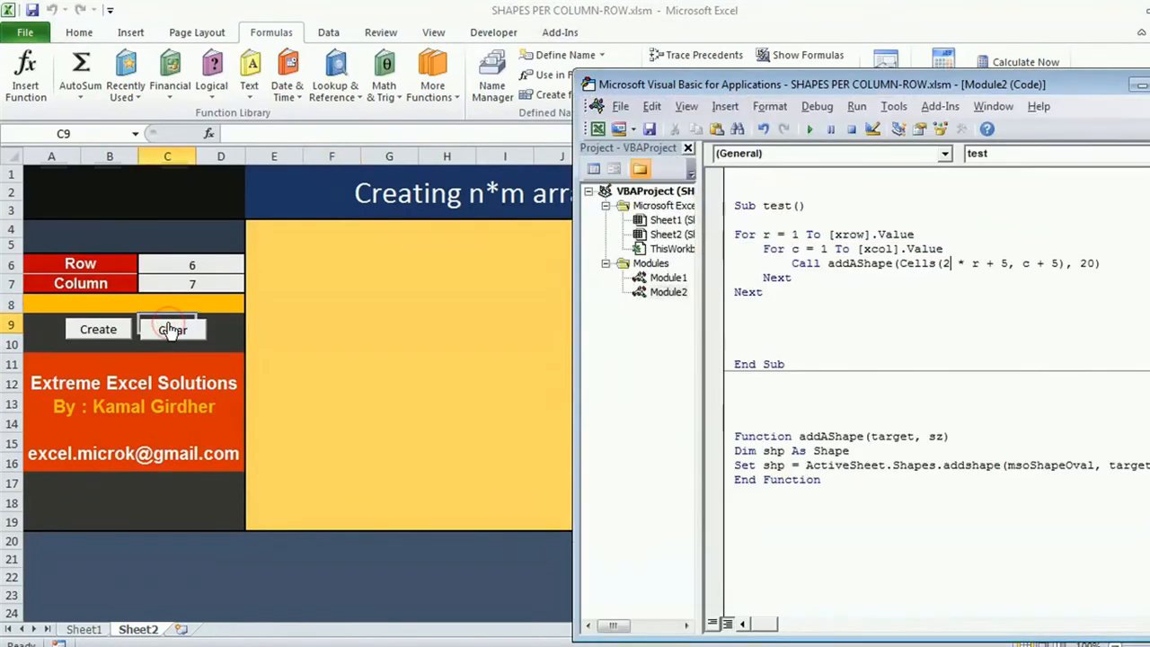
{"action": "left_click", "coordinate": [807, 130]}
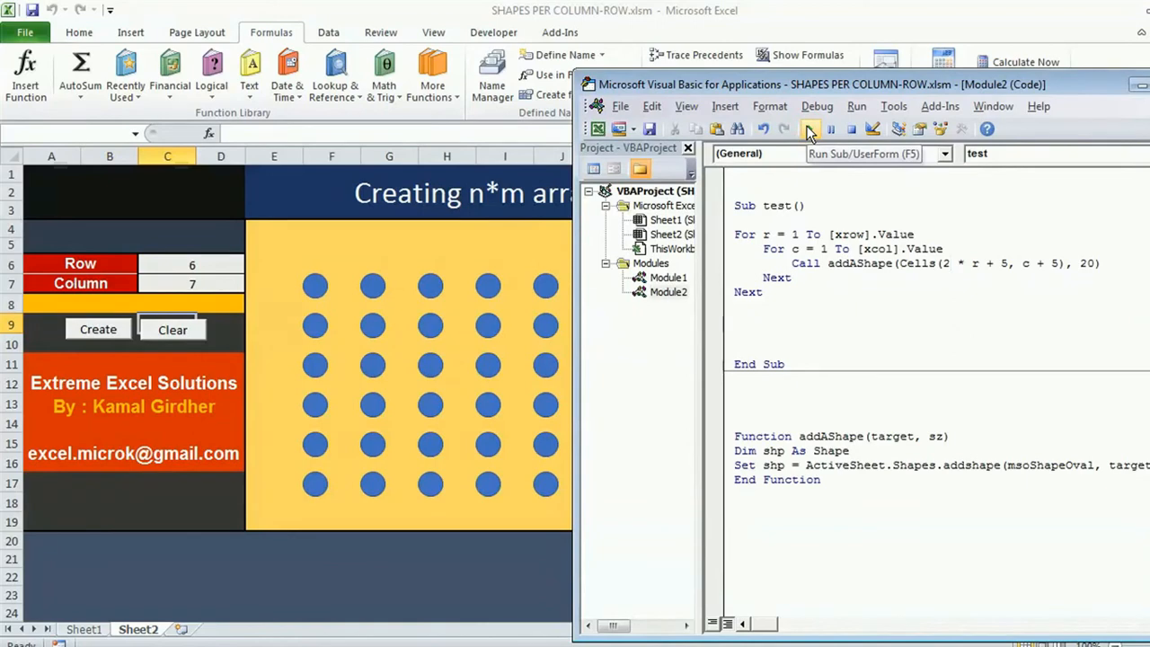
{"action": "mouse_move", "coordinate": [593, 169]}
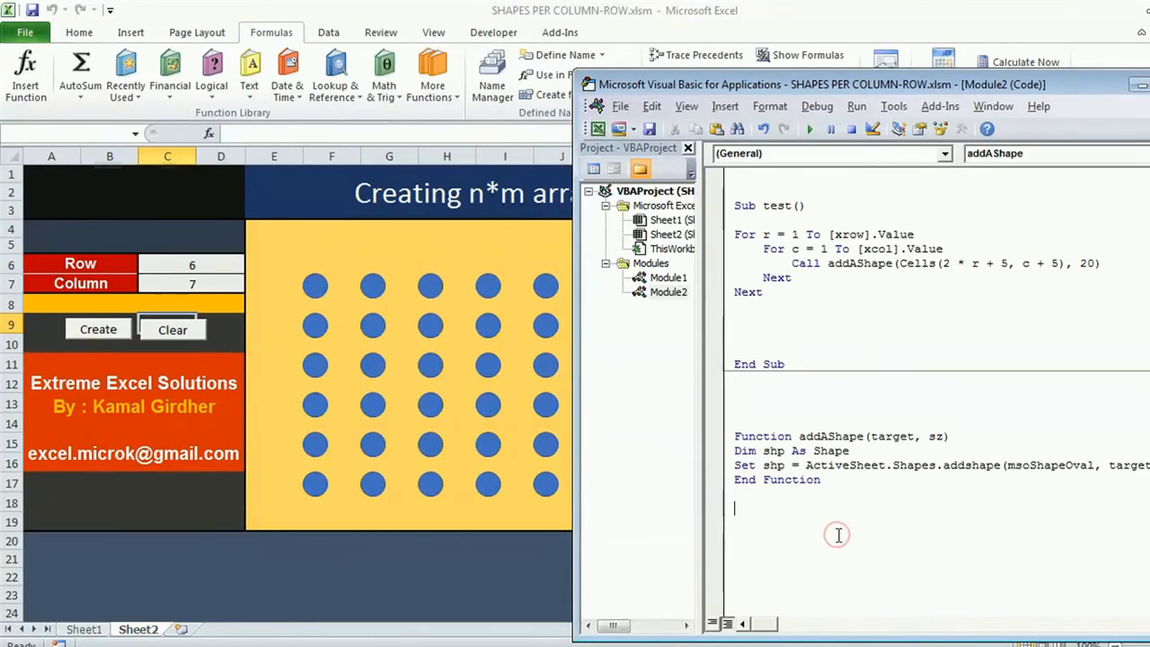
Write Sub clearAllShapes with Dim shp As Shape and For Each shp In ActiveSheet.Shapes: shp.Delete: Next shp
{"action": "type", "text": "sub"}
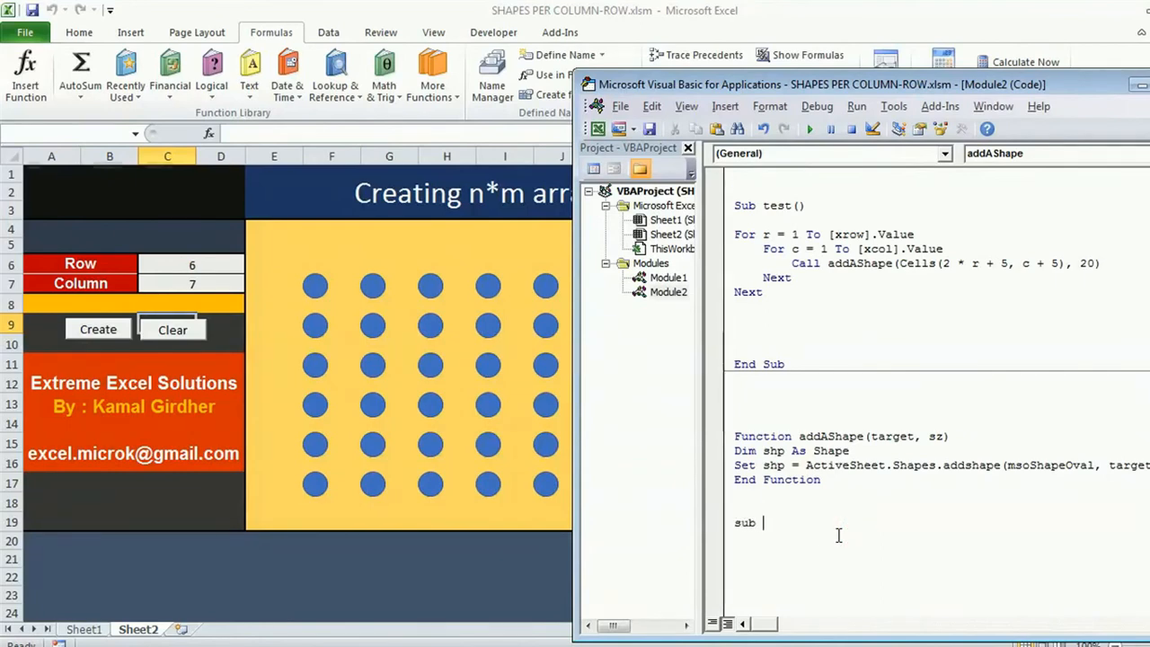
{"action": "type", "text": "clearAllShapes("}
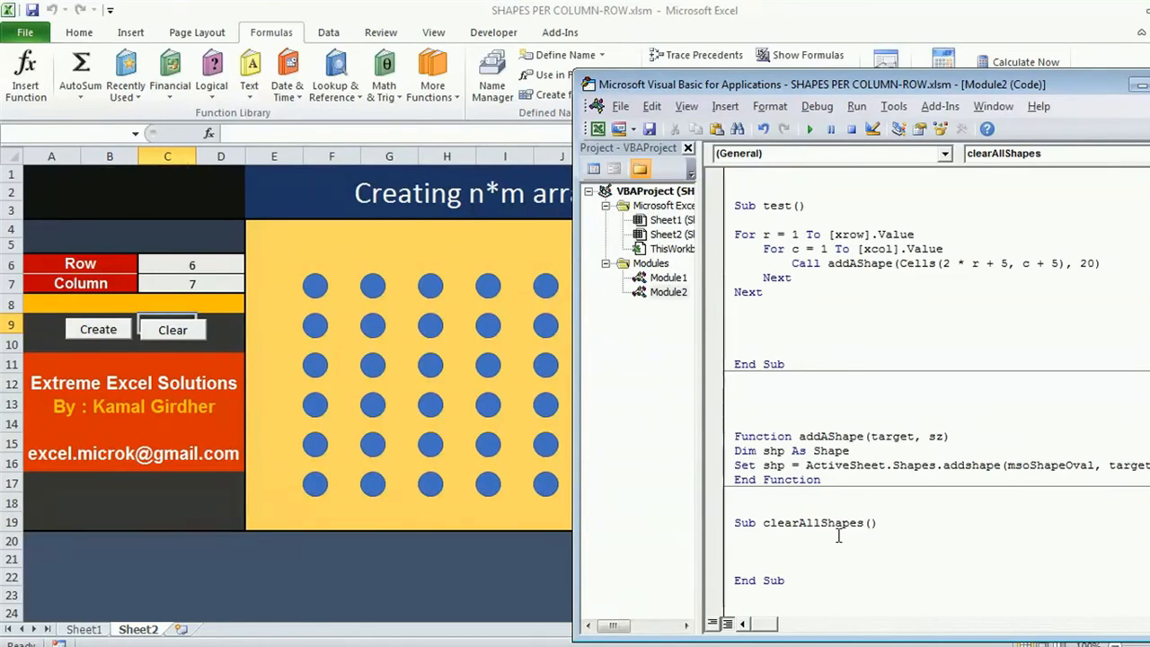
{"action": "type", "text": "Dim shp As Shape"}
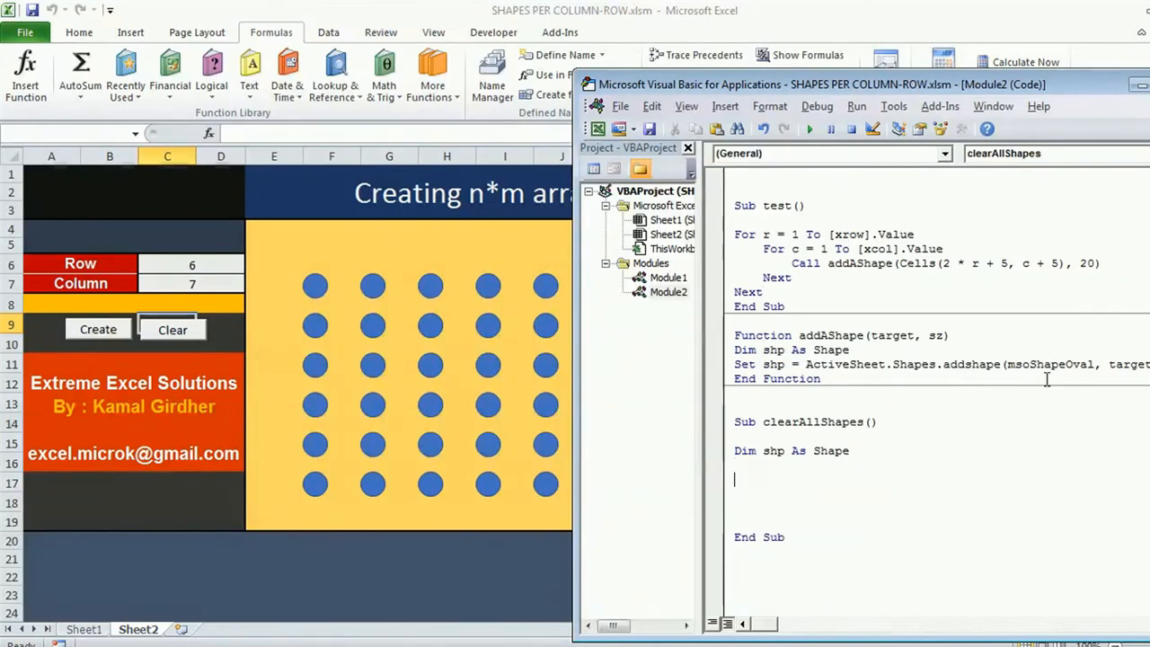
{"action": "type", "text": "for each shp in"}
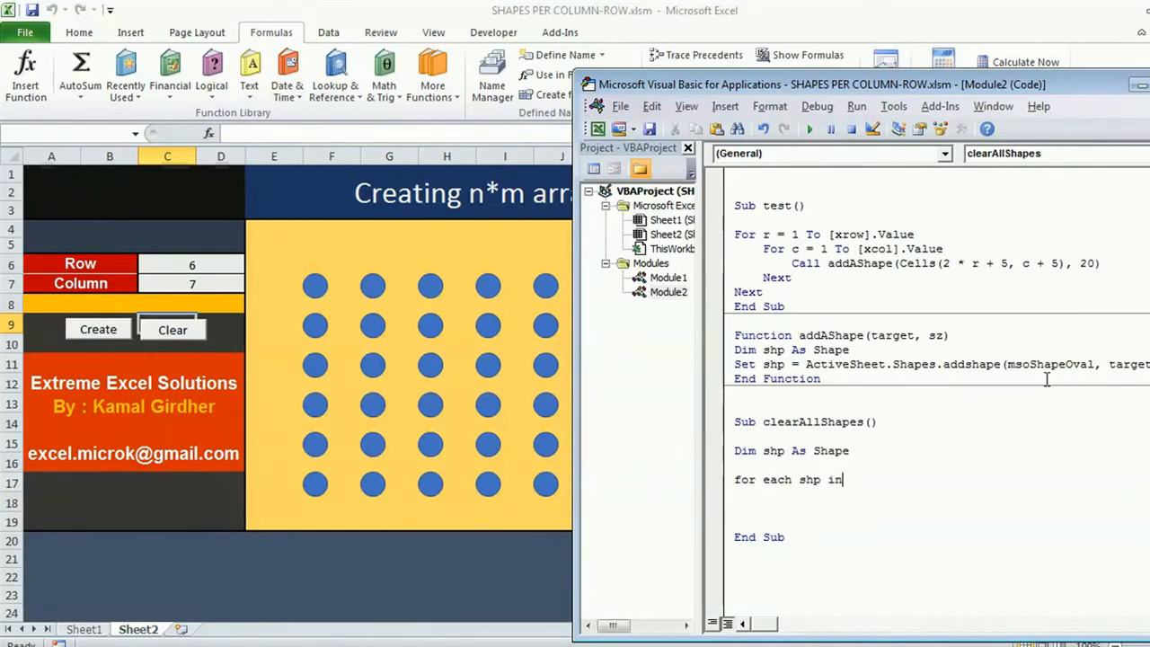
{"action": "type", "text": "Activesheet.sha"}
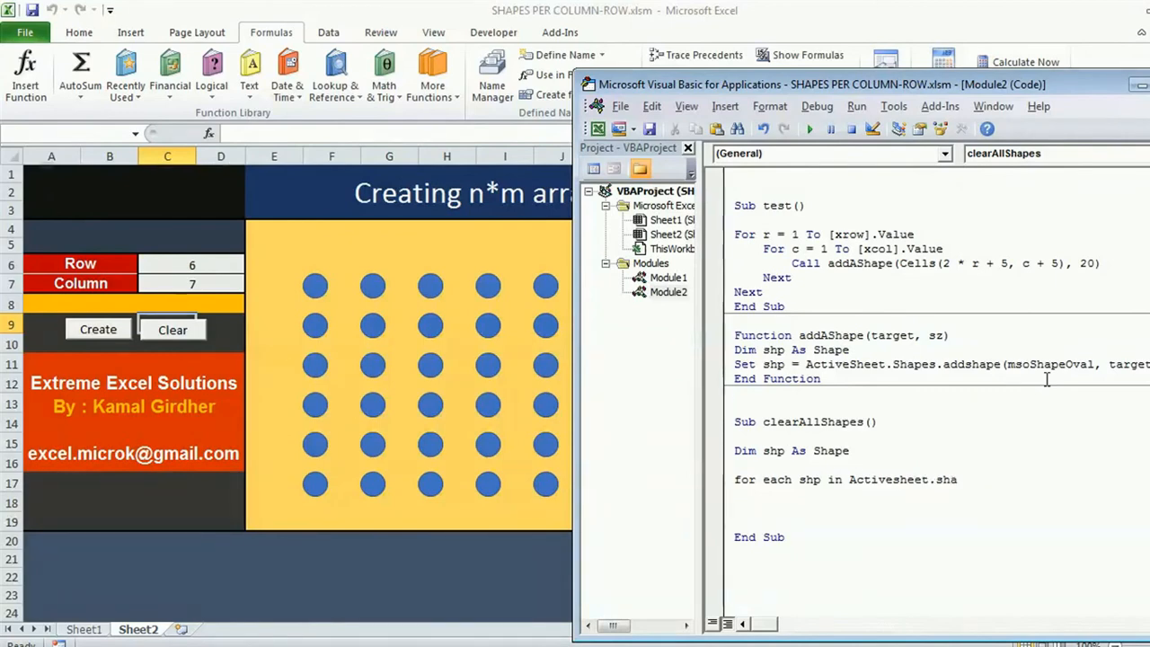
{"action": "type", "text": "pes"}
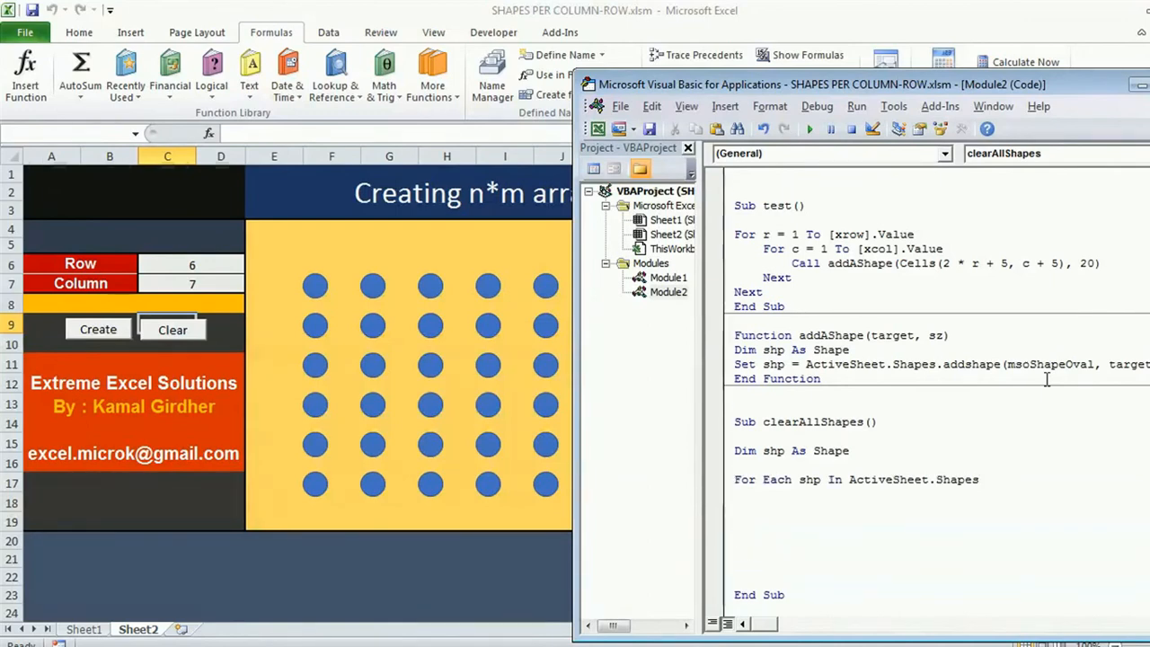
{"action": "type", "text": "Next"}
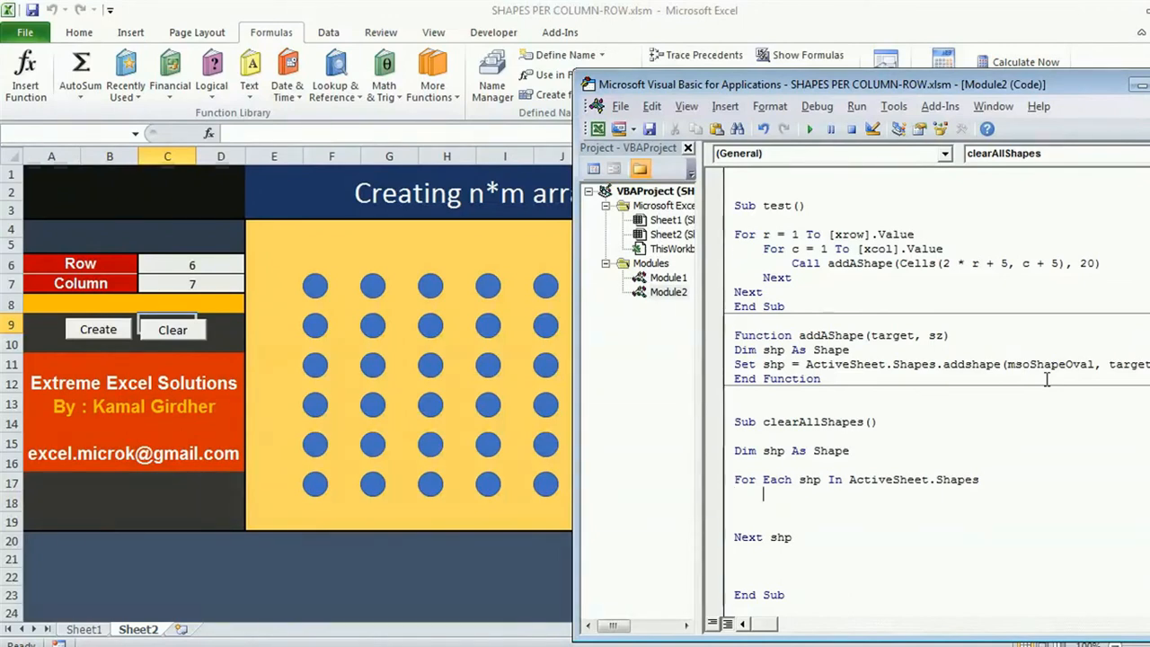
{"action": "type", "text": "shp.Delete"}
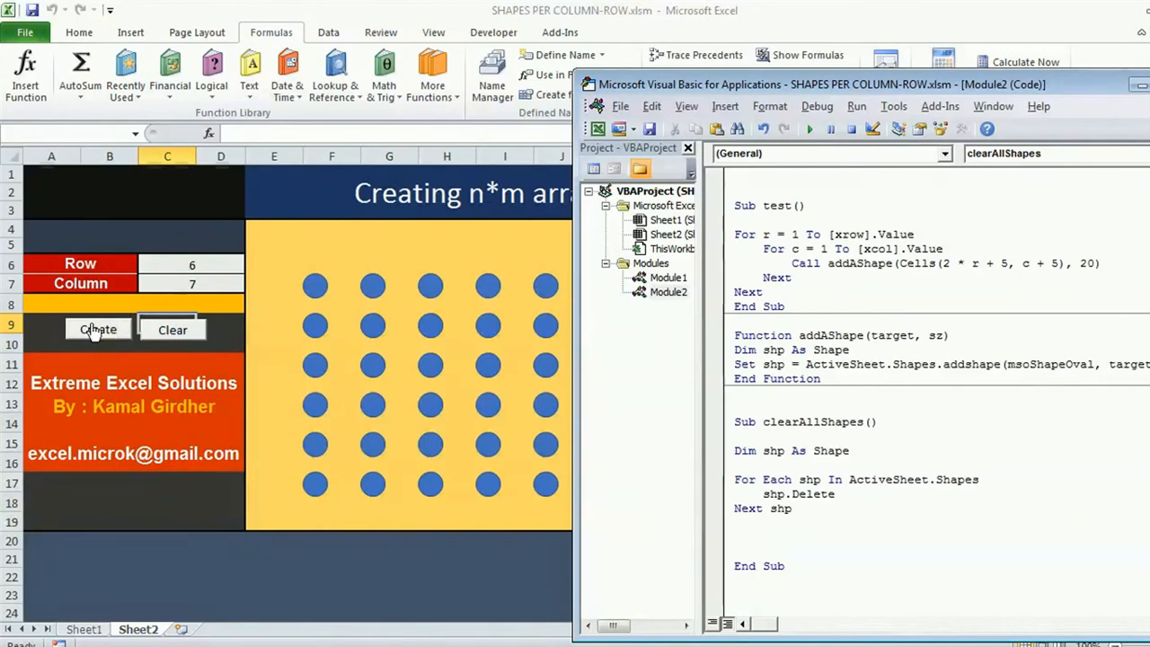
{"action": "right_click", "coordinate": [97, 329]}
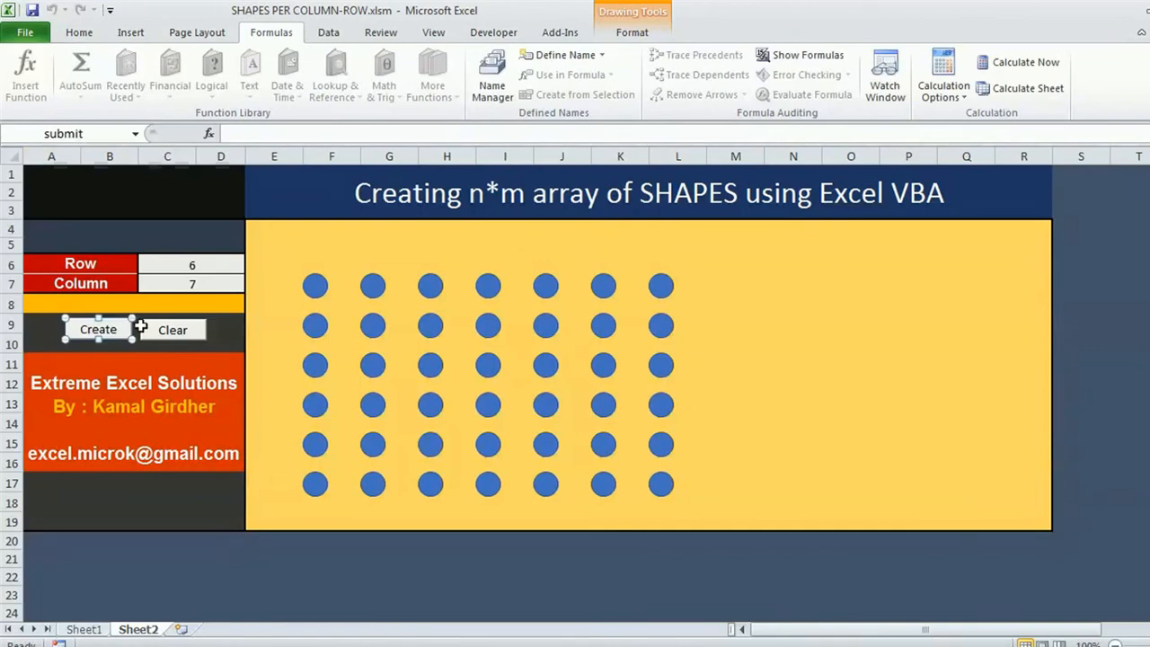
{"action": "mouse_move", "coordinate": [195, 376]}
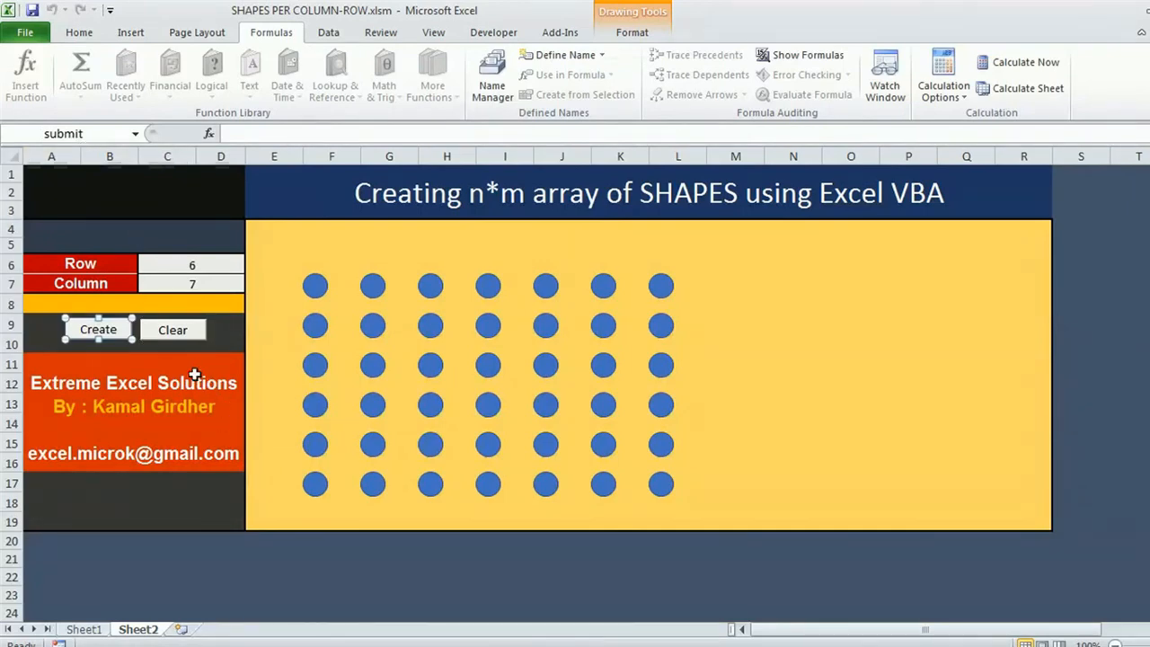
{"action": "right_click", "coordinate": [173, 329]}
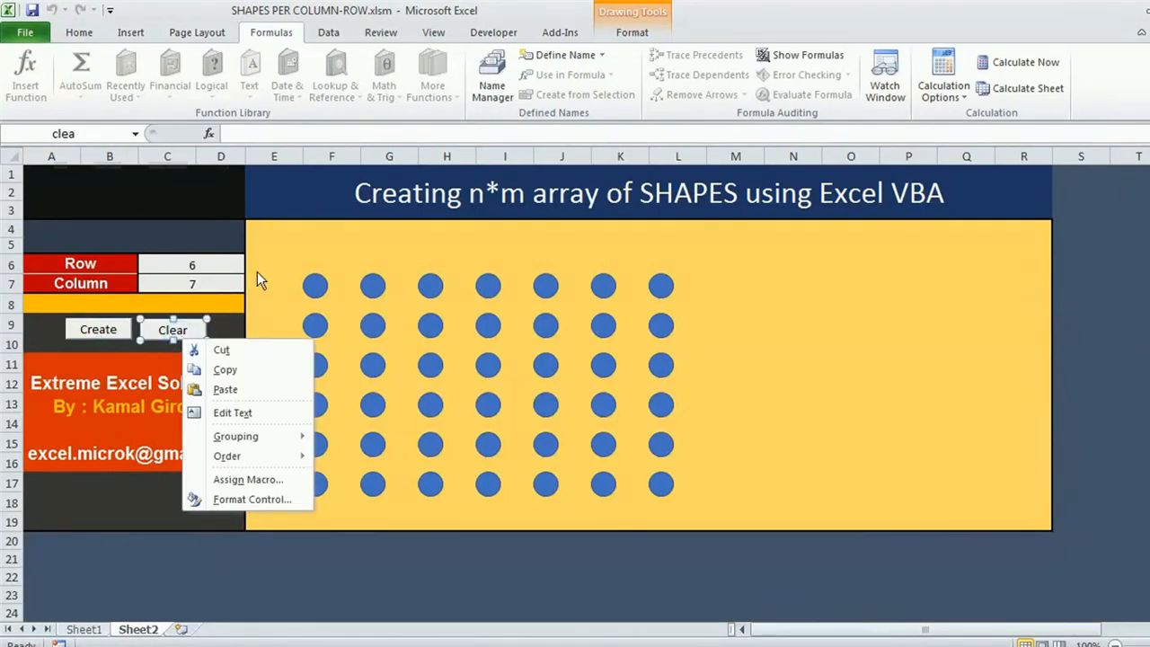
{"action": "left_click", "coordinate": [248, 478]}
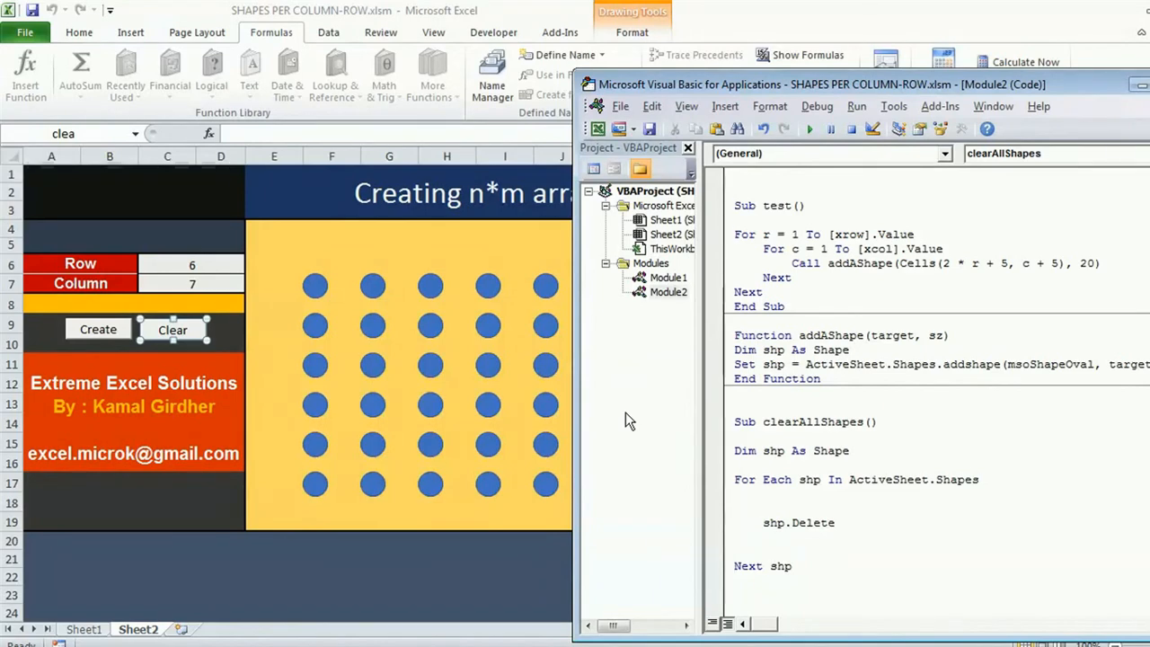
Wrap shp.Delete in If shp.Name = "submit" Or shp.Name = "clea" Then / Else / End If
{"action": "type", "text": "if shp.Name=\"sub"}
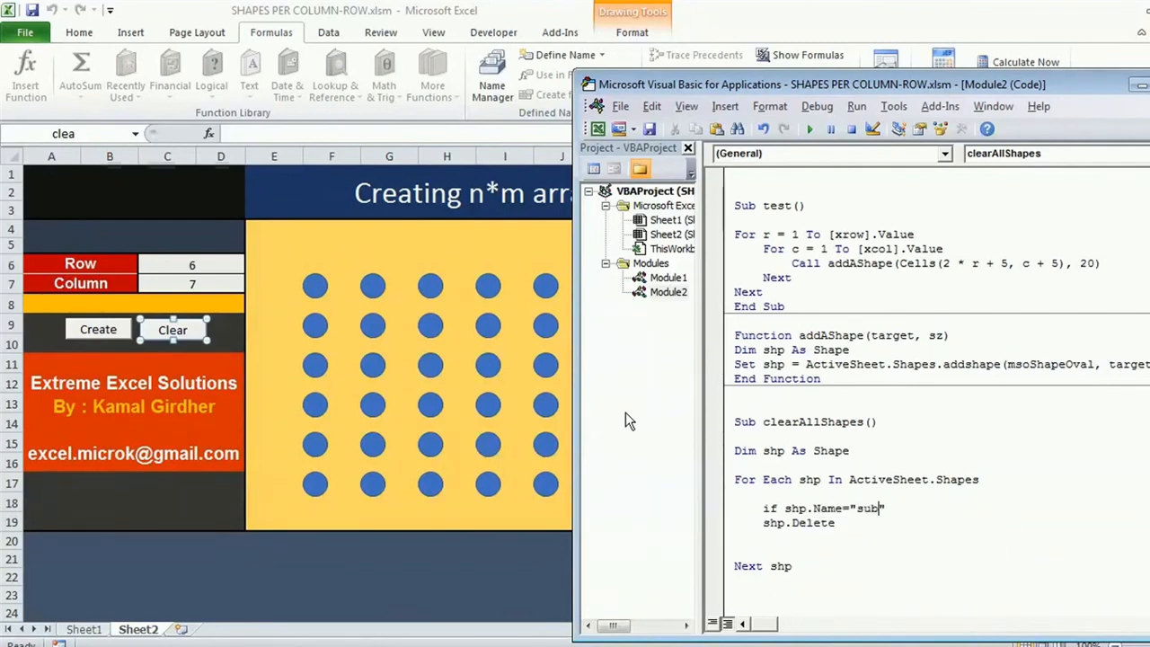
{"action": "type", "text": "mit"}
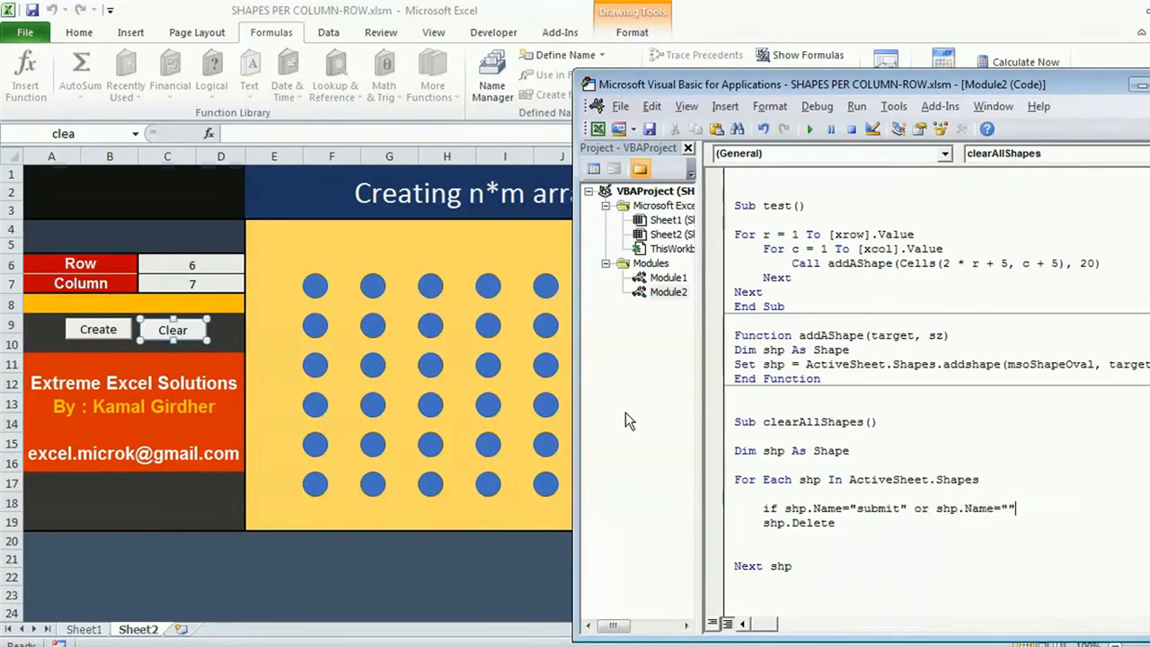
{"action": "type", "text": "clea"}
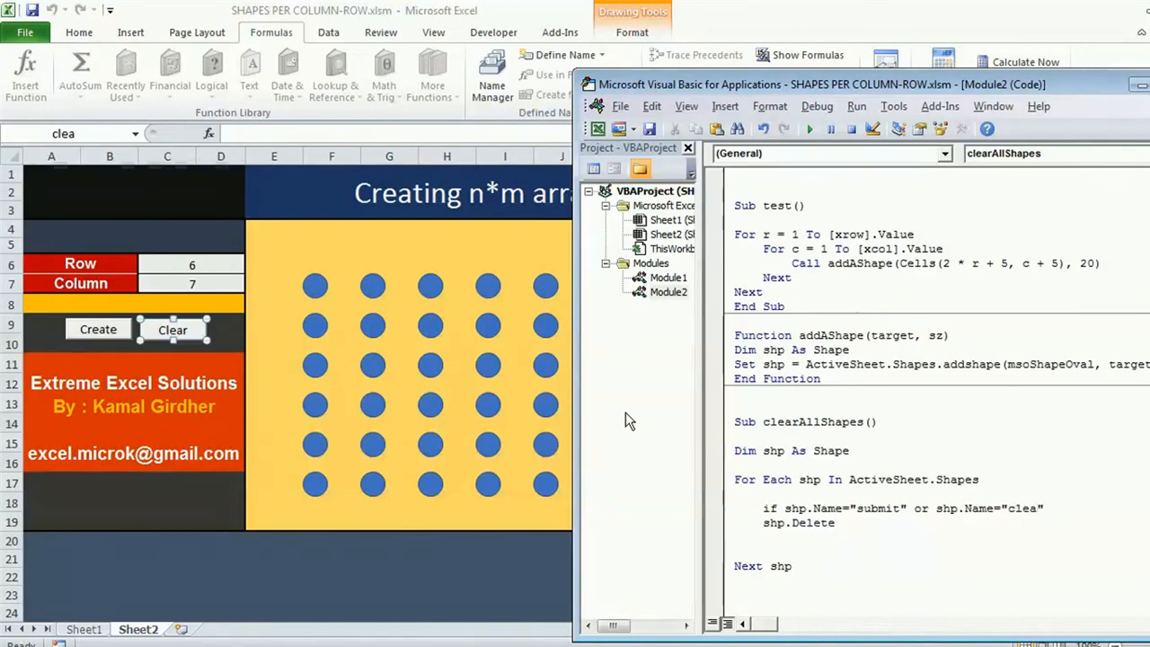
{"action": "type", "text": "th"}
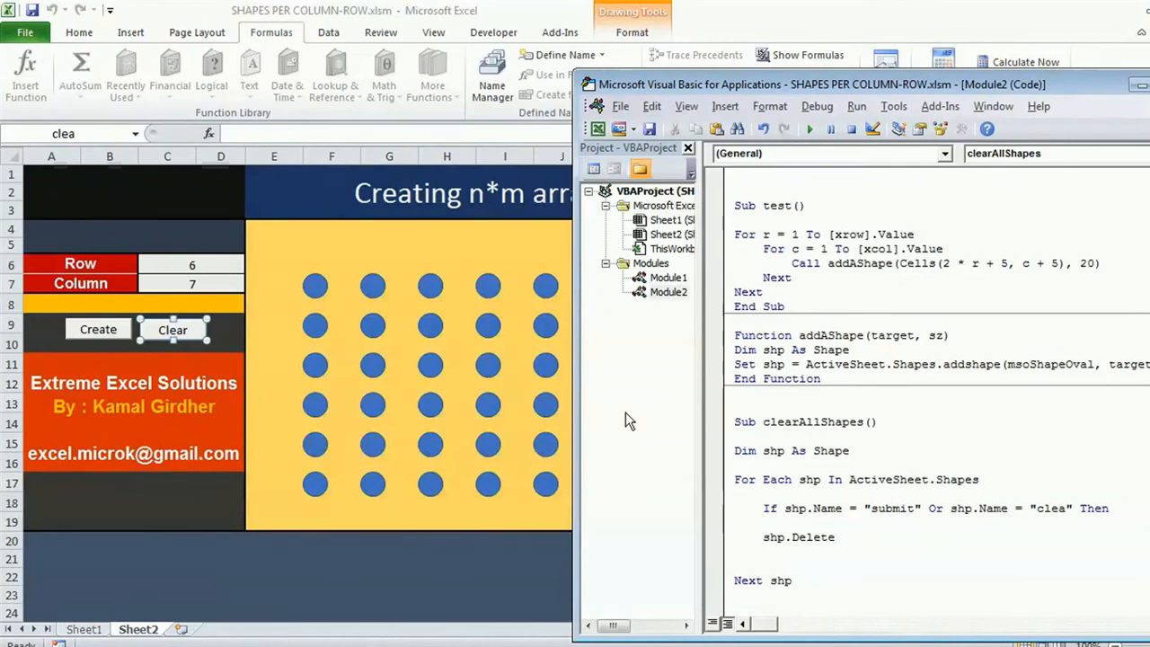
{"action": "type", "text": "else"}
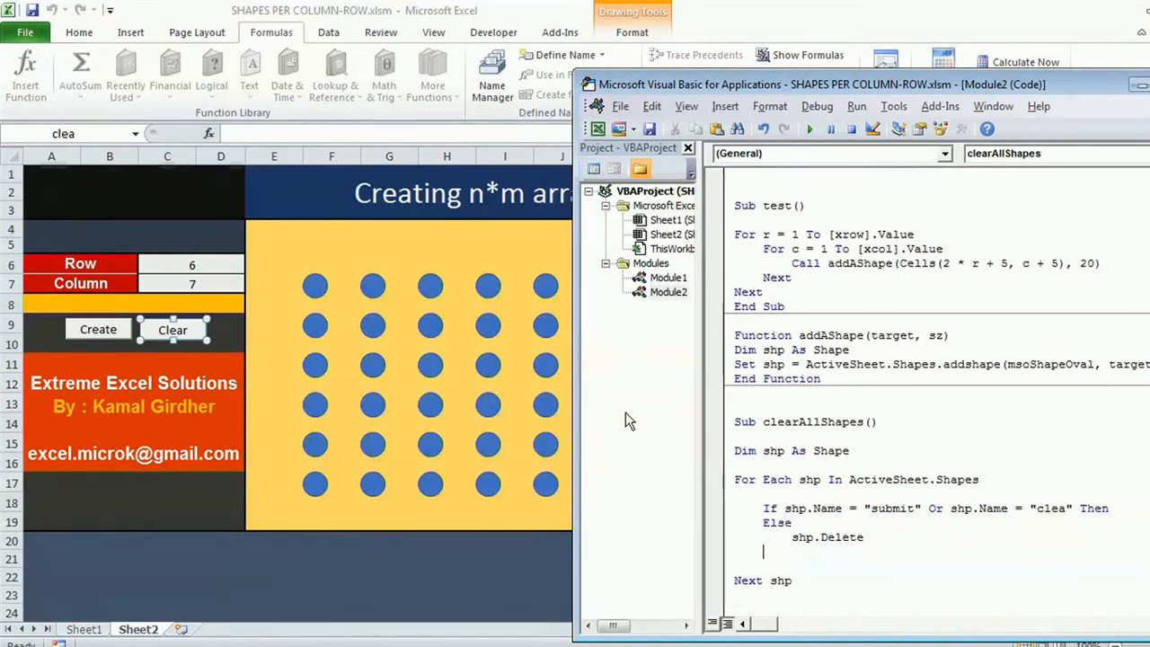
{"action": "type", "text": "end if"}
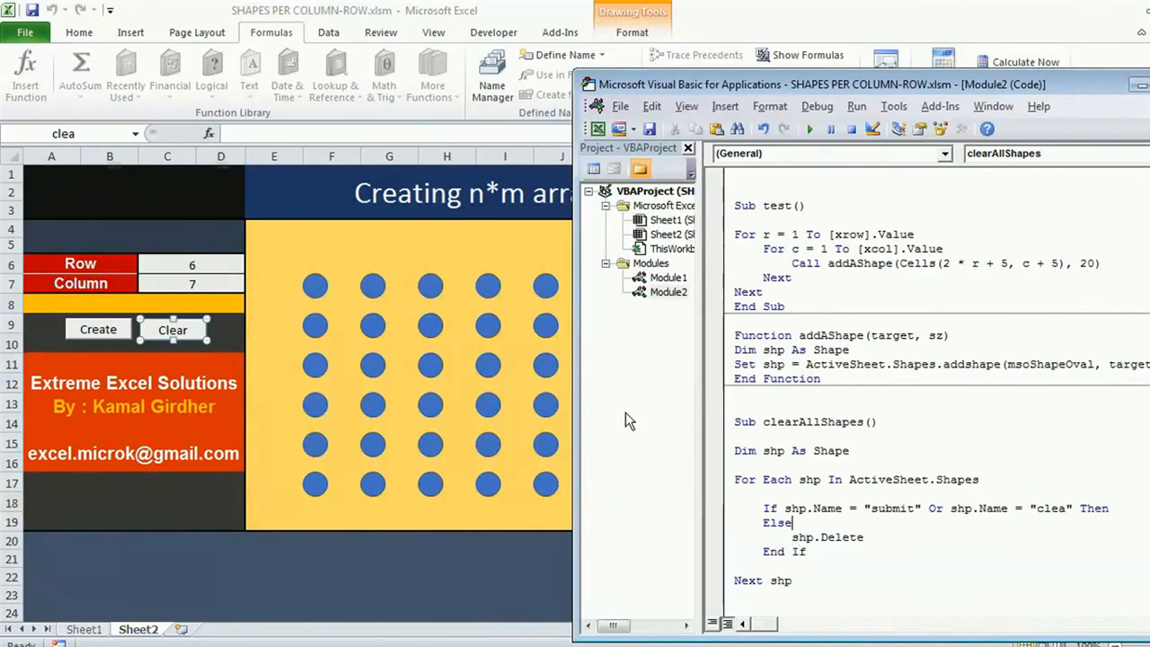
{"action": "mouse_move", "coordinate": [825, 126]}
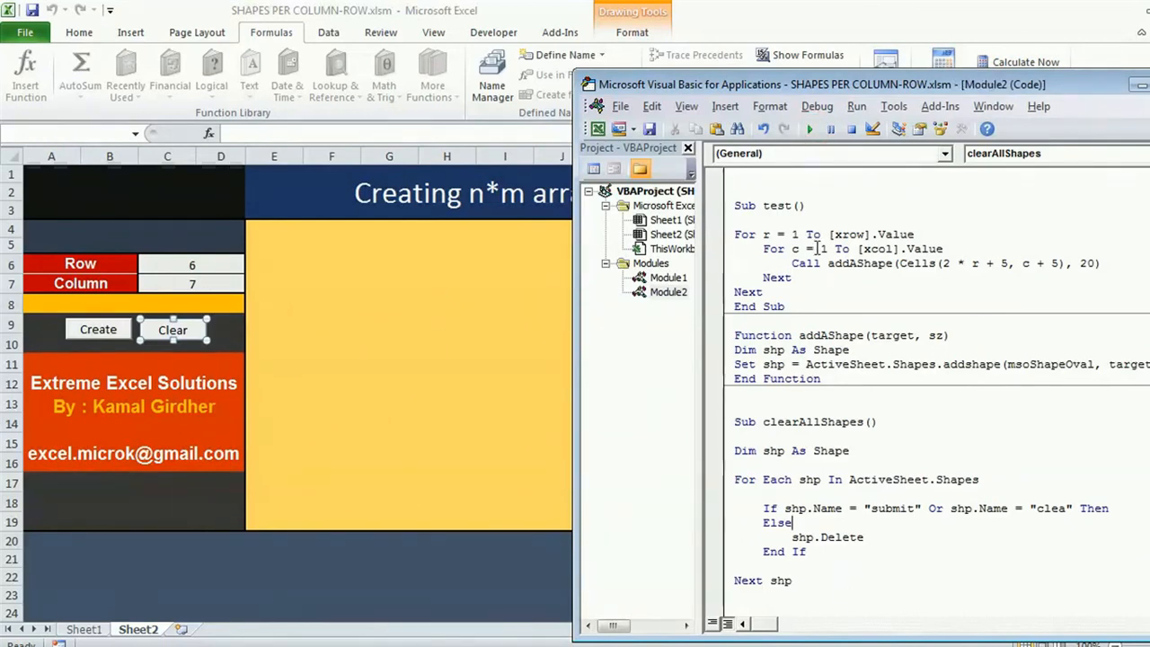
{"action": "mouse_move", "coordinate": [710, 521]}
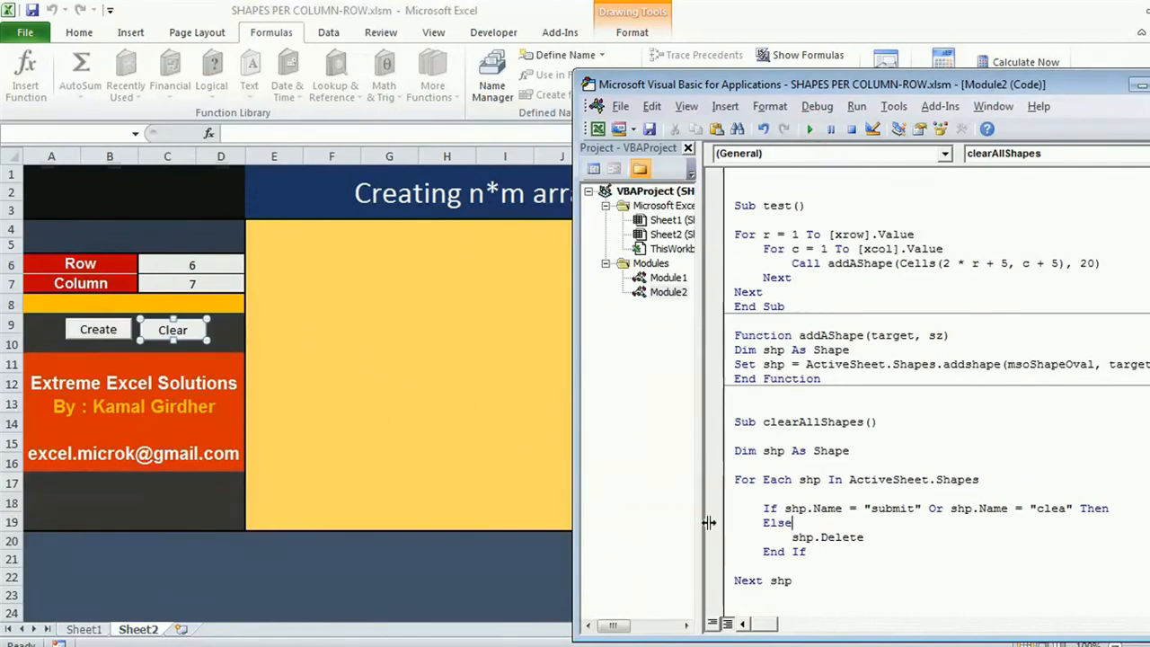
Replace the Else with a single If Not (…) condition and run clearAllShapes to remove the ovals, keeping both buttons
{"action": "double_click", "coordinate": [776, 522]}
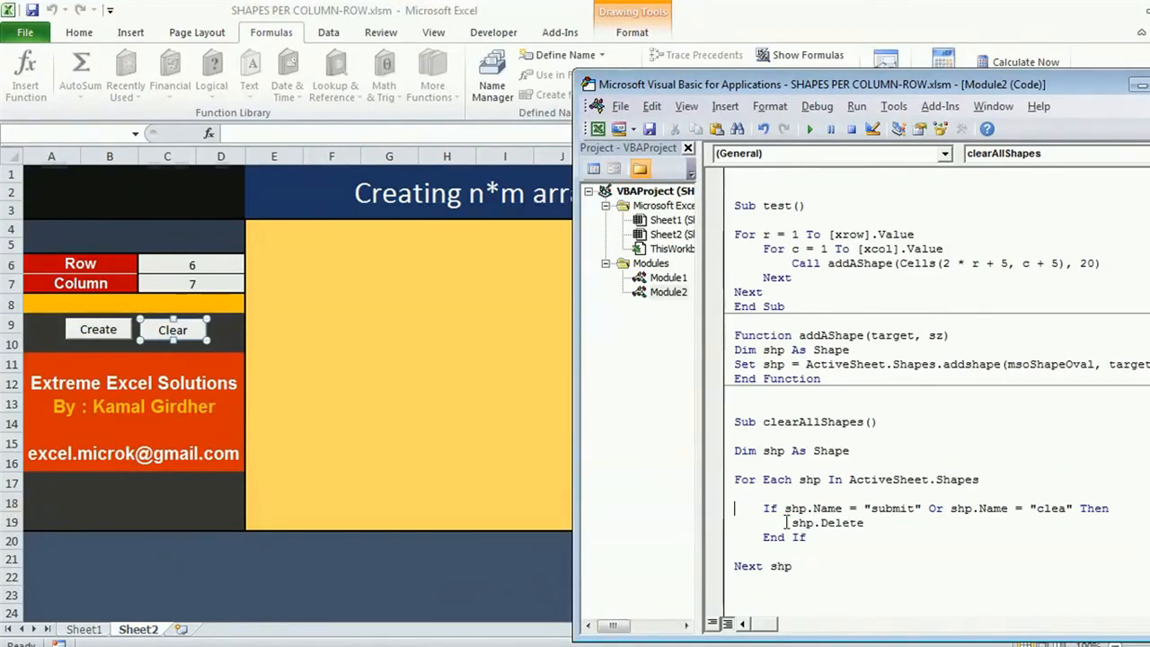
{"action": "type", "text": "not ("}
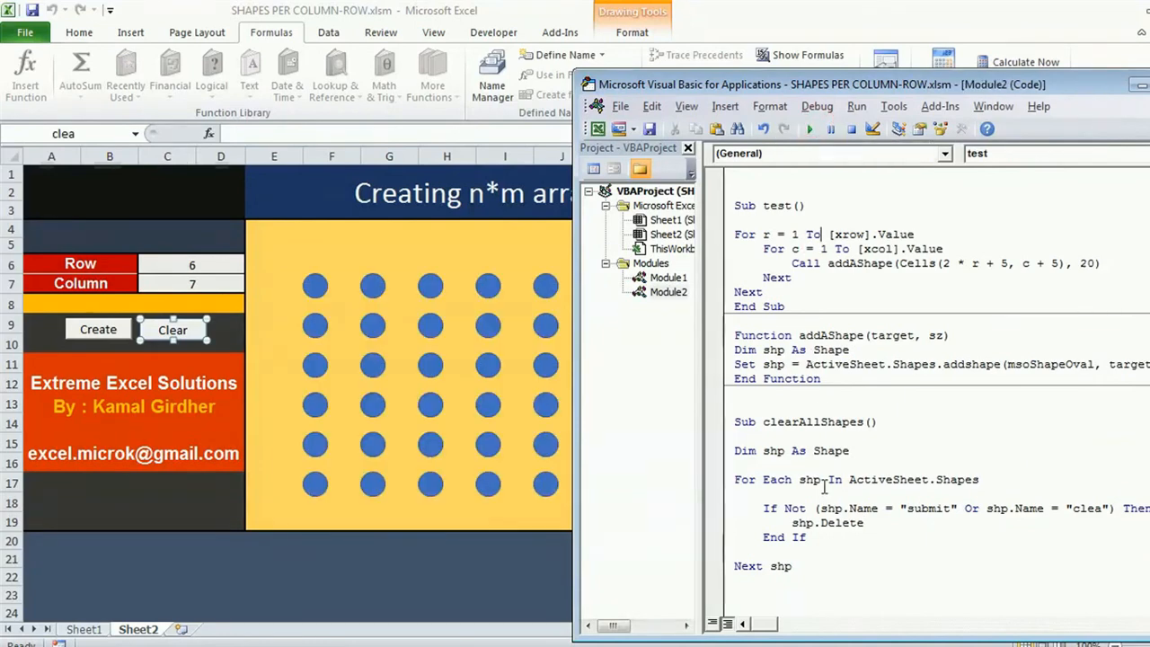
{"action": "left_click", "coordinate": [809, 129]}
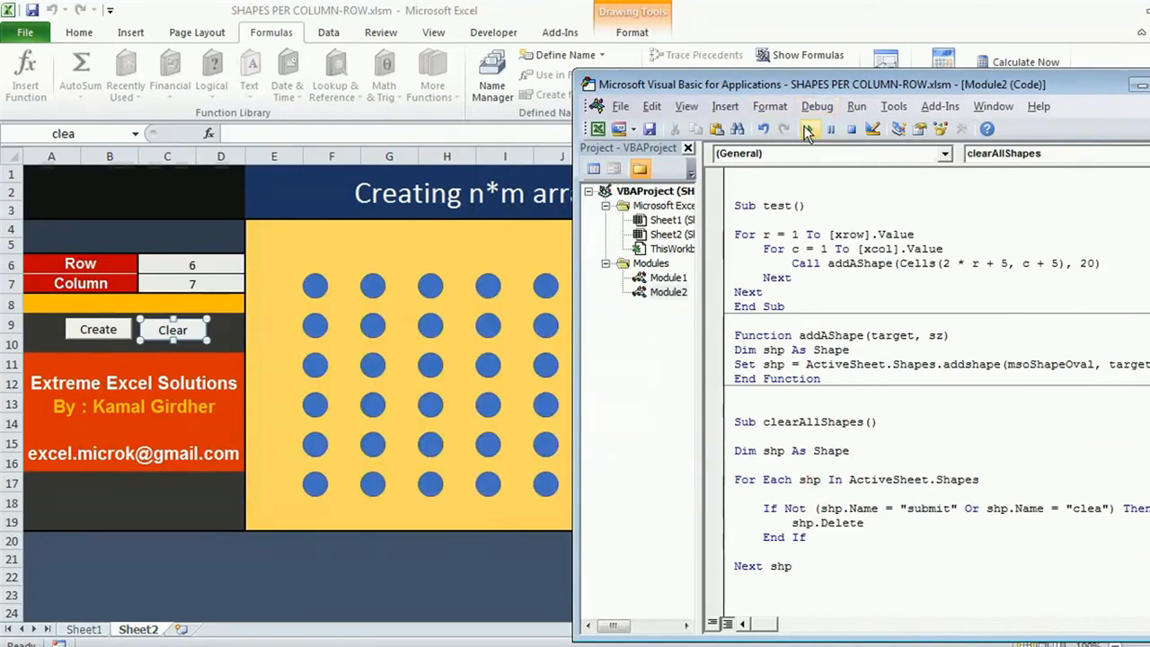
{"action": "left_click", "coordinate": [809, 130]}
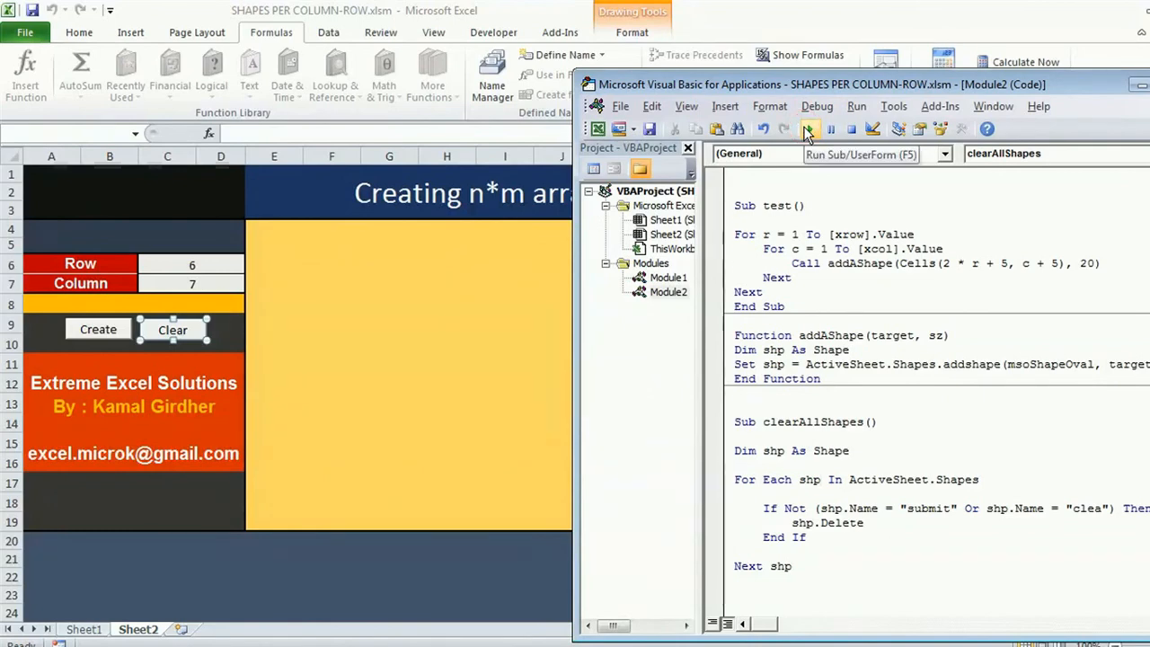